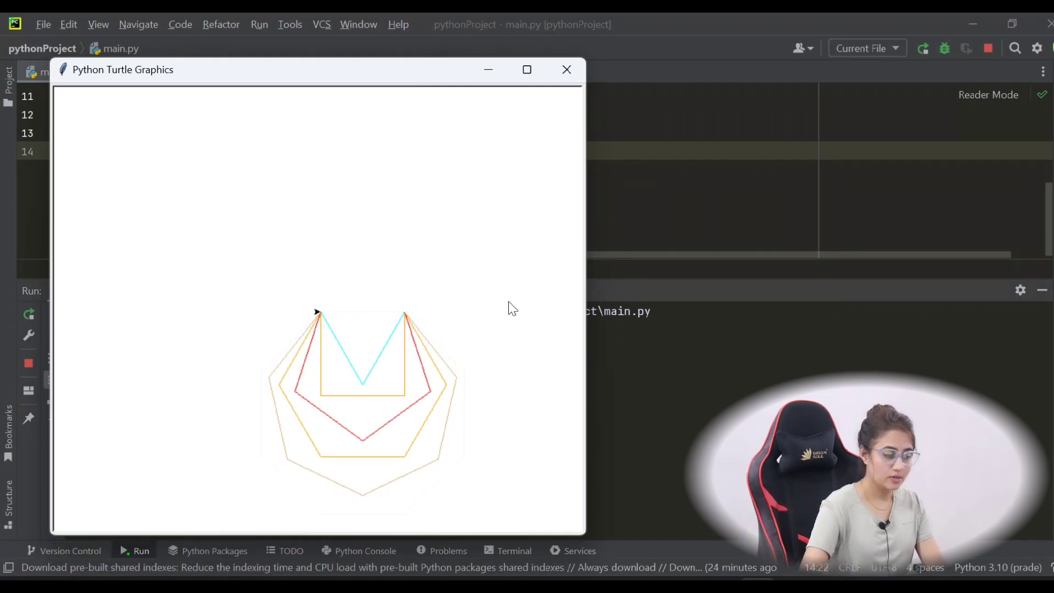
mouse_move(368, 325)
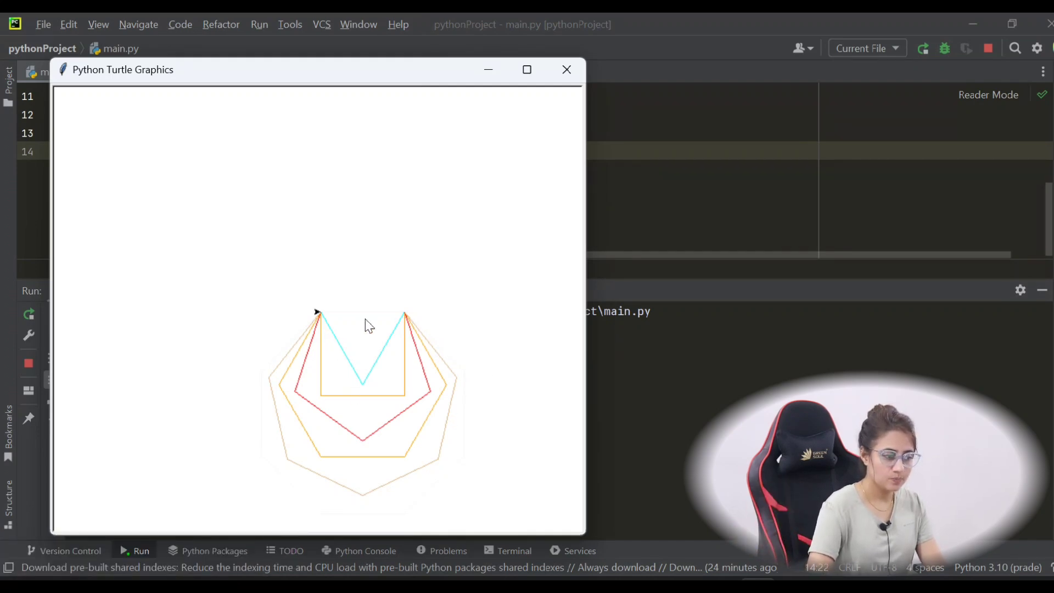
mouse_move(374, 418)
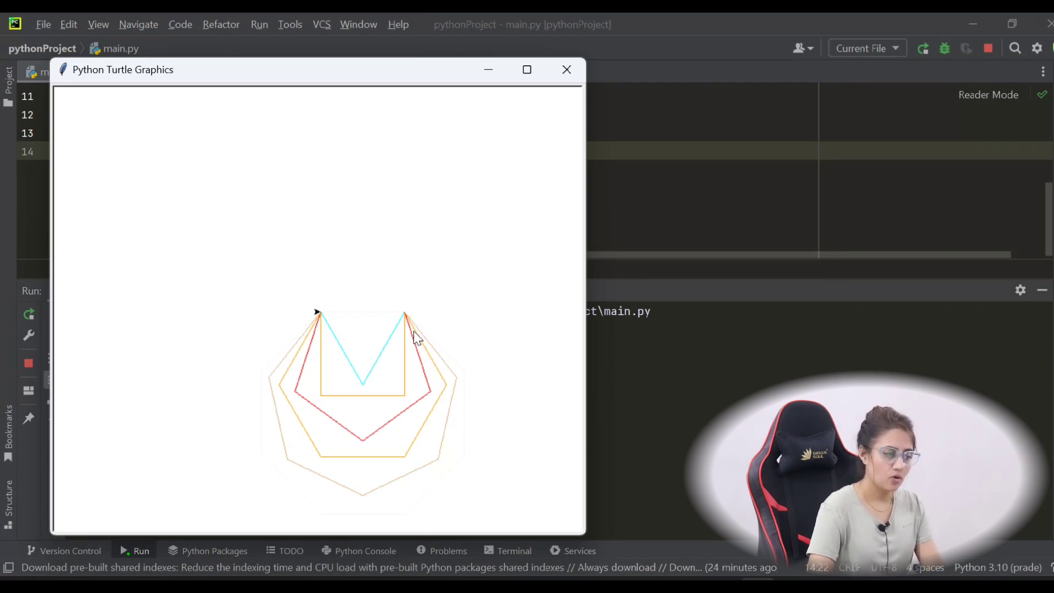
mouse_move(504, 516)
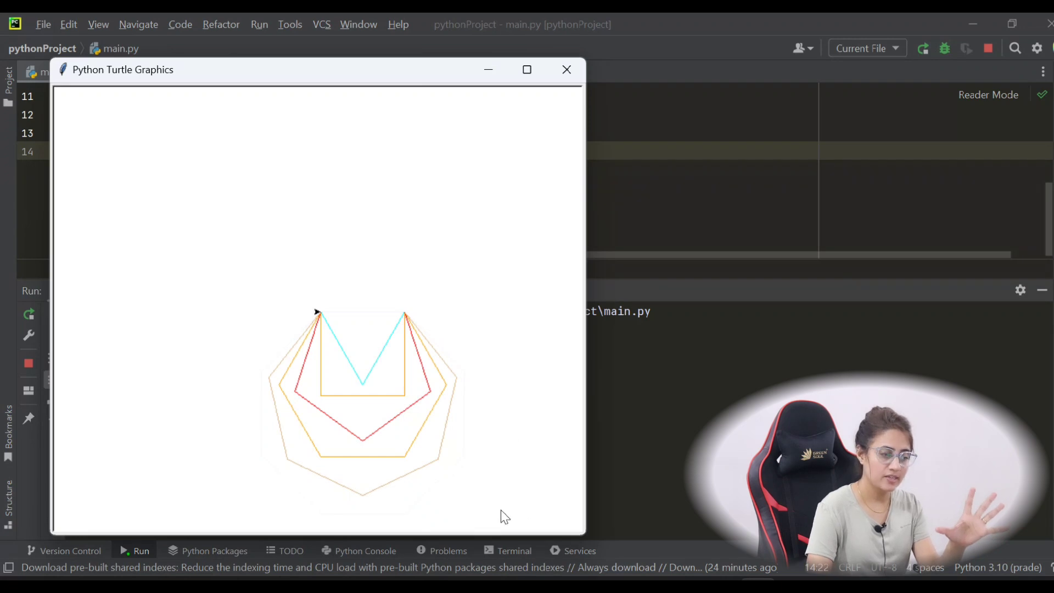
mouse_move(418, 531)
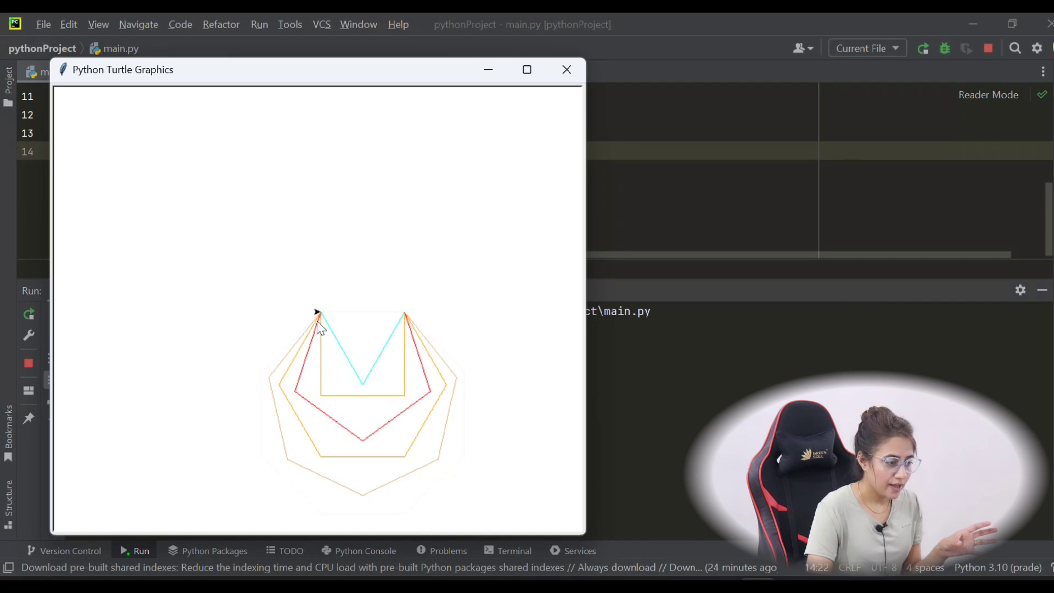
mouse_move(324, 395)
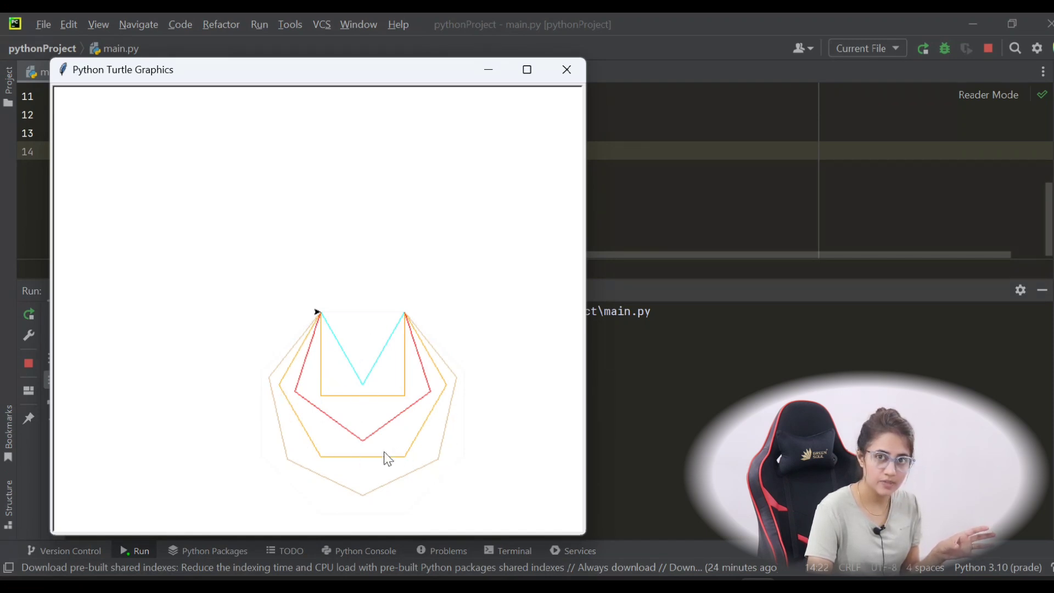
mouse_move(401, 320)
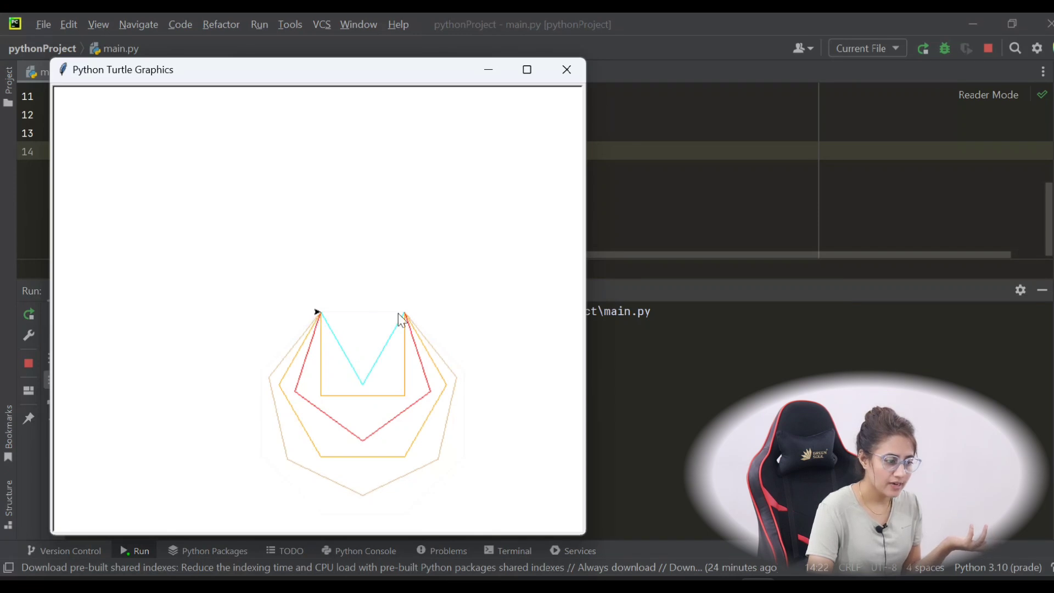
mouse_move(389, 423)
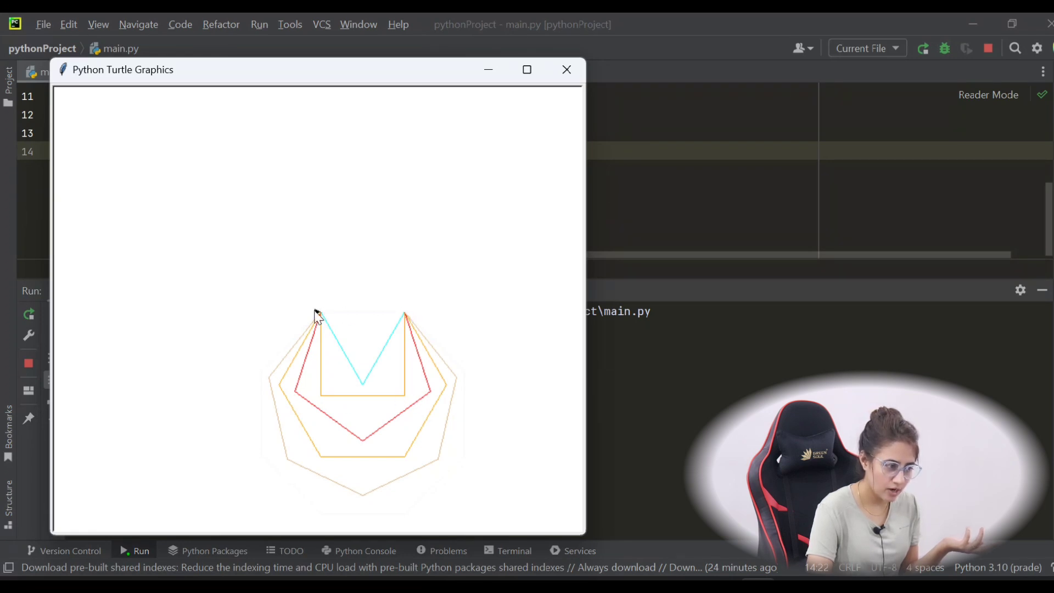
mouse_move(317, 394)
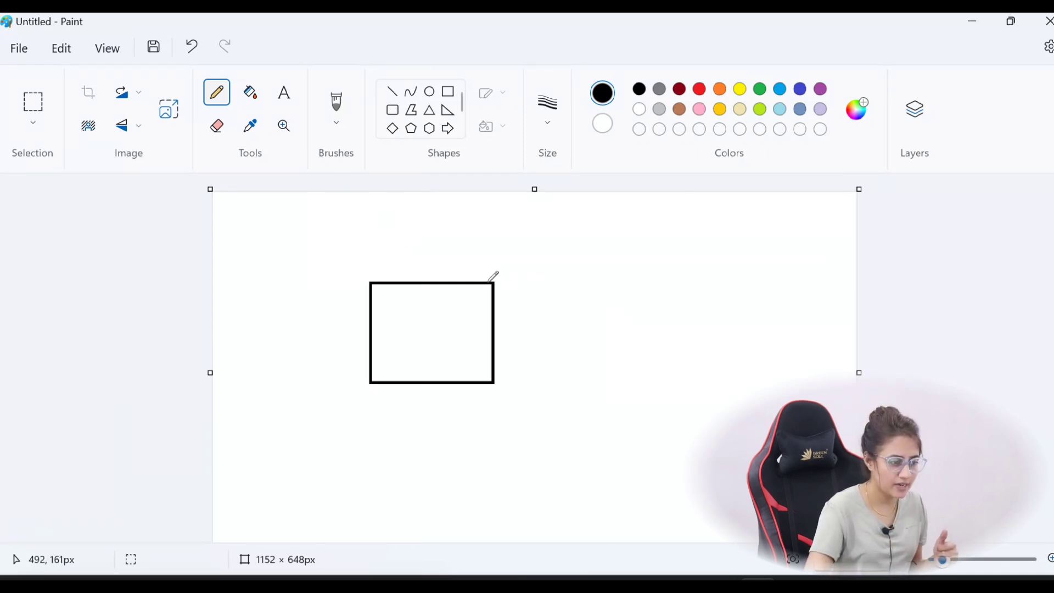
Extend the rectangle's edges past its right-hand corners and sketch the exterior angle marks there
left_click_drag(498, 282, 645, 277)
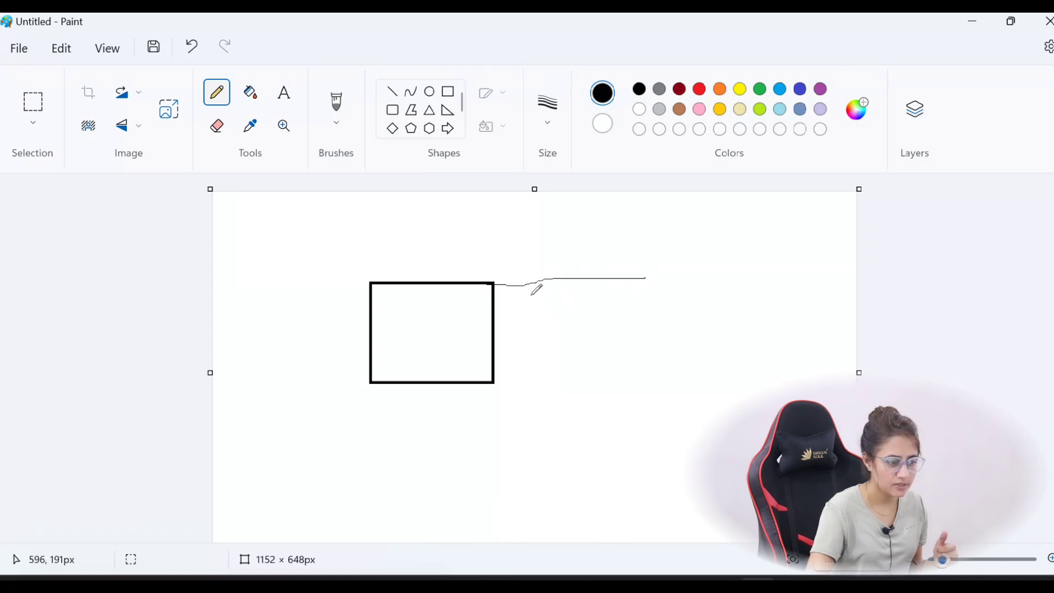
left_click_drag(514, 283, 500, 312)
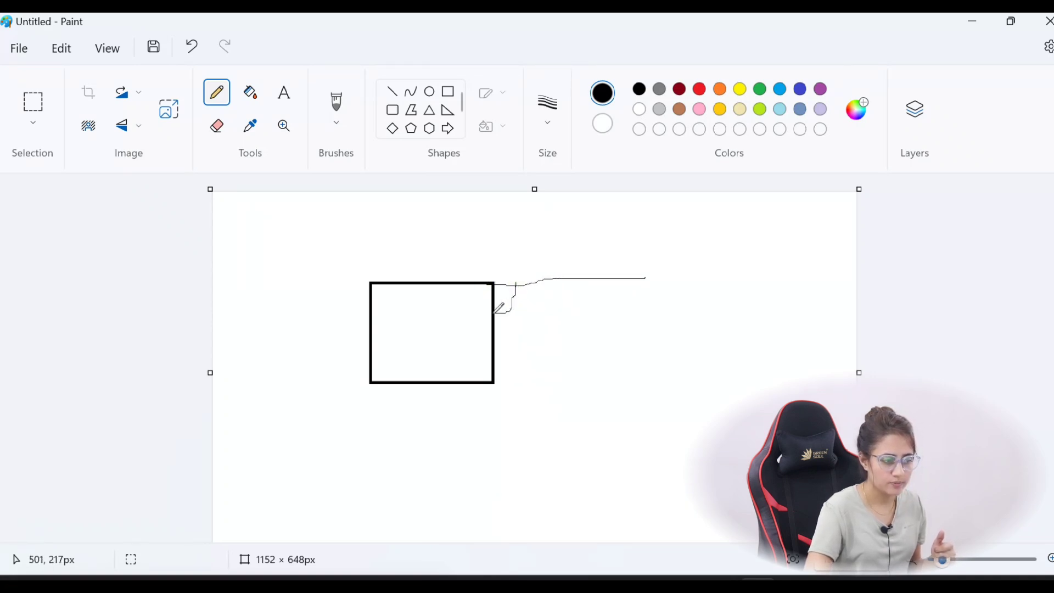
mouse_move(531, 307)
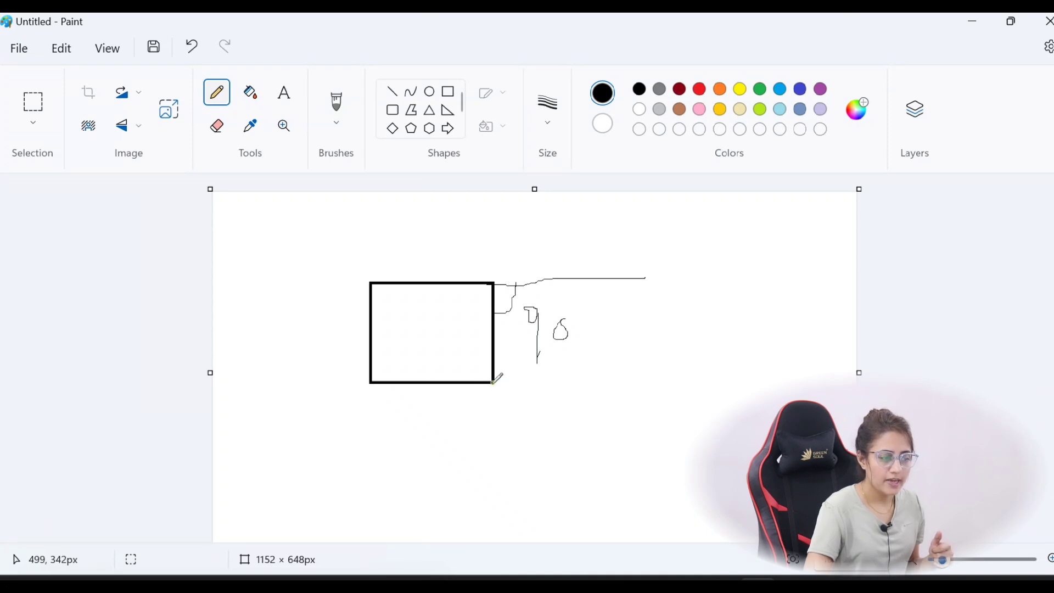
left_click_drag(500, 386, 494, 437)
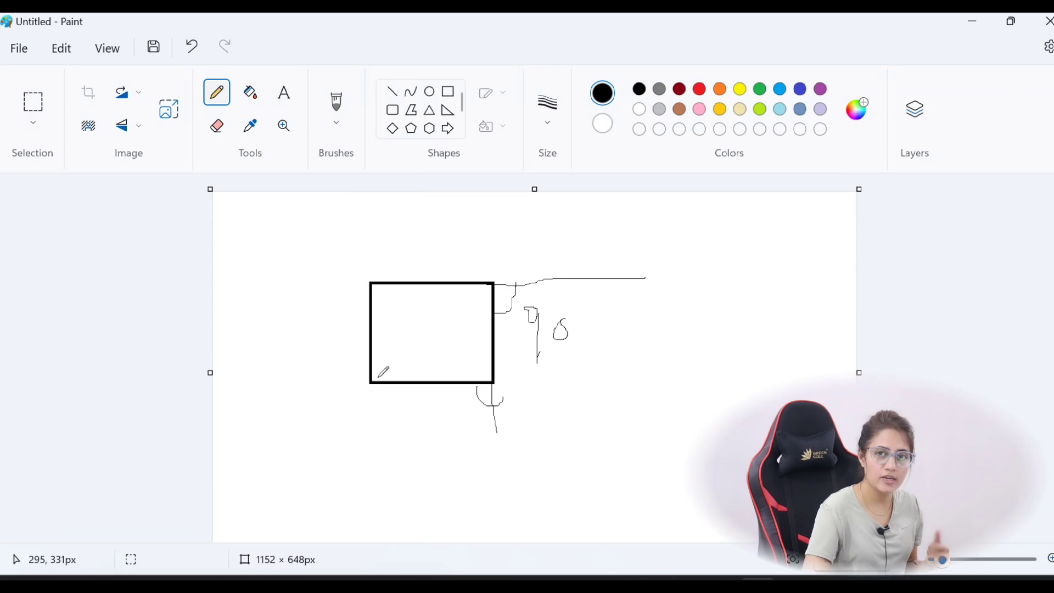
mouse_move(355, 236)
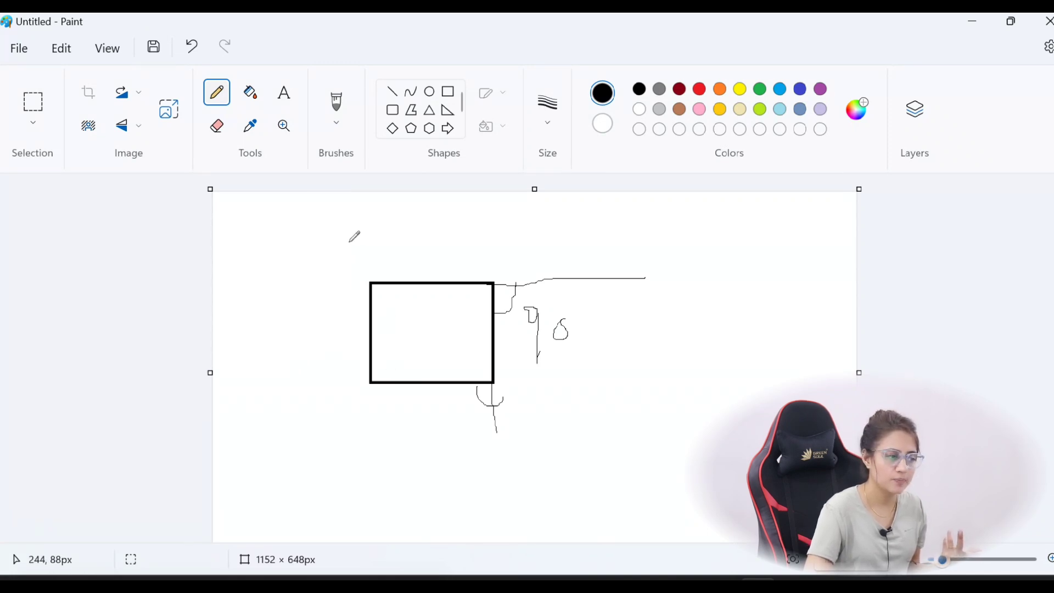
mouse_move(694, 240)
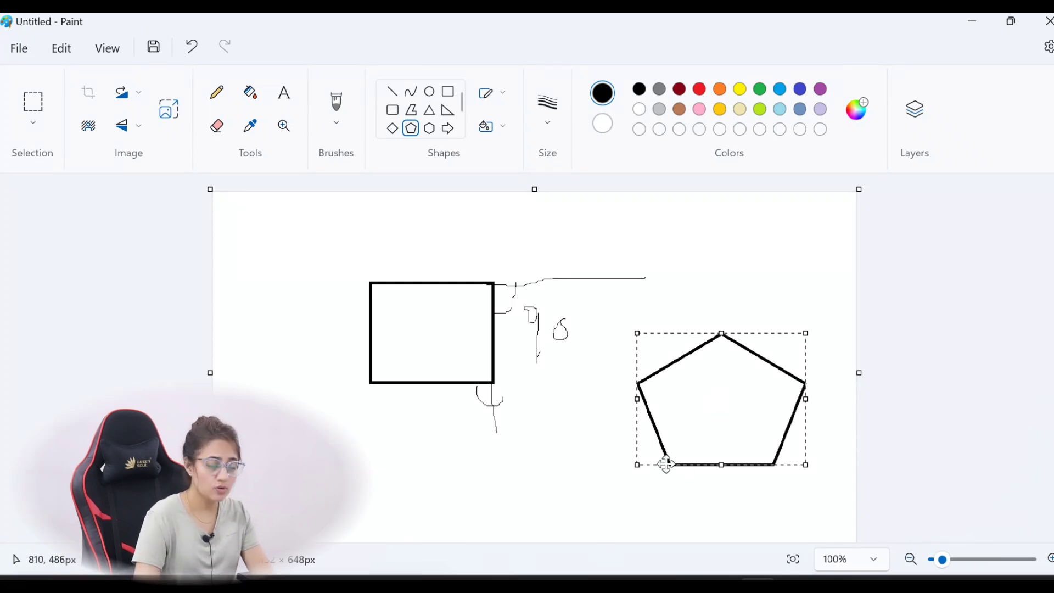
mouse_move(687, 442)
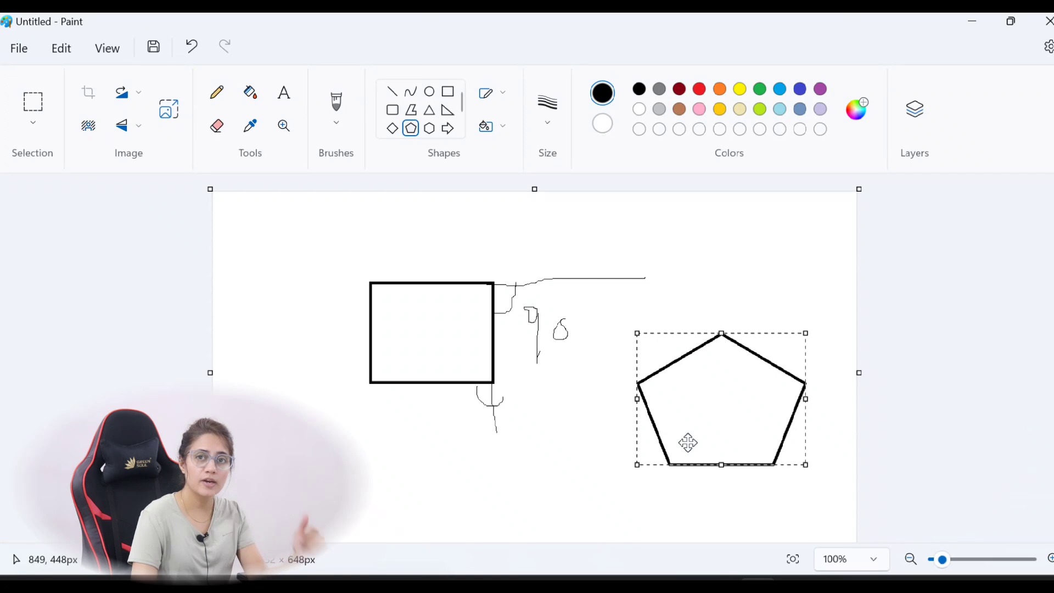
mouse_move(674, 472)
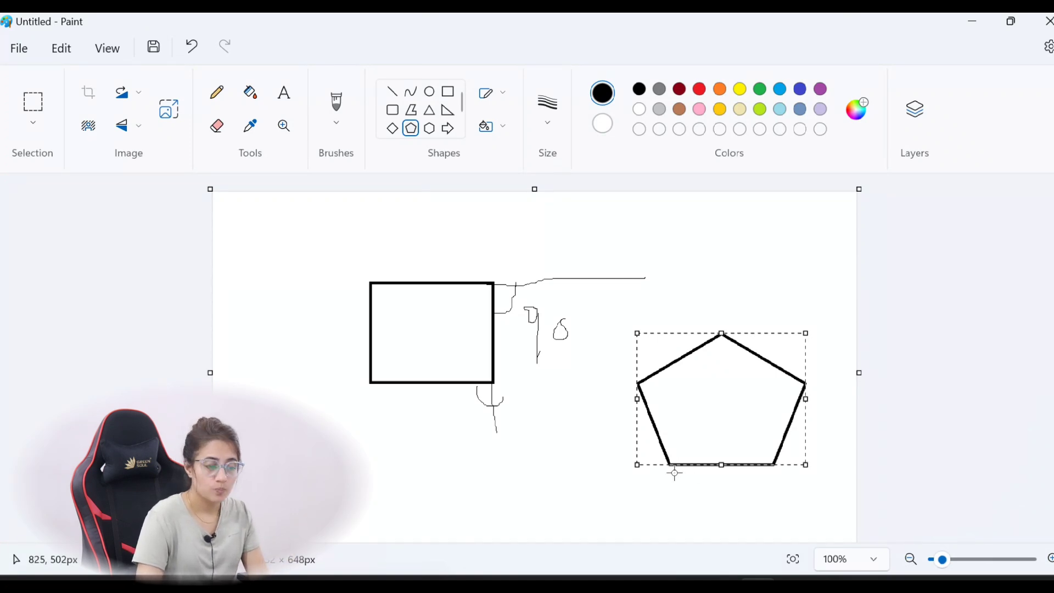
Finish the pentagon and extend its bottom edge past the bottom-right corner with the Pencil
left_click(216, 92)
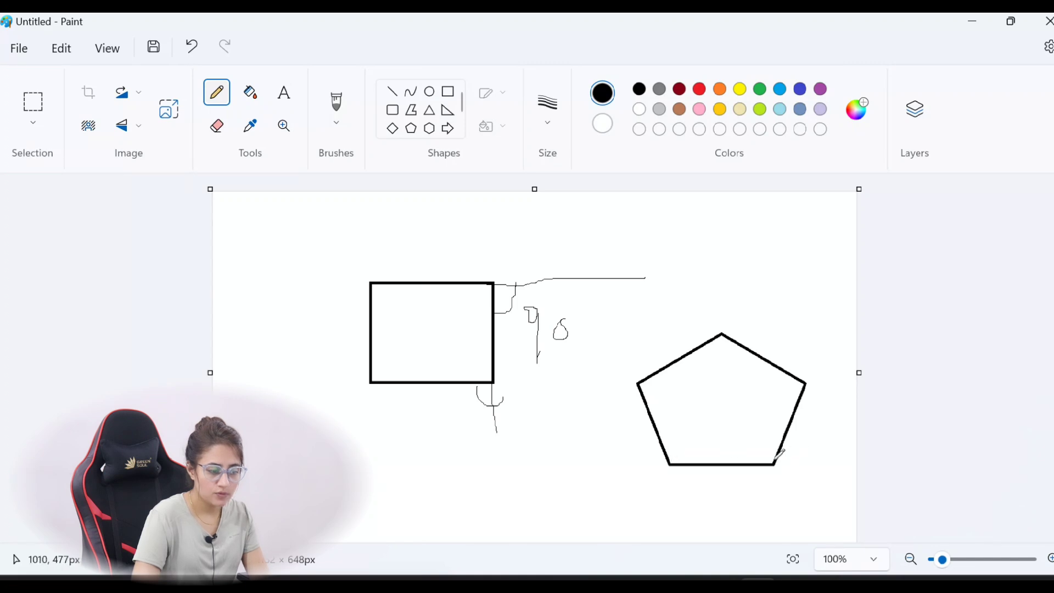
left_click_drag(766, 462, 861, 452)
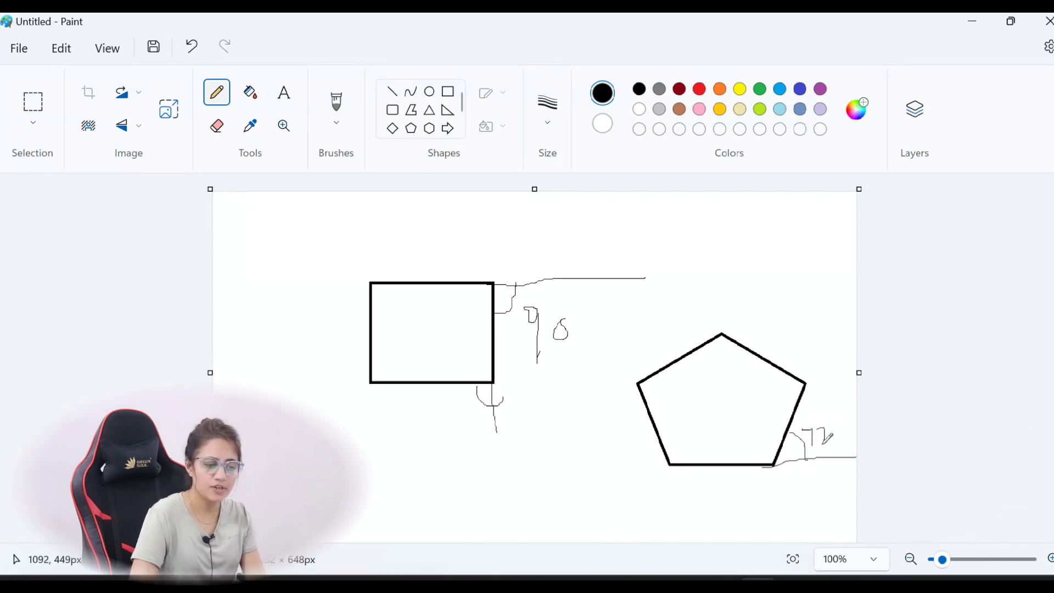
mouse_move(854, 376)
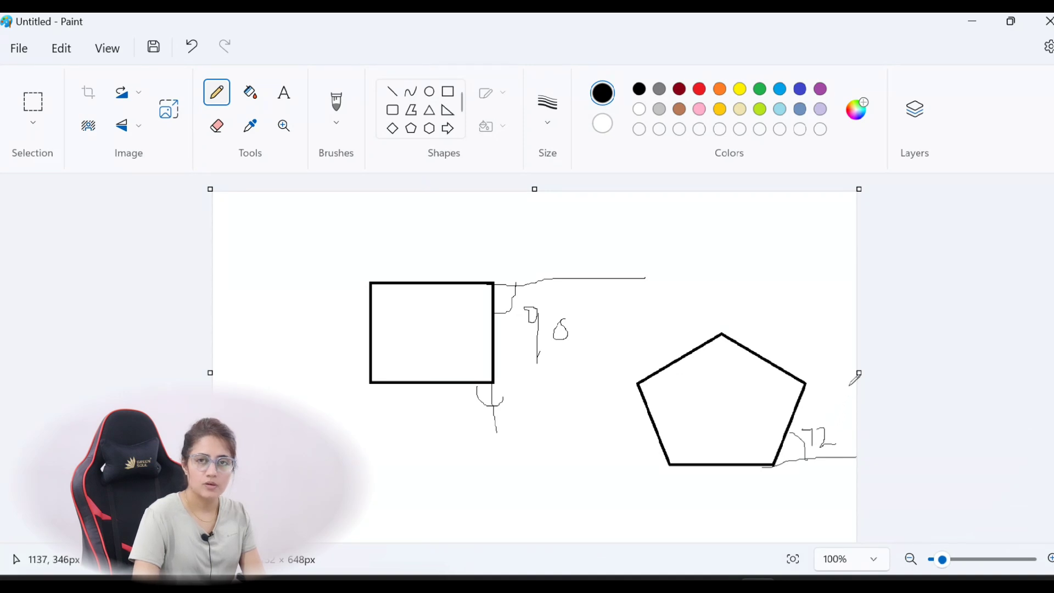
mouse_move(831, 377)
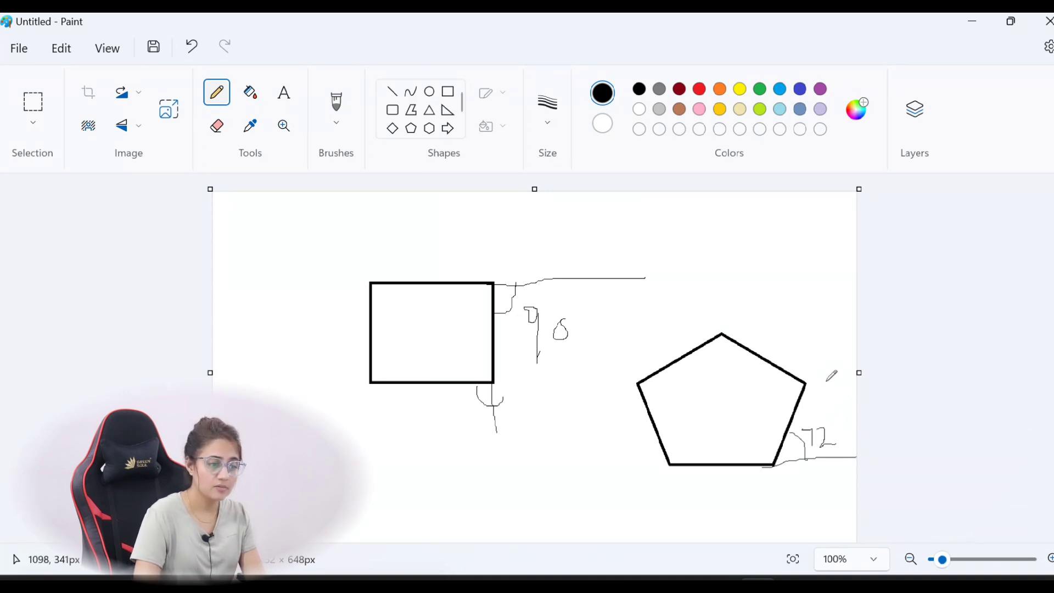
mouse_move(805, 312)
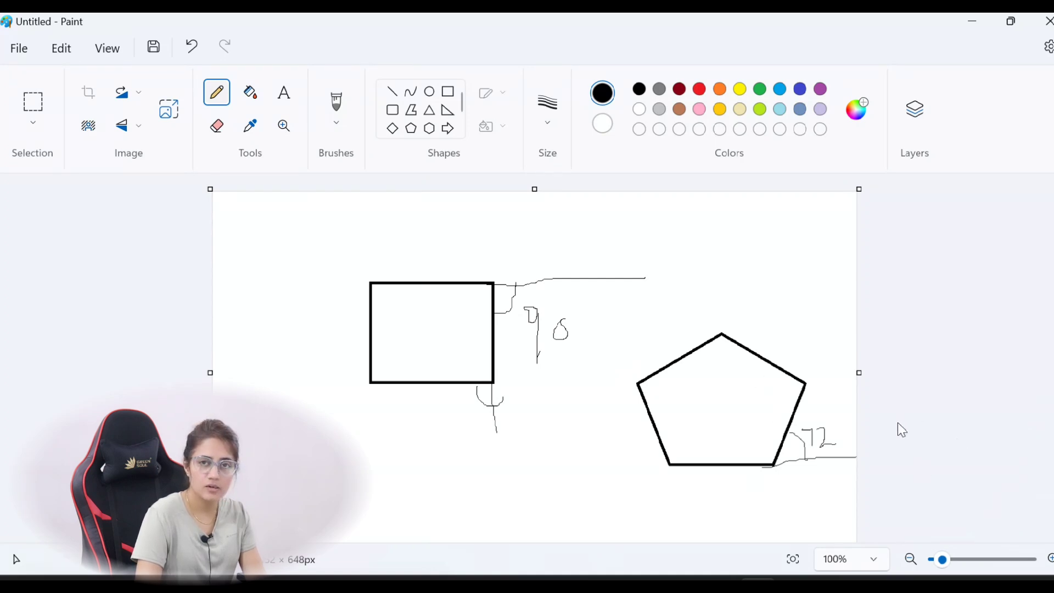
mouse_move(582, 379)
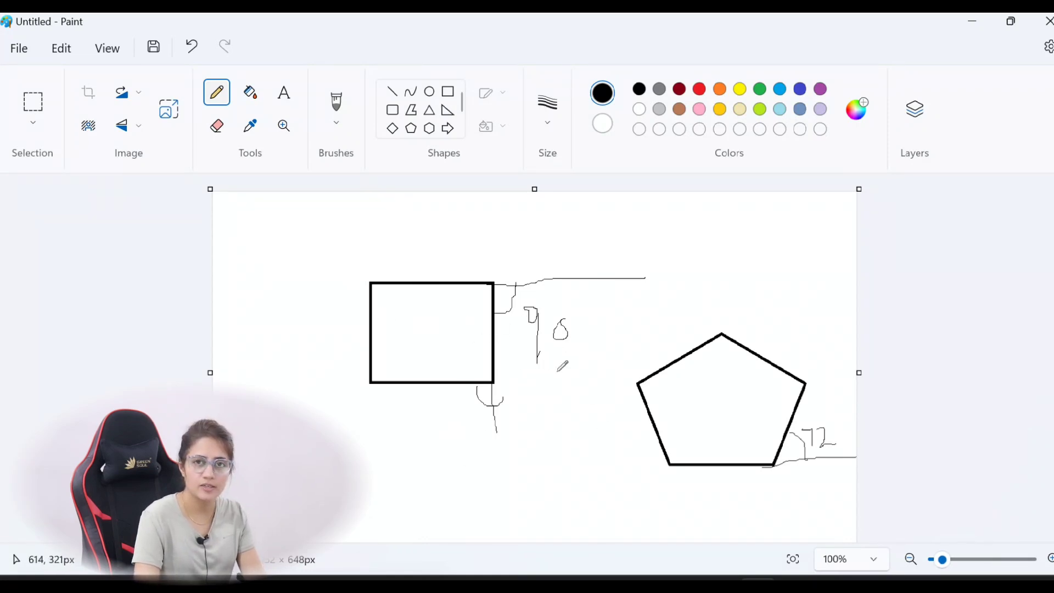
mouse_move(630, 336)
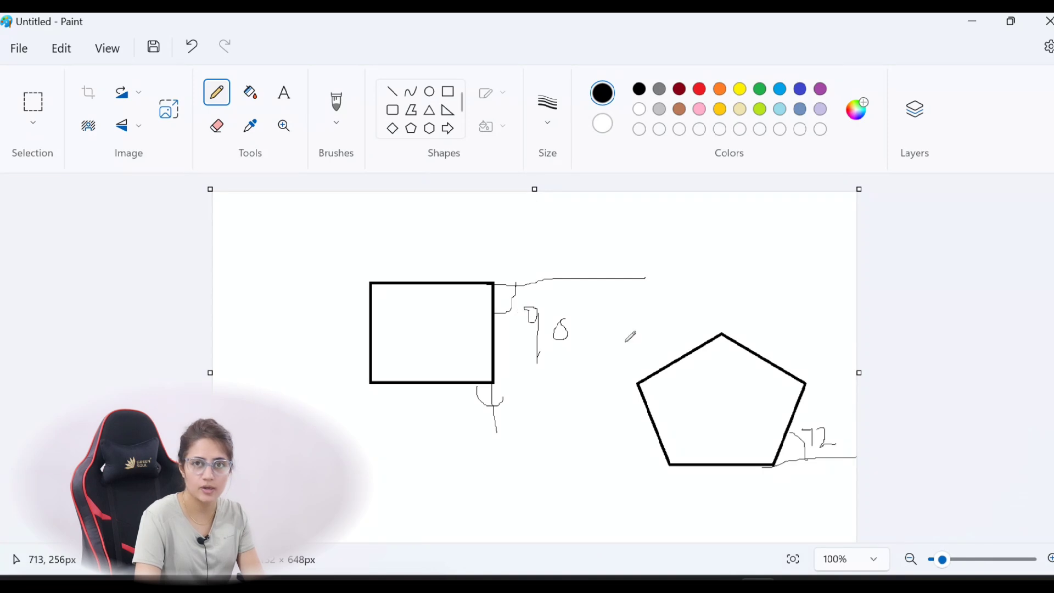
mouse_move(772, 344)
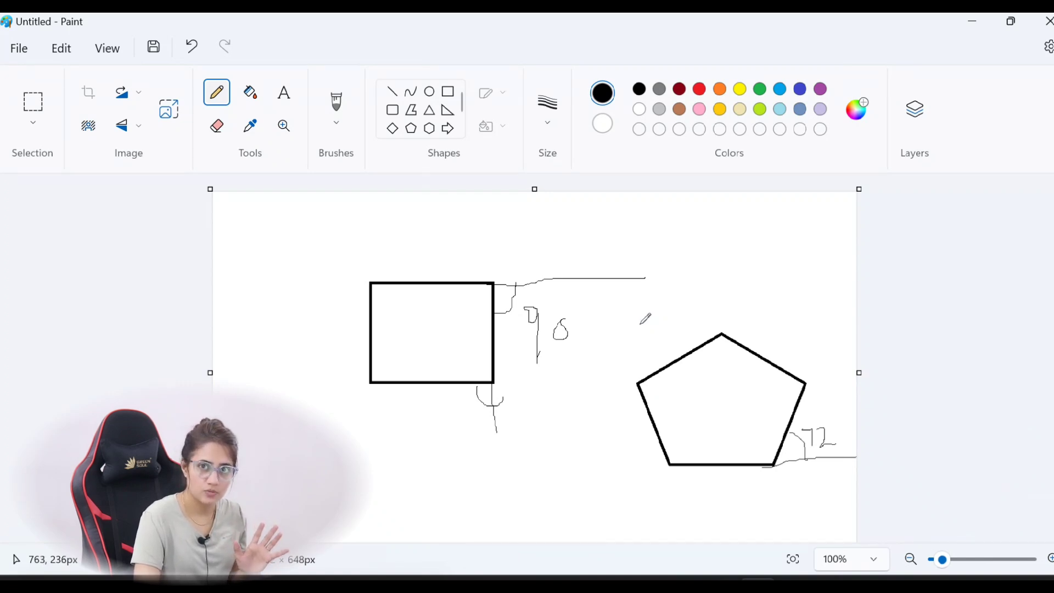
mouse_move(833, 252)
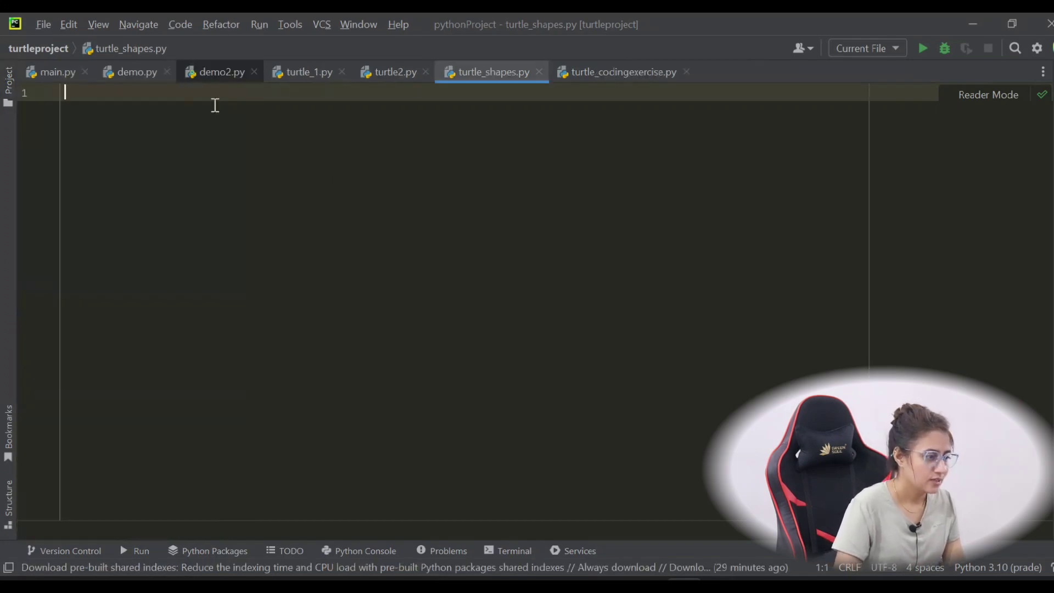
Import Turtle from the turtle module and create a turtle named tom
type("from turtle")
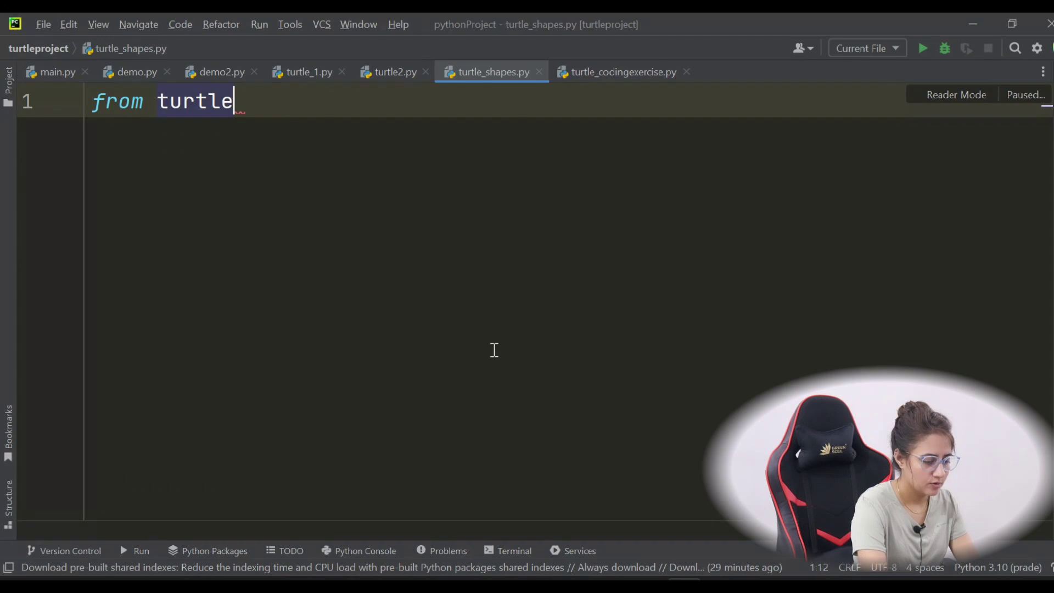
type("import Tur")
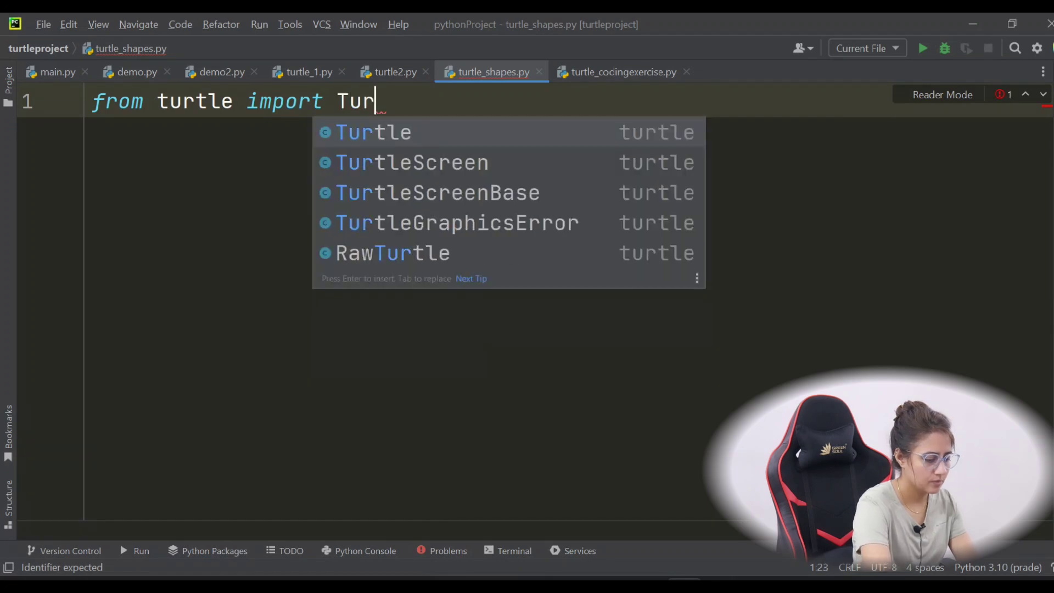
type("t")
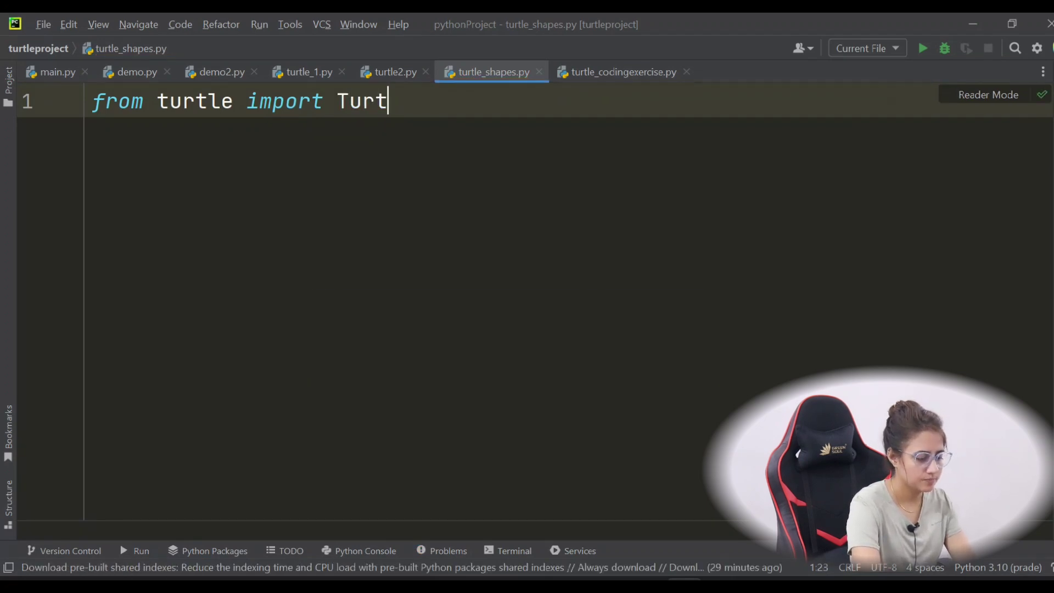
type("le")
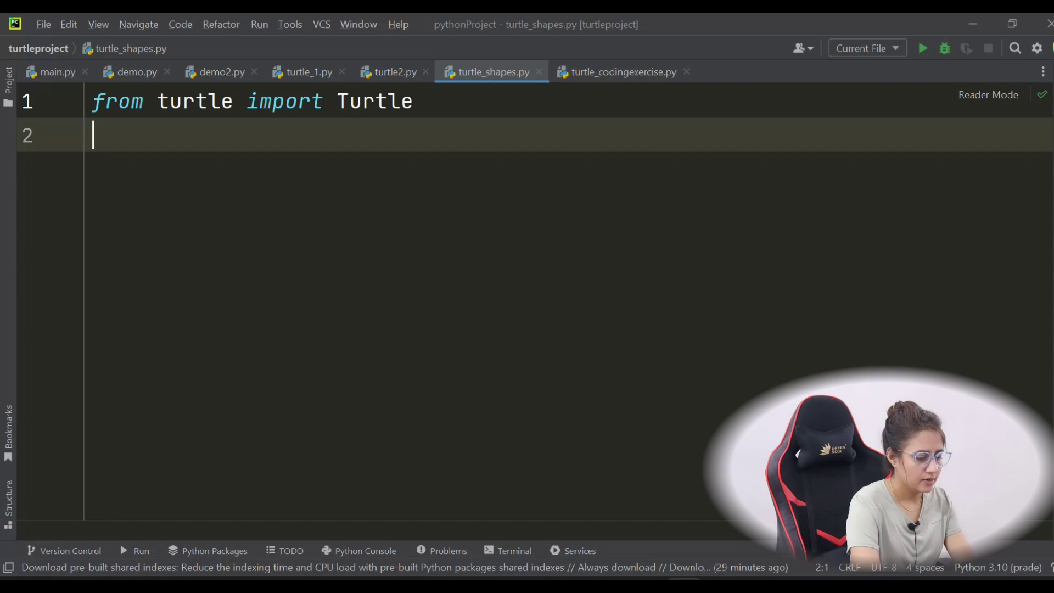
type("tom.")
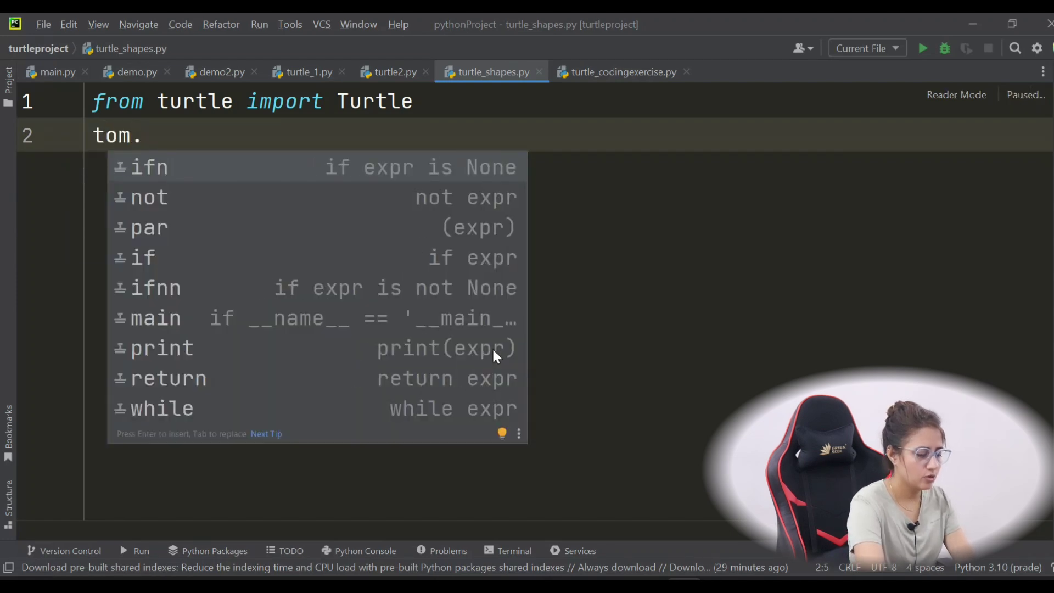
key("Backspace")
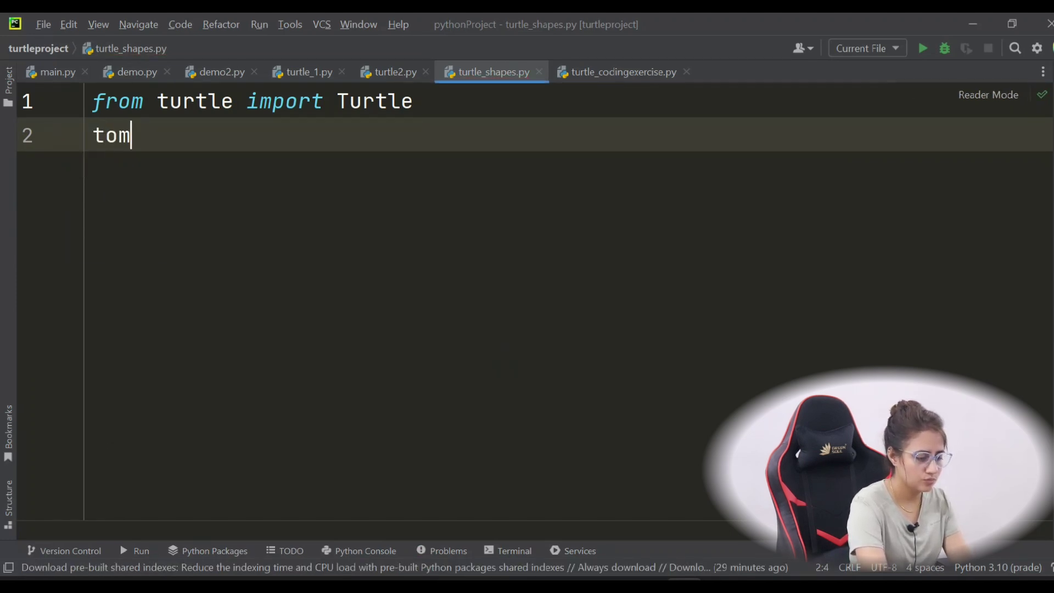
type("=Turtle(")
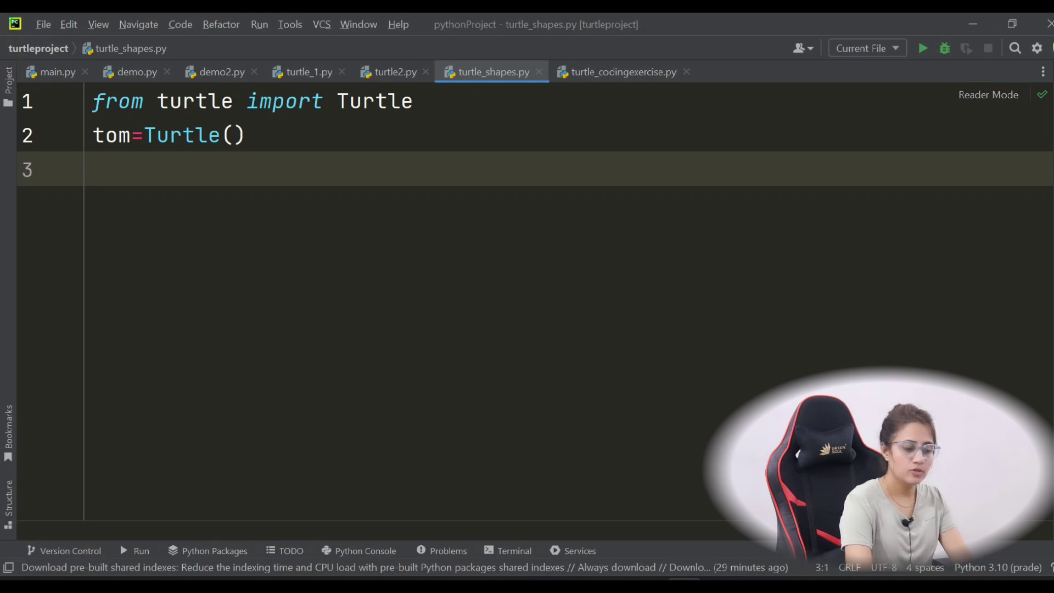
Write the formula angle=360/no_of_sides and select the no_of_sides name
type("angle")
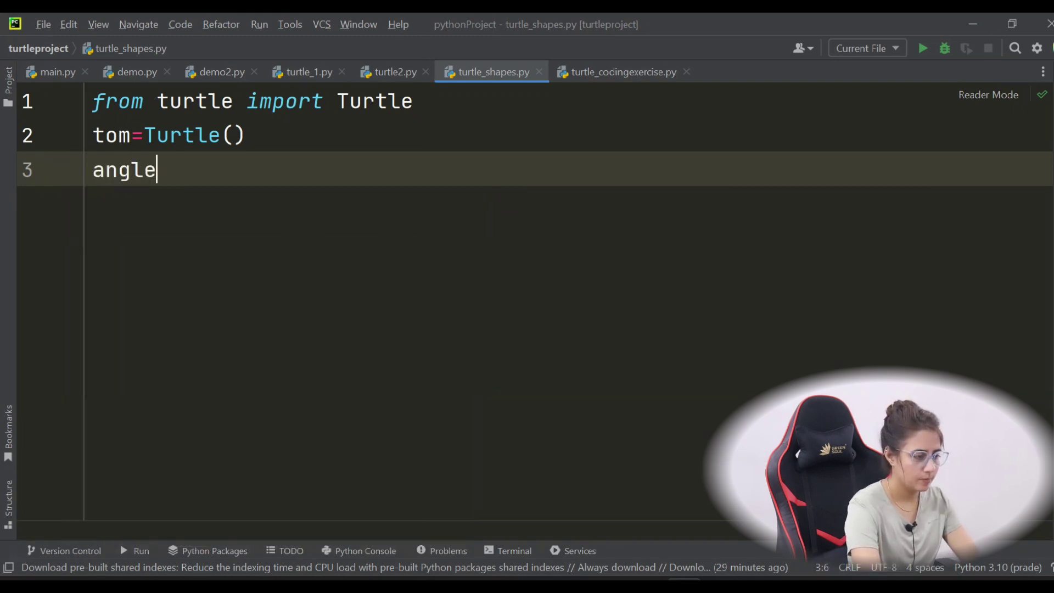
type("=3")
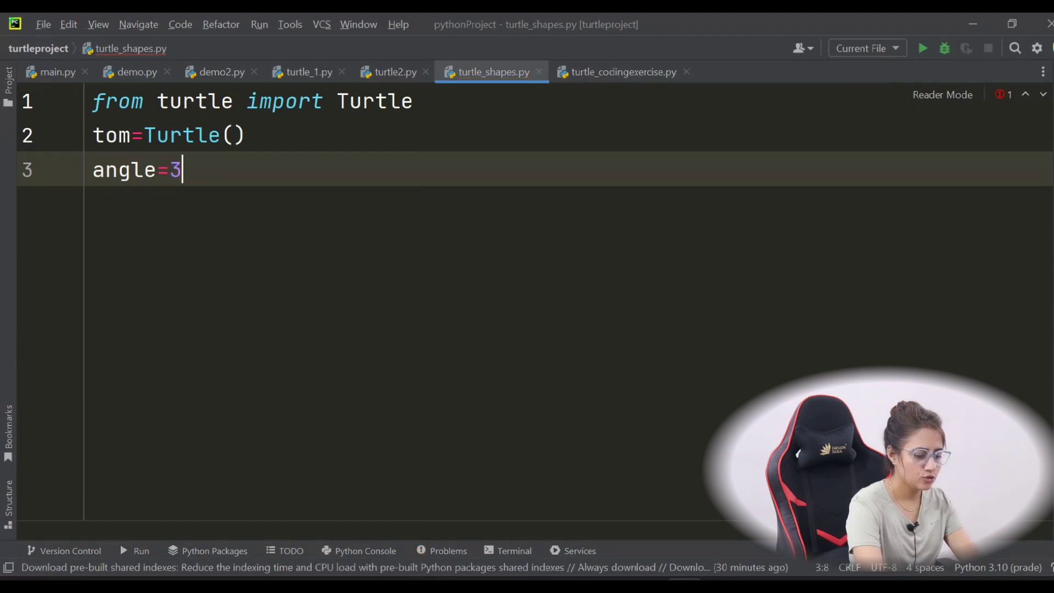
type("60")
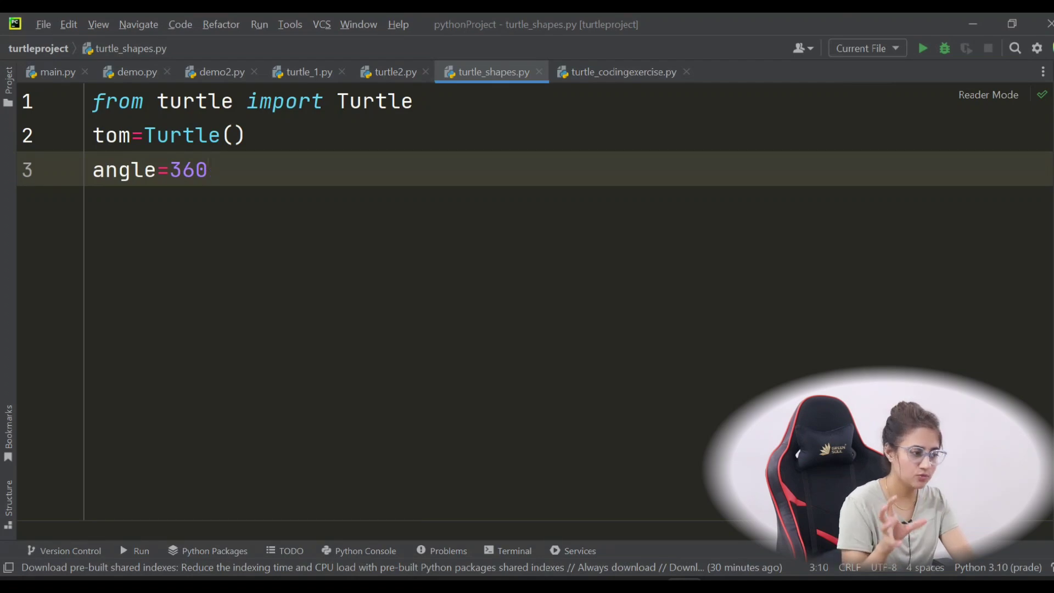
type("/")
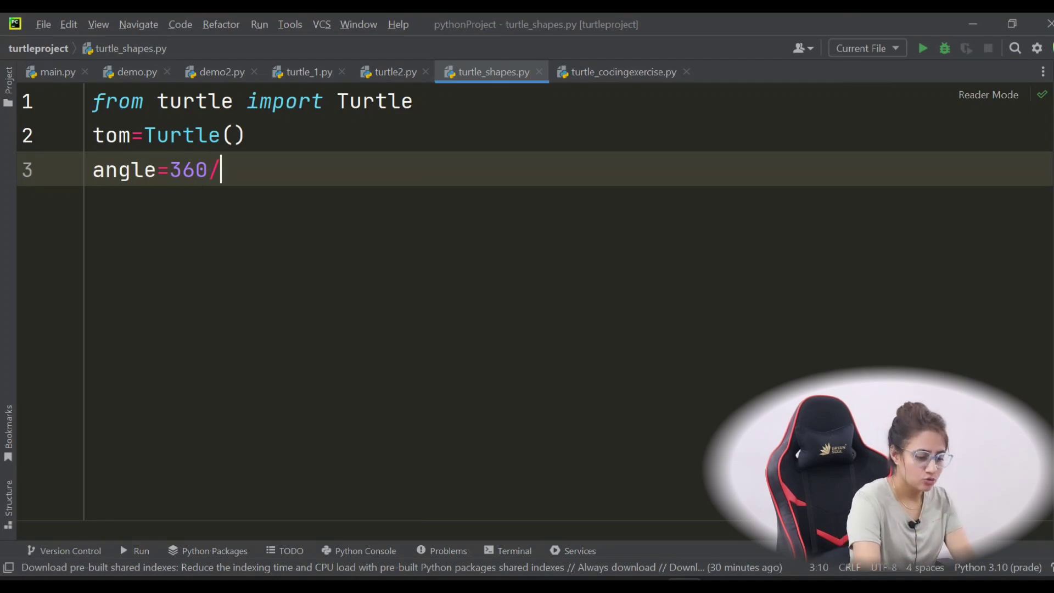
type("no")
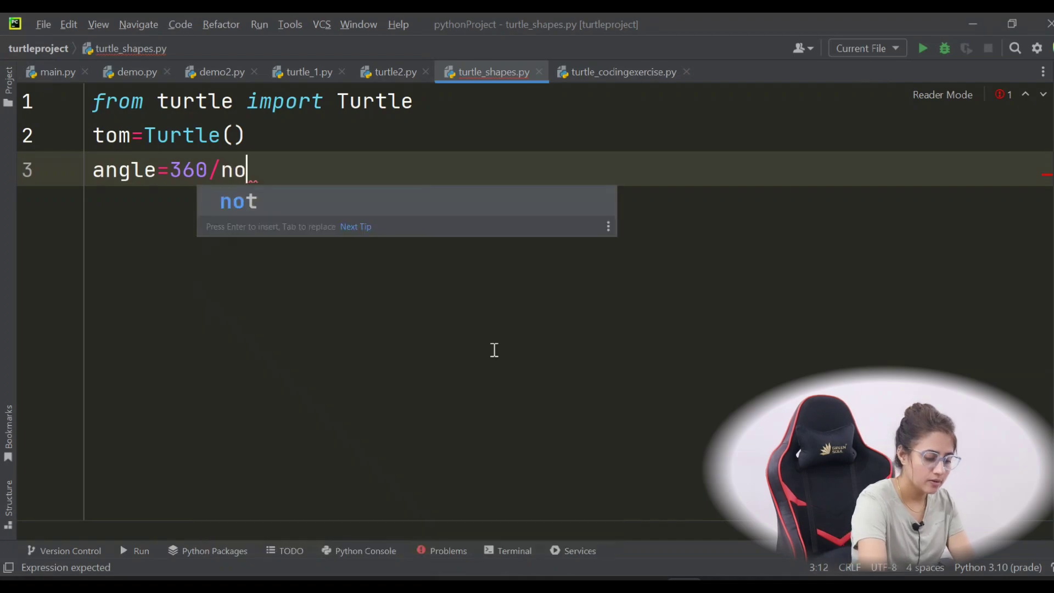
type("_of_")
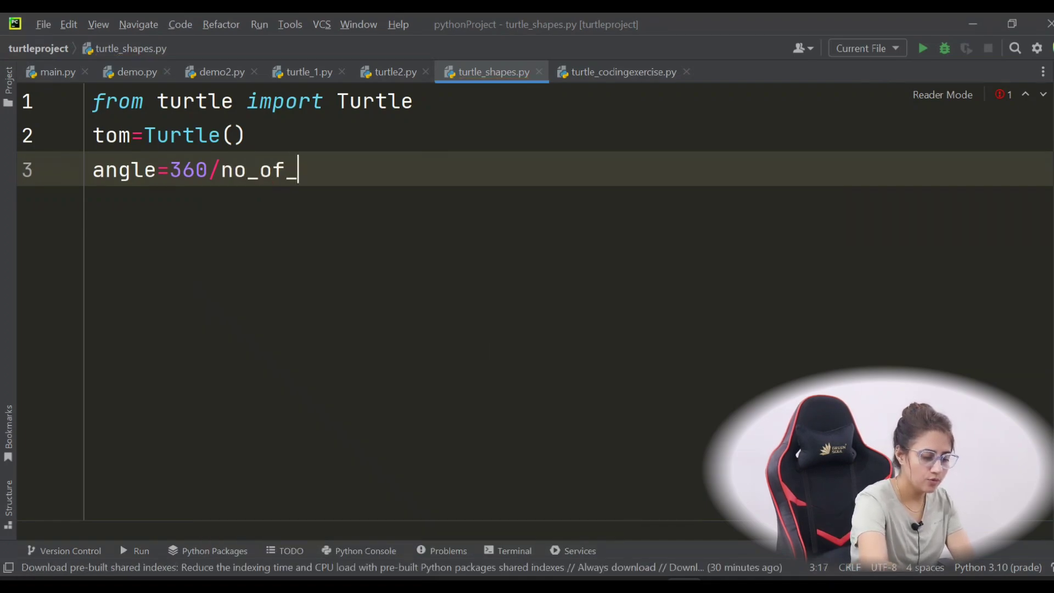
type("sides")
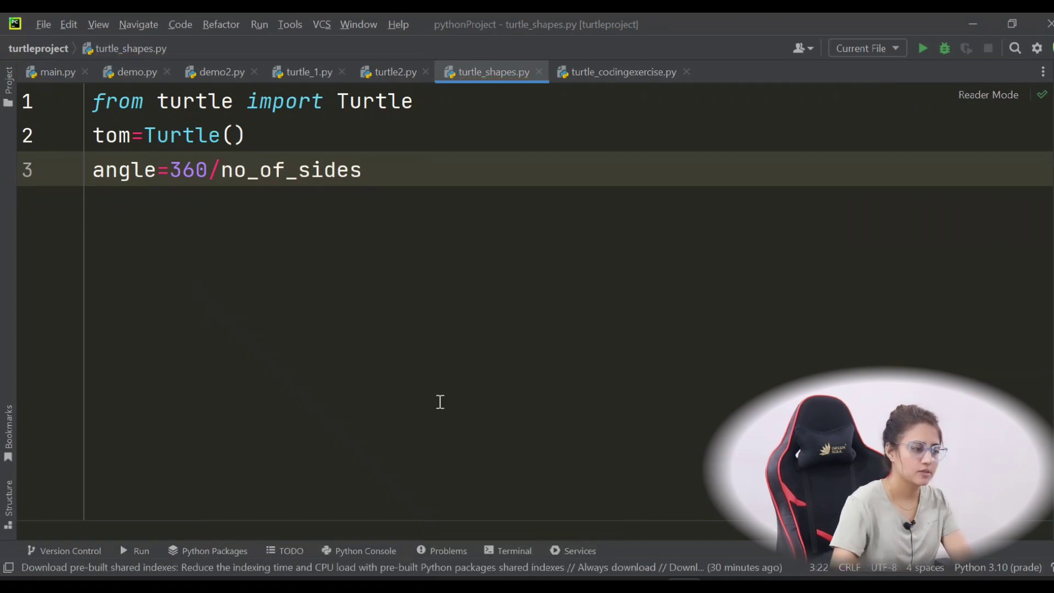
double_click(244, 169)
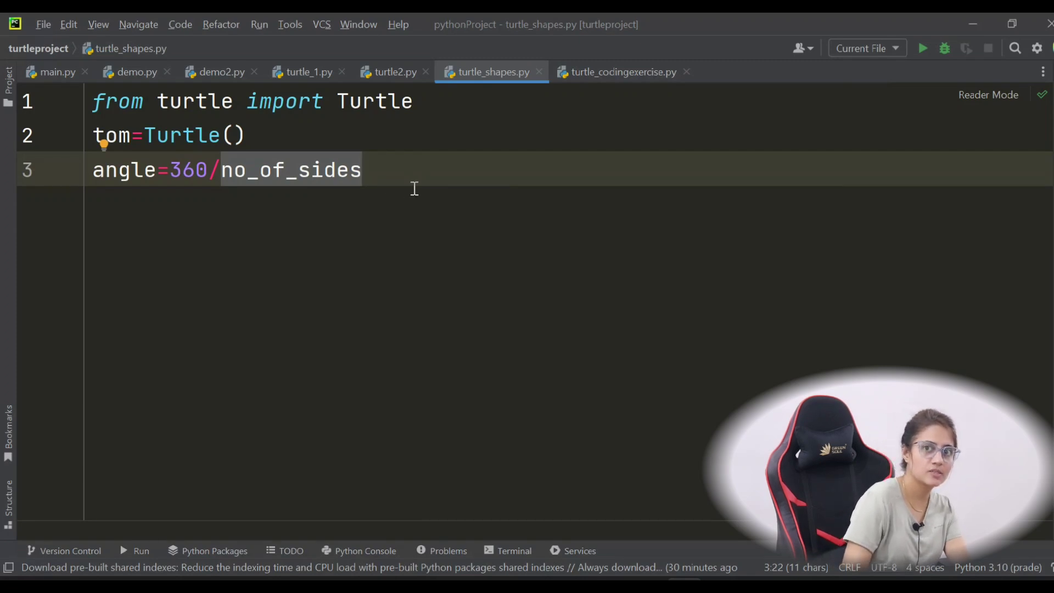
mouse_move(265, 158)
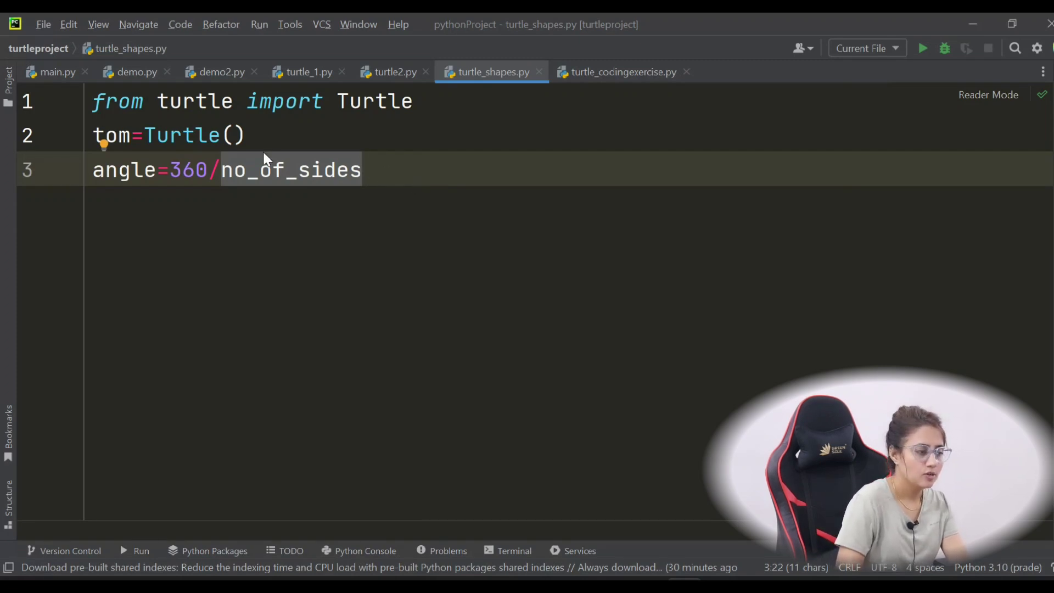
Add the loop for i in range(3,9): with the dry-run comment #3,4,5,6,7,8
type("f")
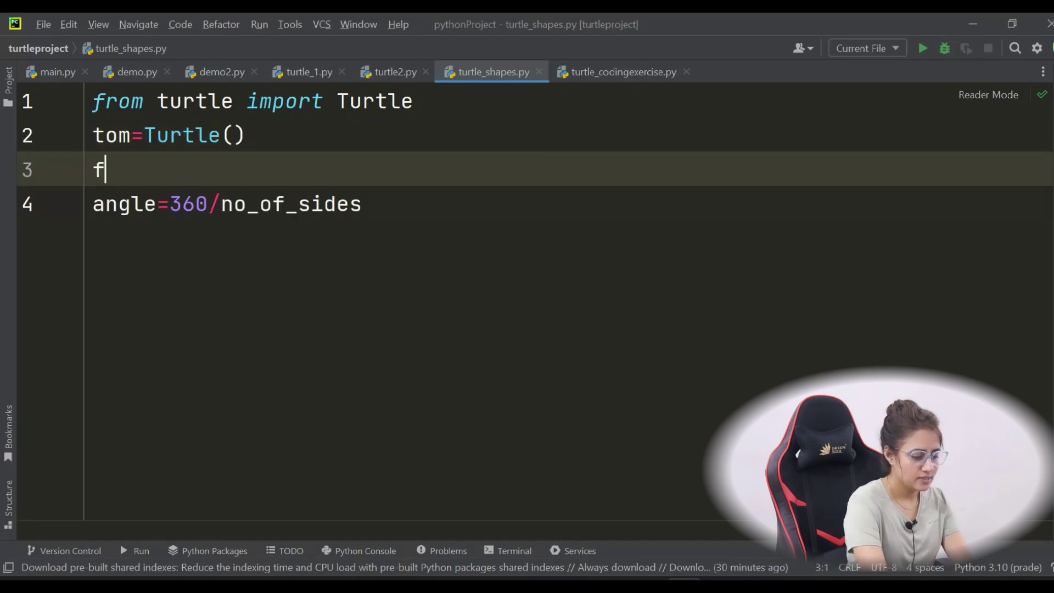
type("or")
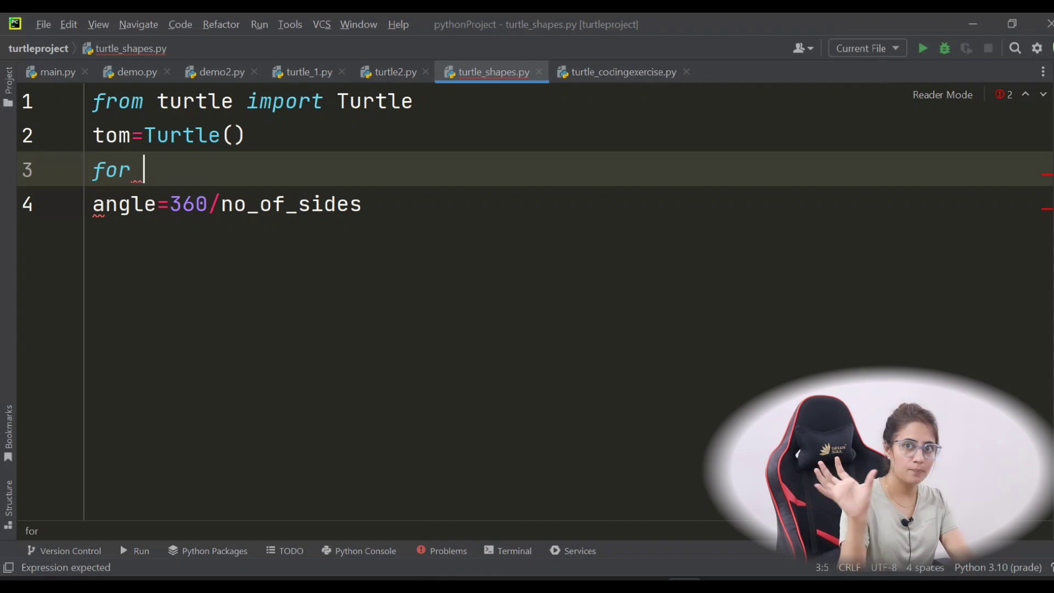
type("i in range")
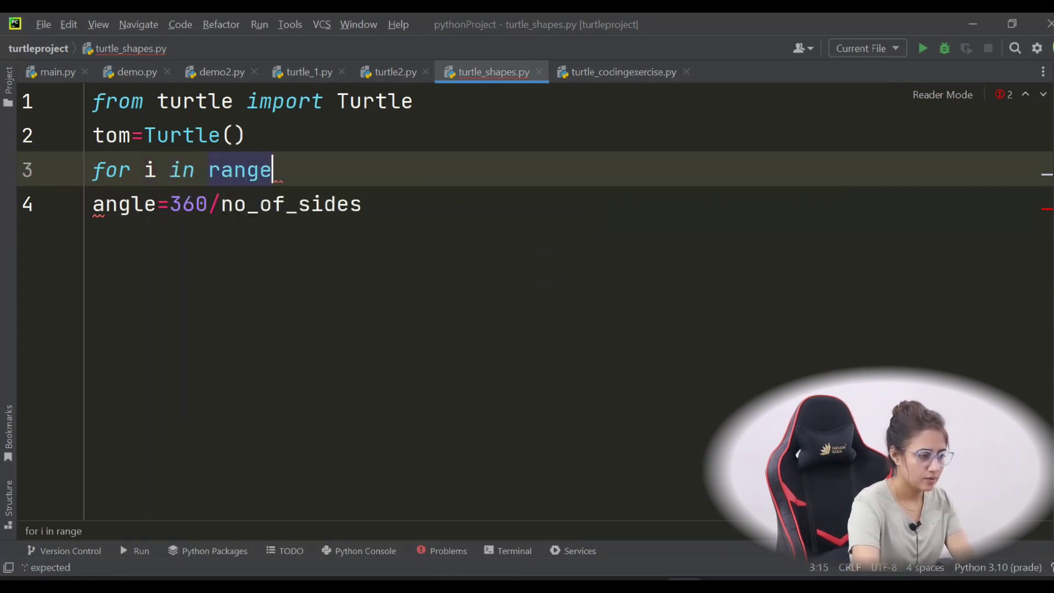
type("(3,")
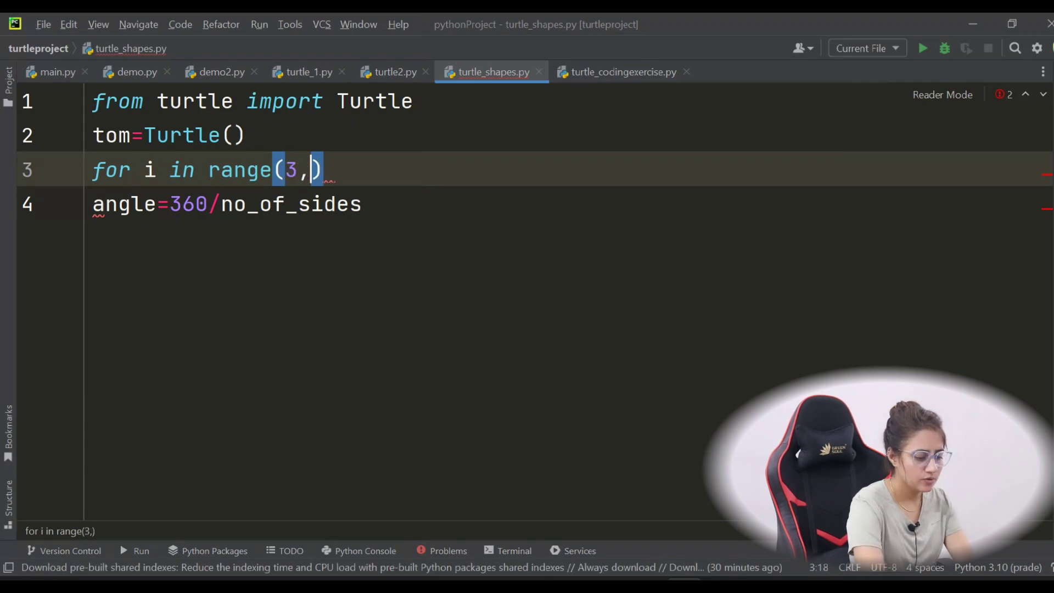
type("9")
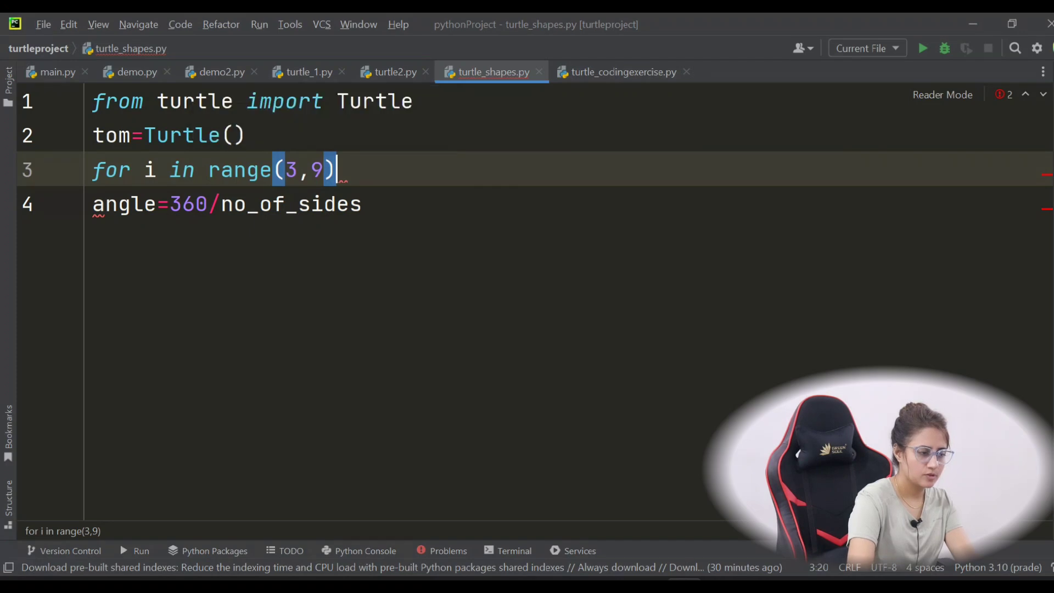
type(":")
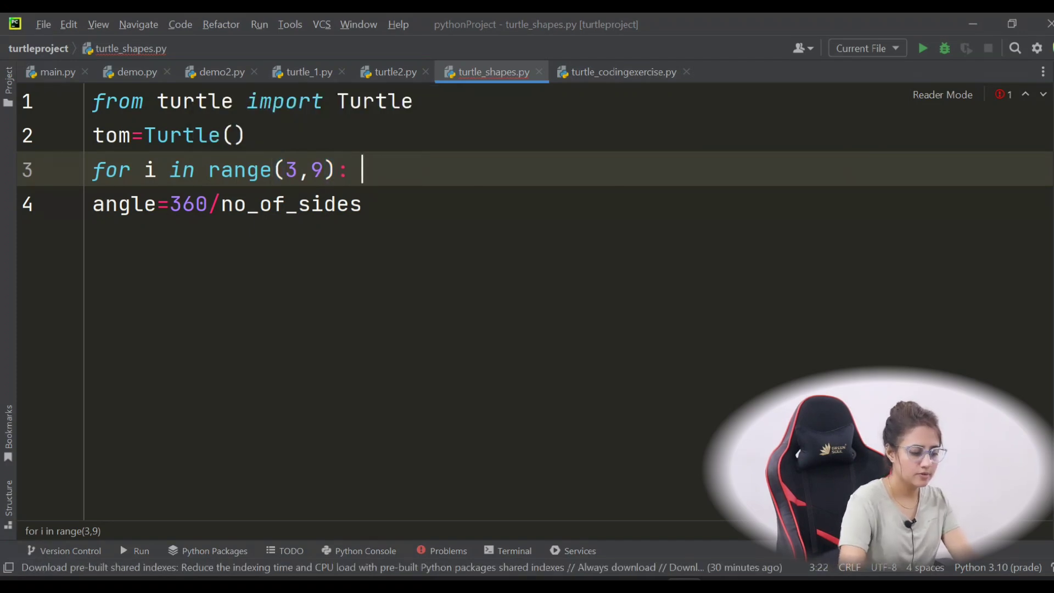
type("#3")
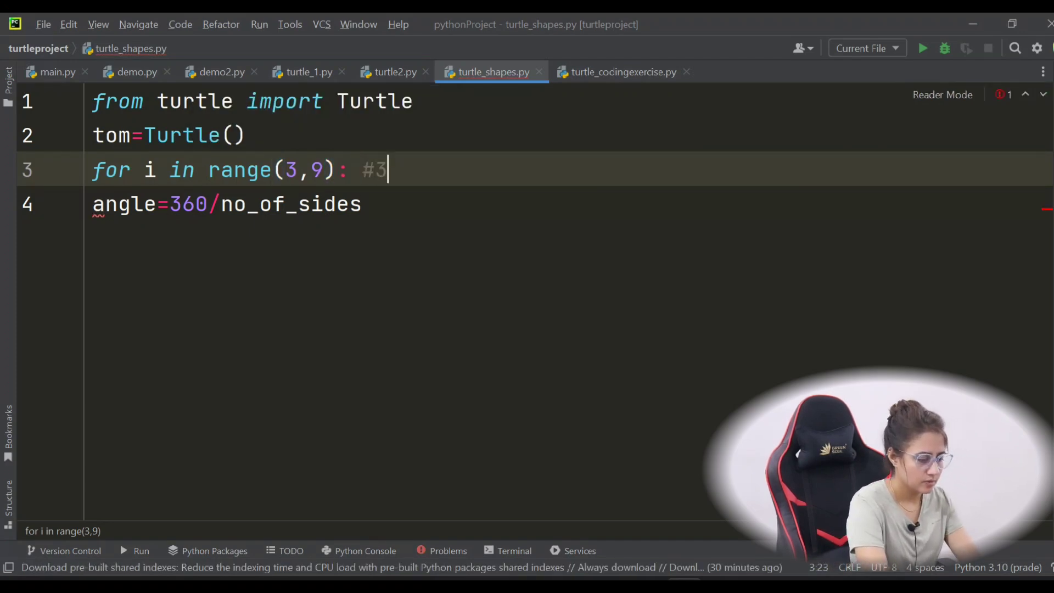
type(",4,5,6")
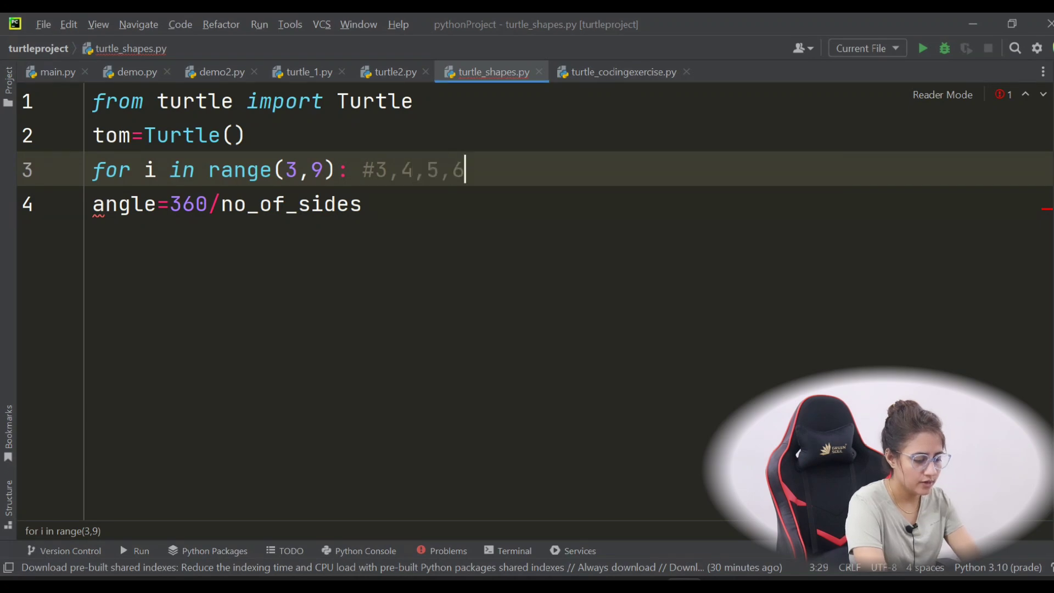
type(",7,8")
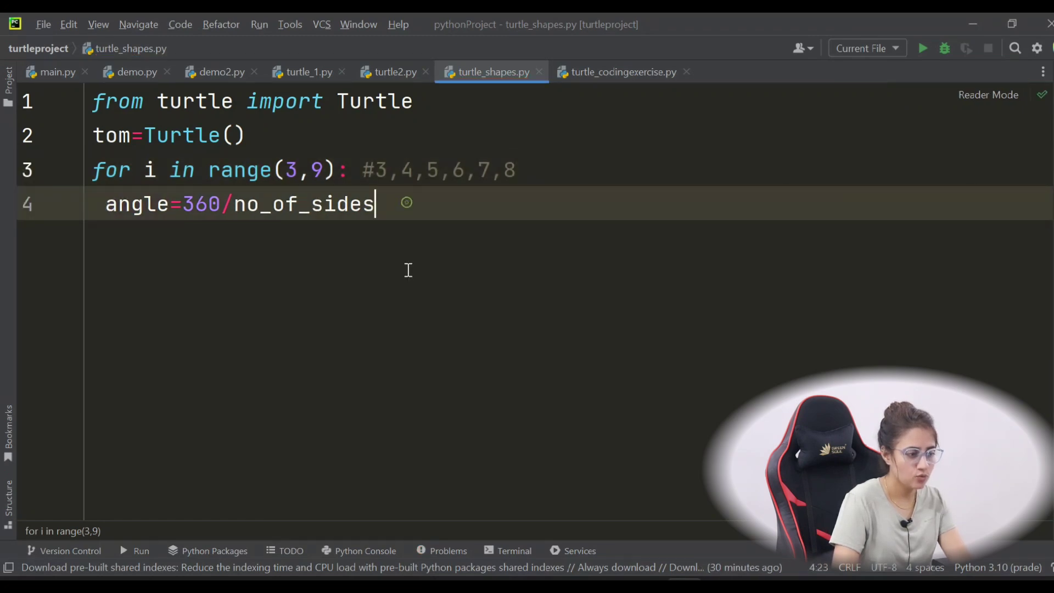
Divide 360 by i for the angle, add print(angle), run it, then begin erasing the print line
key("BackSpace")
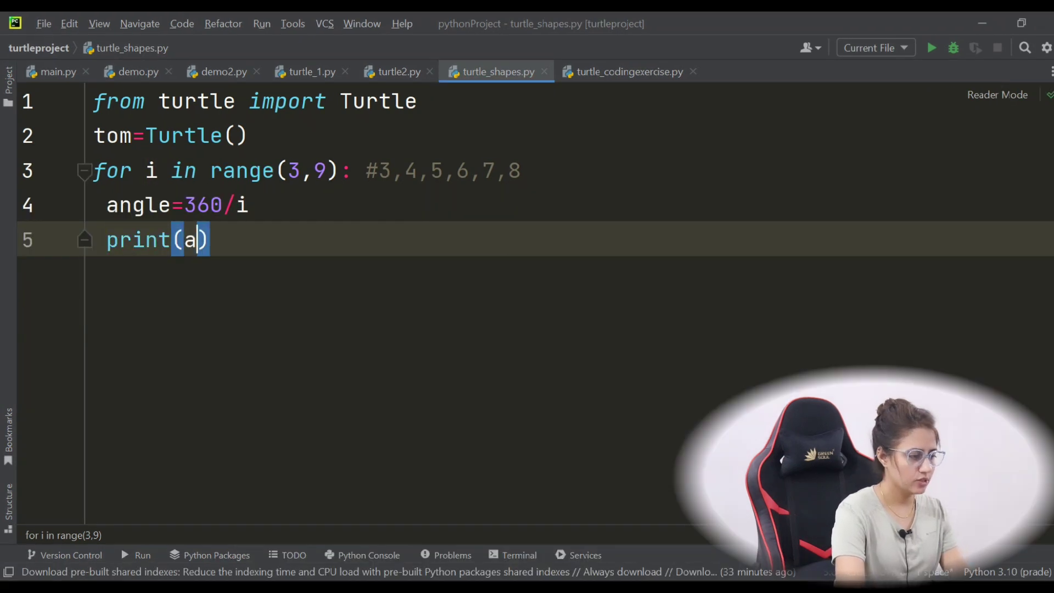
type("ngle")
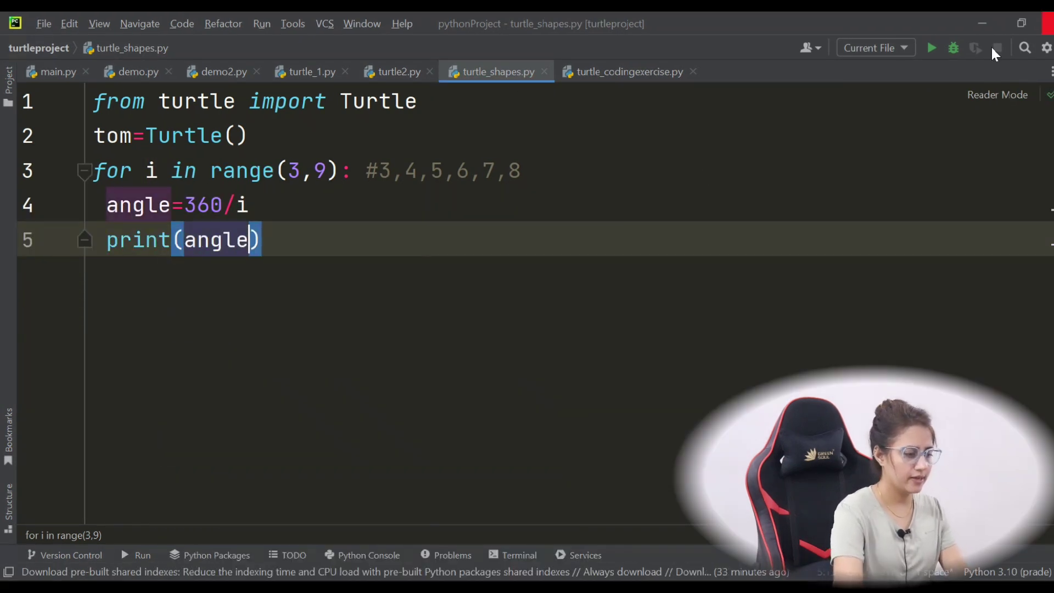
left_click(932, 47)
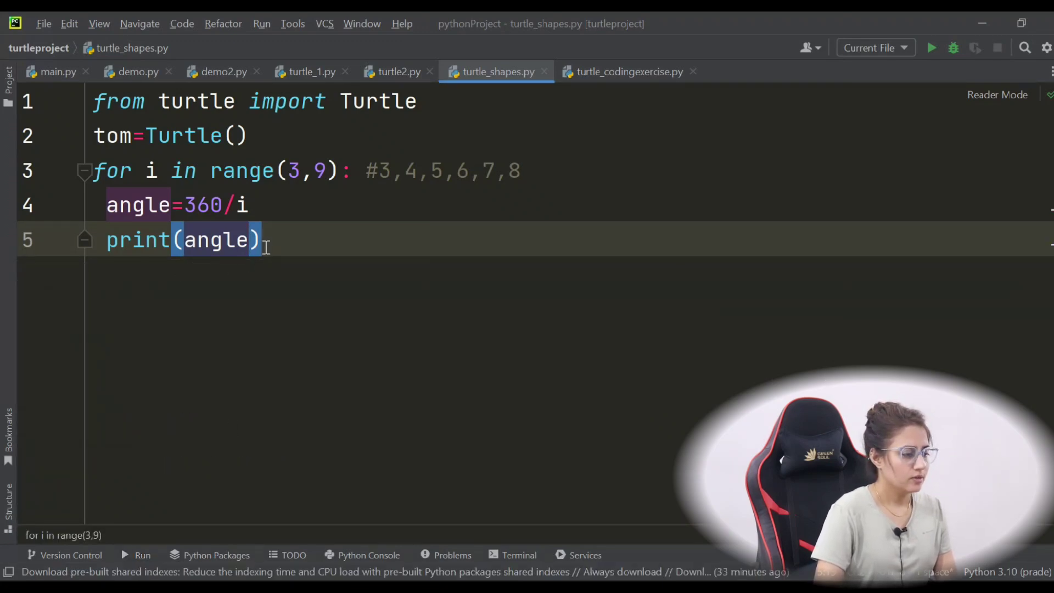
key("Backspace")
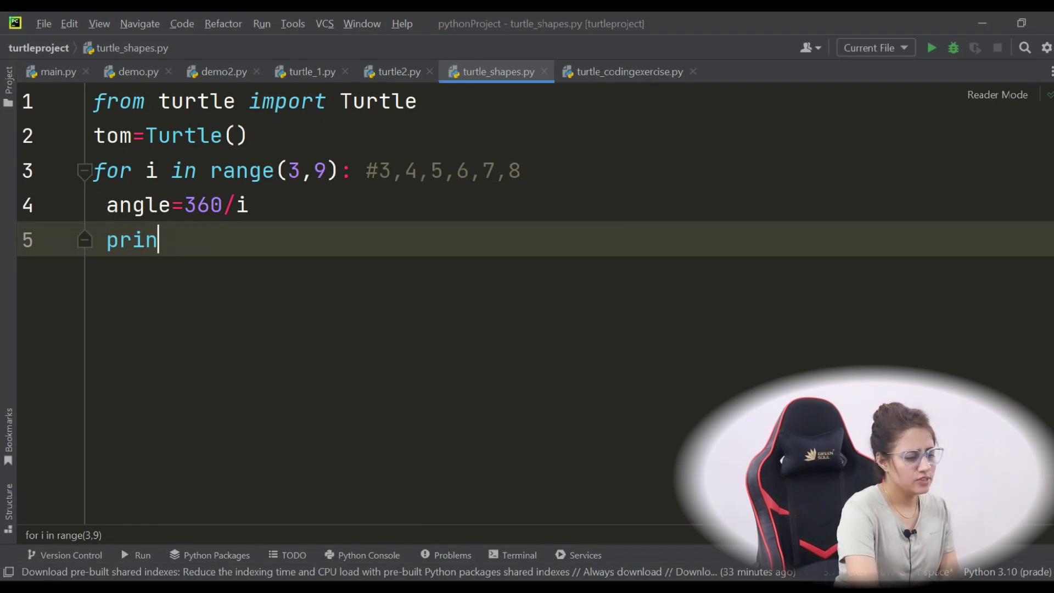
Write the inner loop for _ in range(i): with the dry-run comment #0,1,2
key("BackSpace")
type("for")
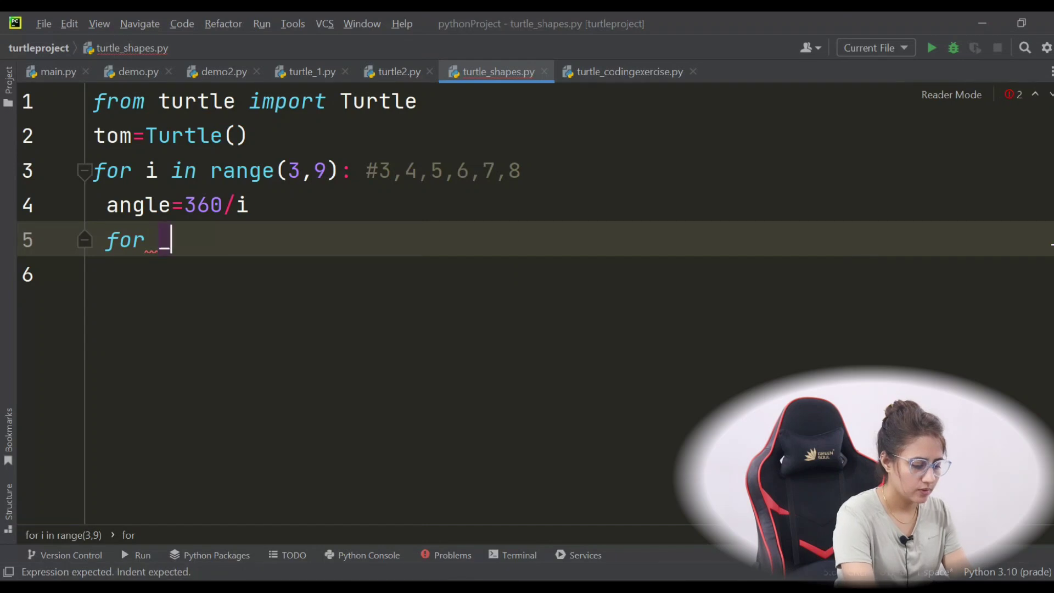
type("_ in range(")
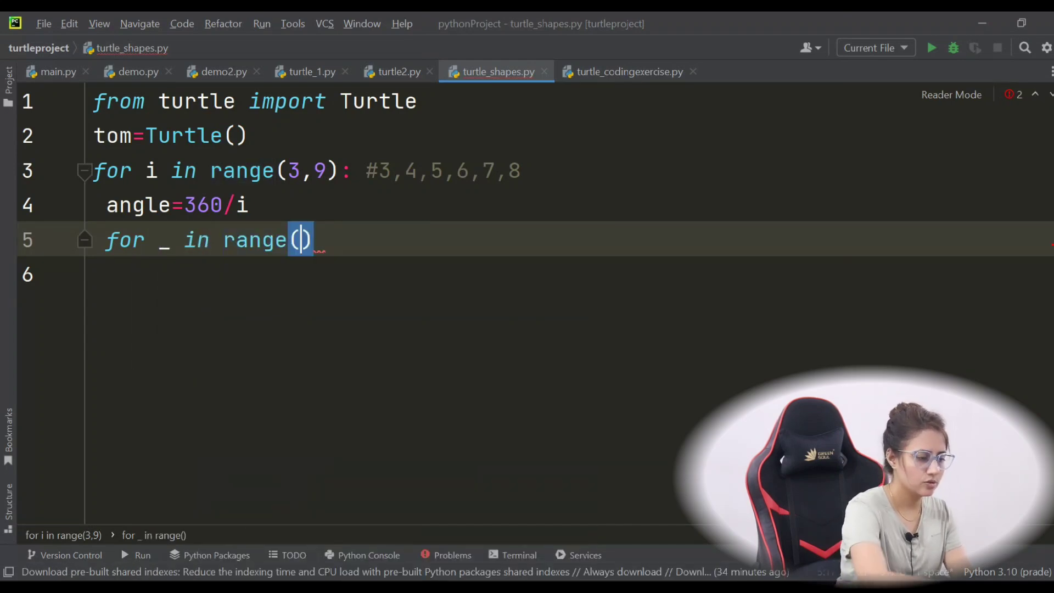
type("i")
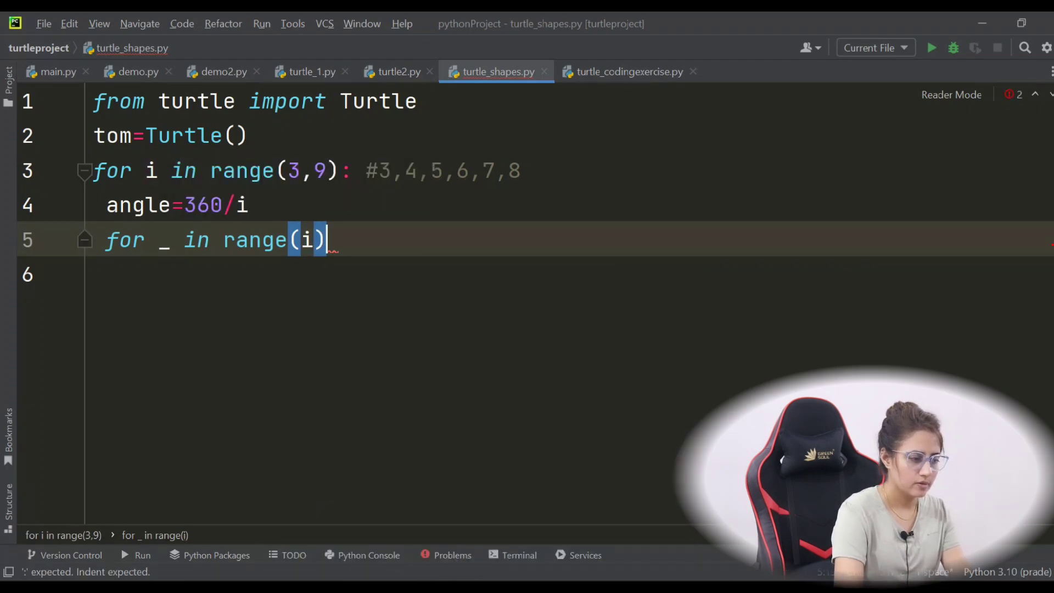
type(":")
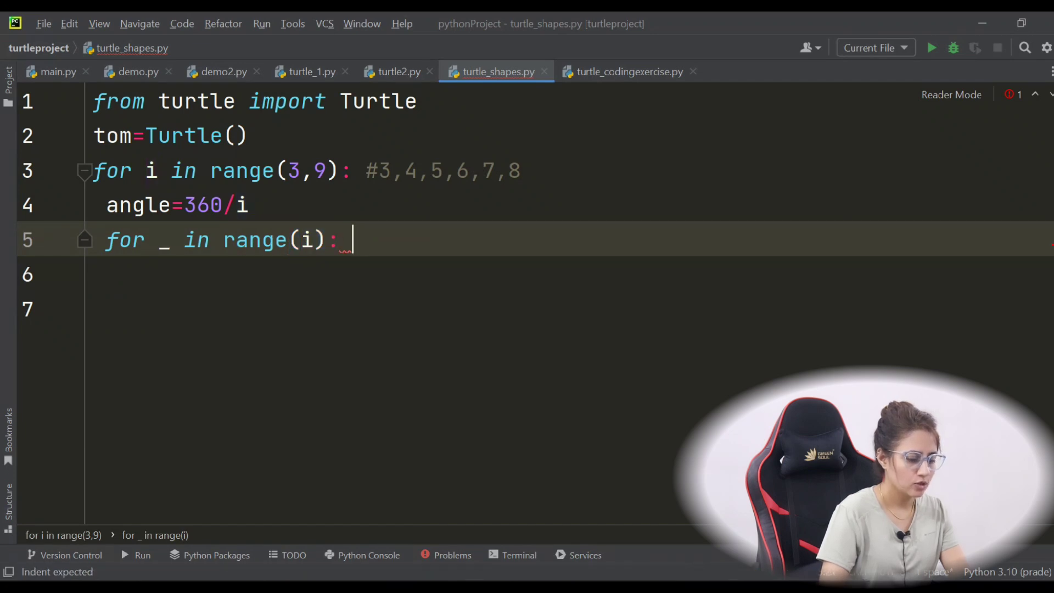
type("#0")
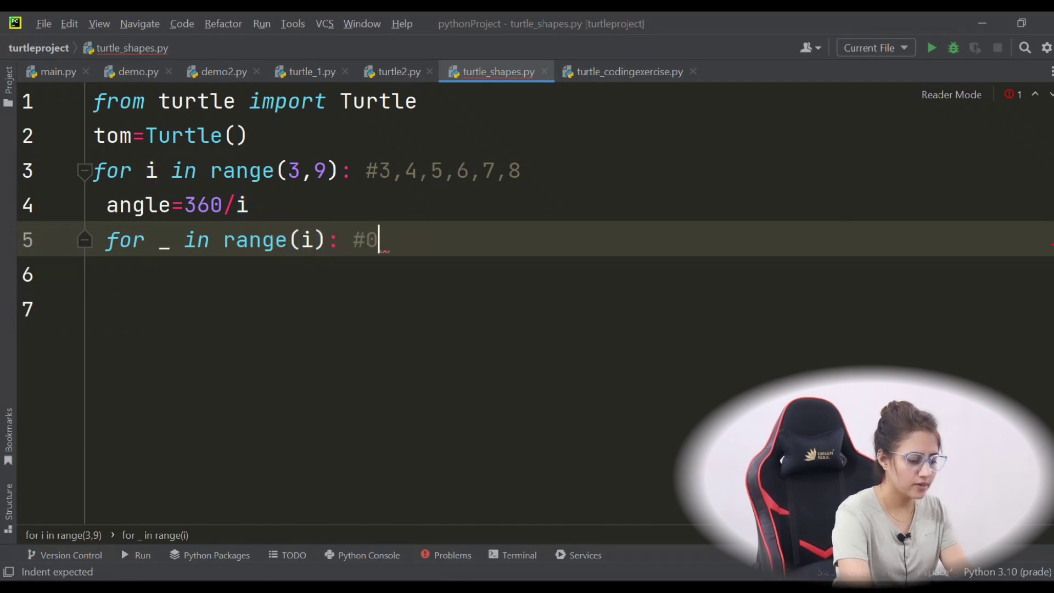
type(",1,2")
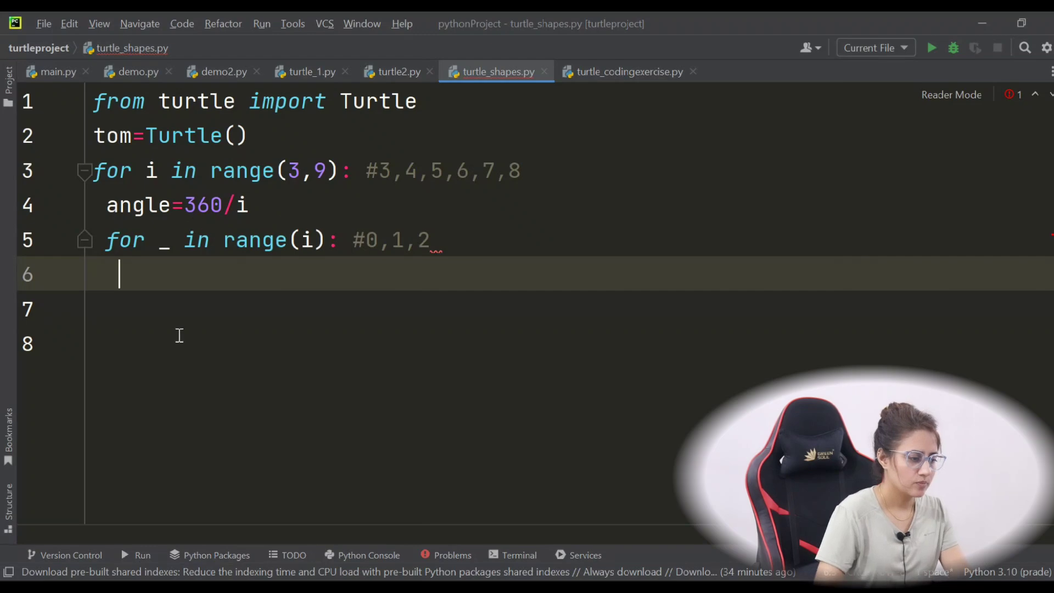
mouse_move(223, 281)
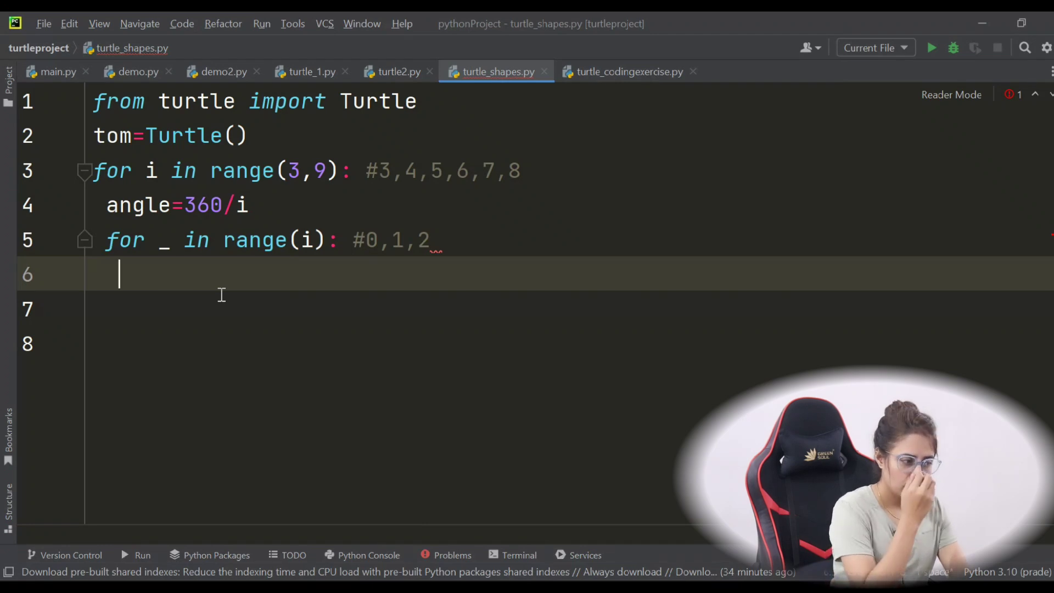
Make the inner loop call tom.forward(100) and tom.right(angle)
type("tom.")
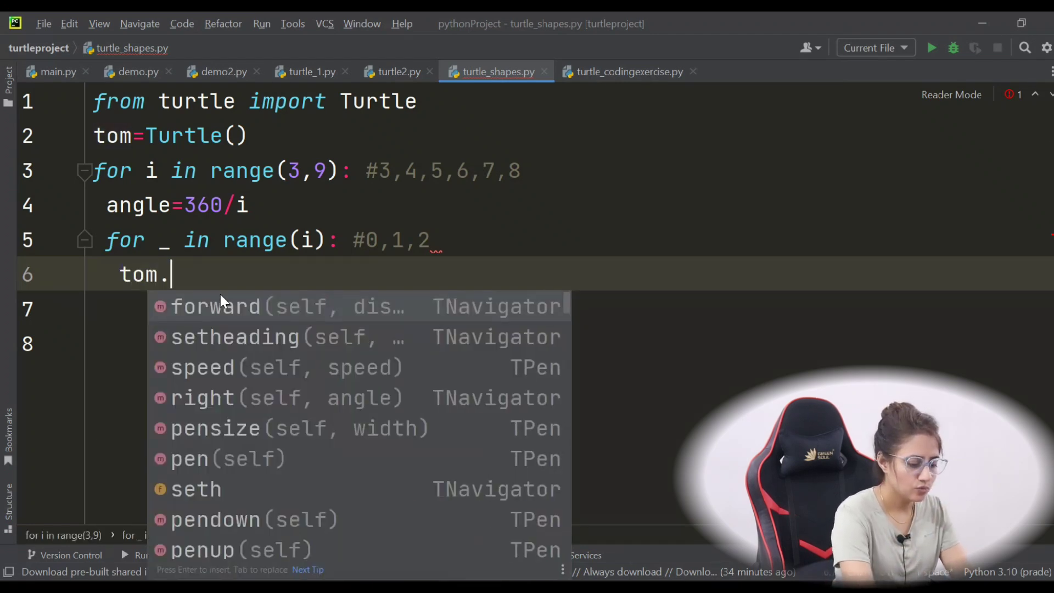
left_click(216, 307)
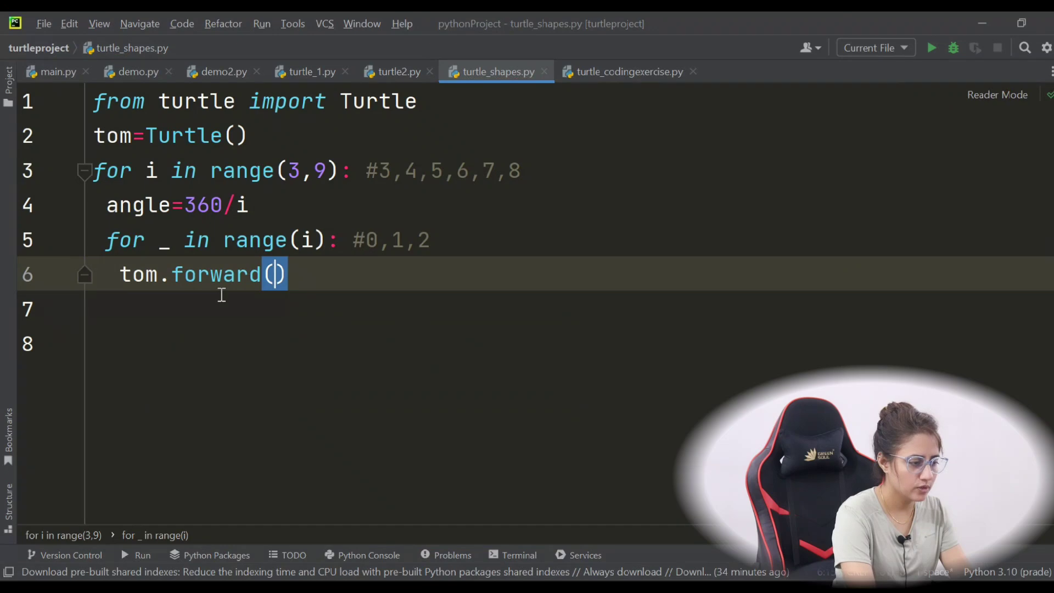
type("100")
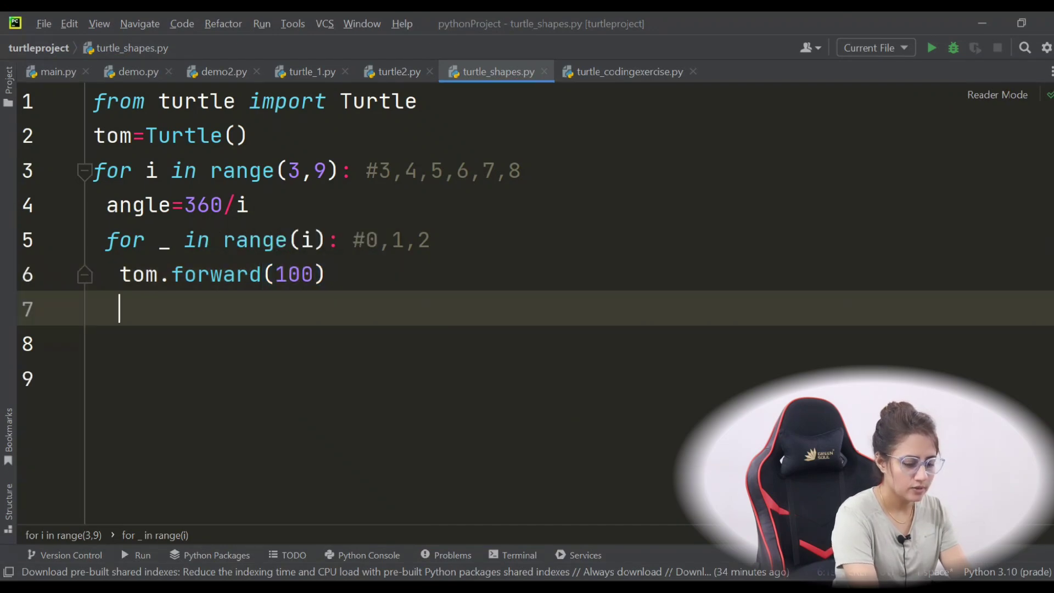
type("tom")
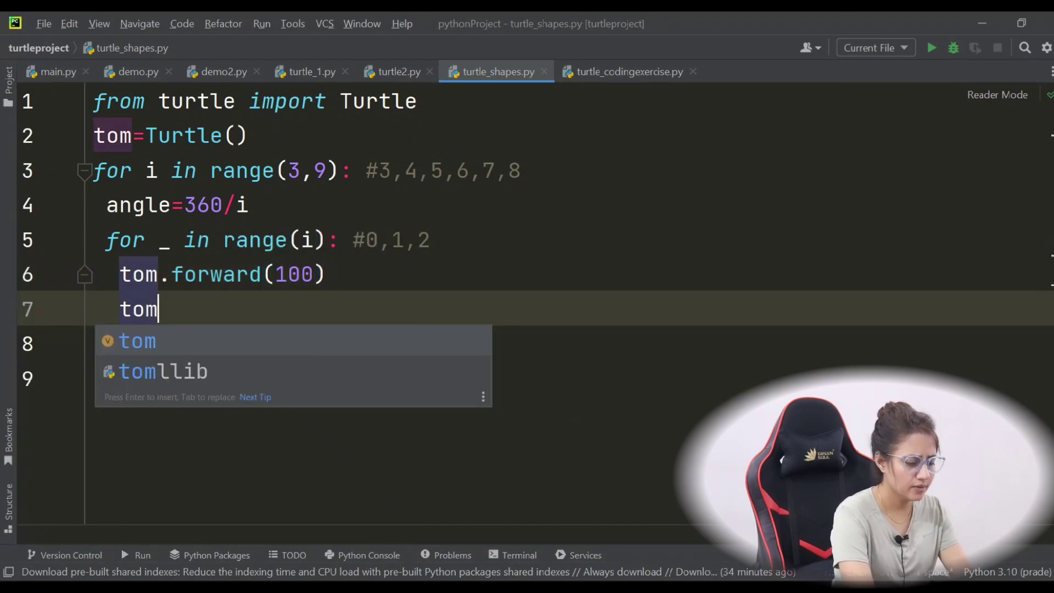
type(".right(")
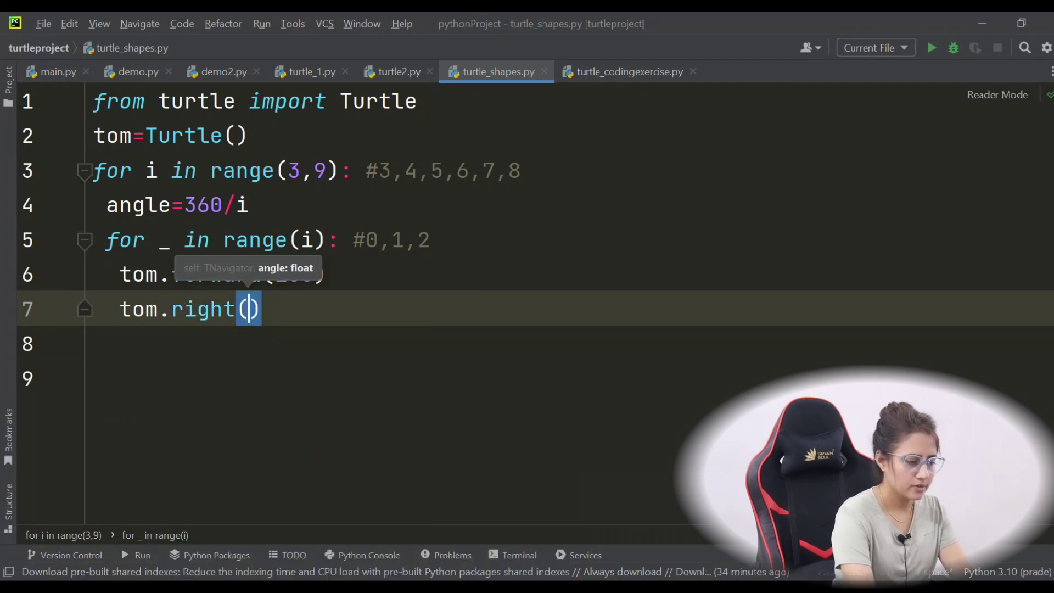
type("angle")
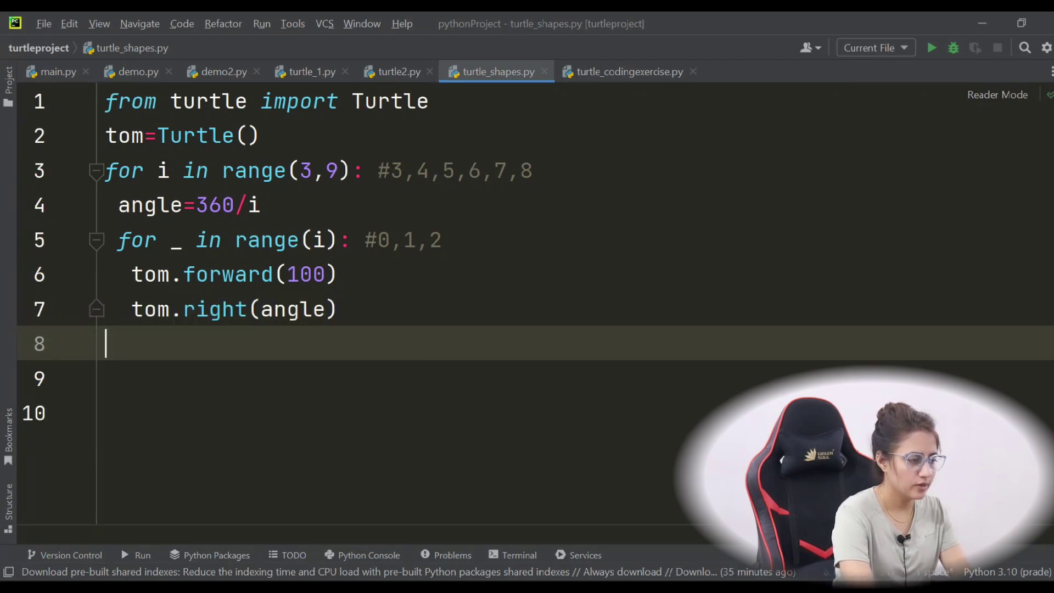
Add tom.screen.mainloop() after the loops to keep the window open
type("tom")
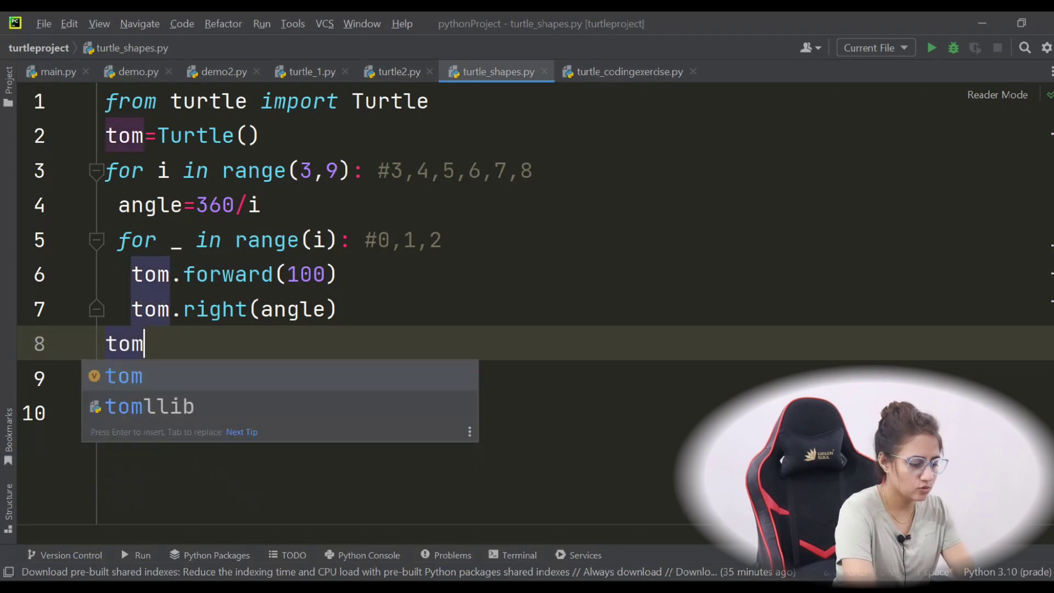
type(".screen")
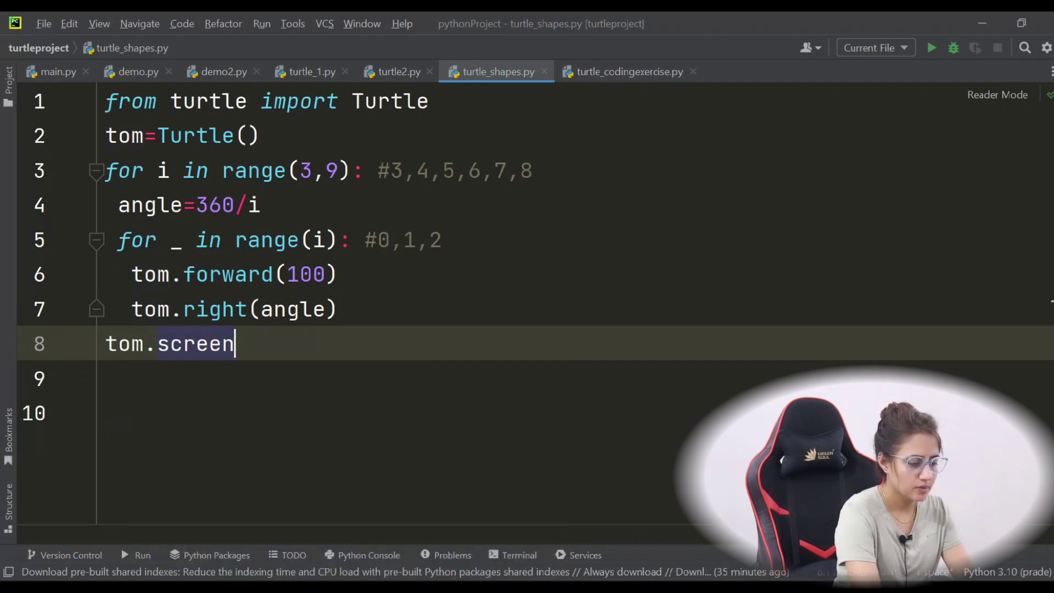
type(".mainloop()")
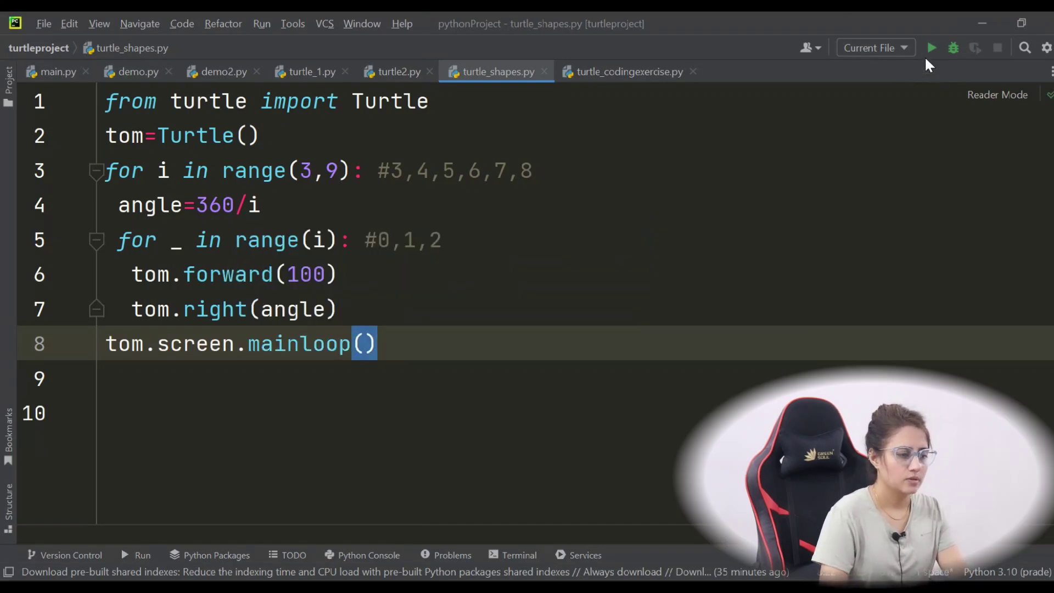
Run the script to draw the nested triangle-to-octagon outlines, then close the turtle window
left_click(933, 47)
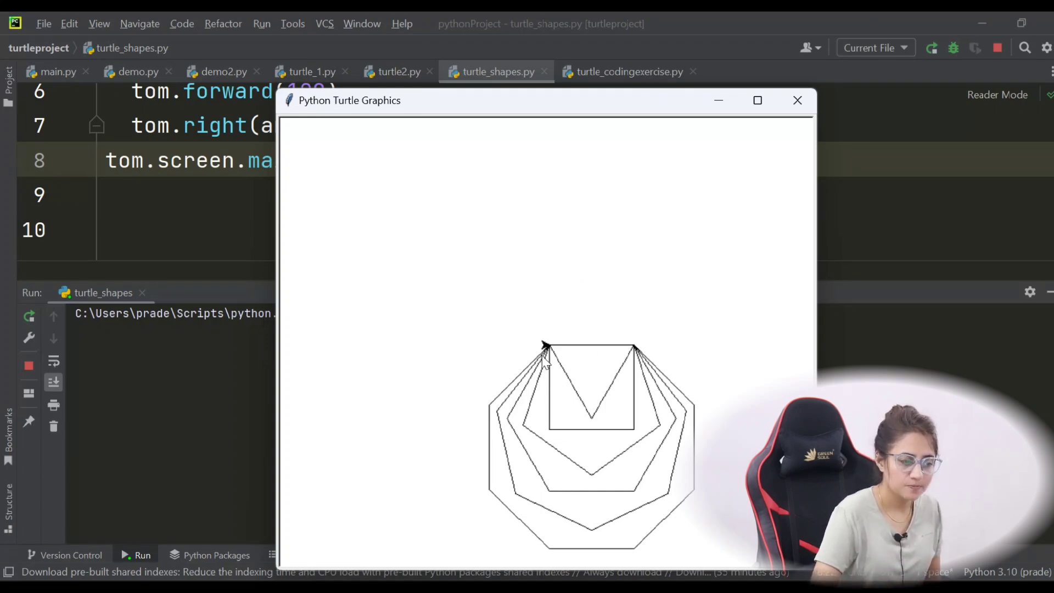
mouse_move(798, 100)
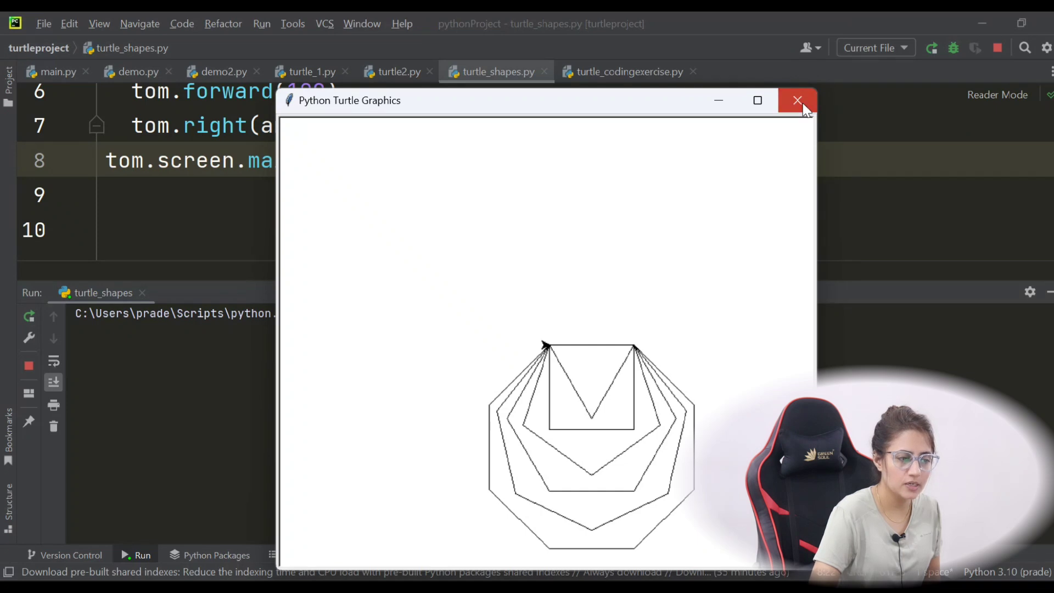
left_click(797, 99)
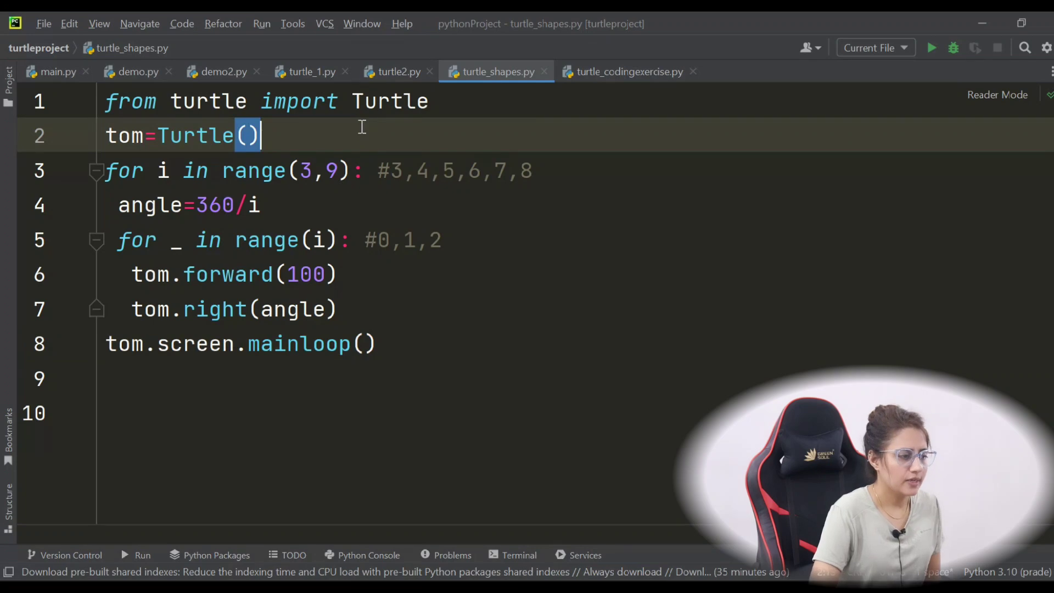
Insert a blank line after the turtle creation and start typing c for the colours line
key("Enter")
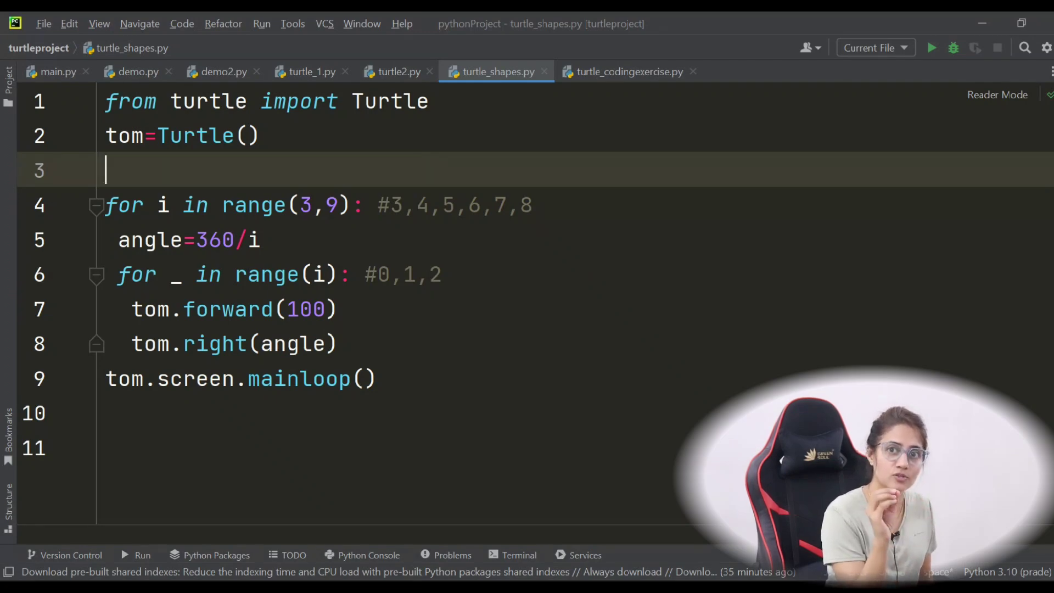
type("c")
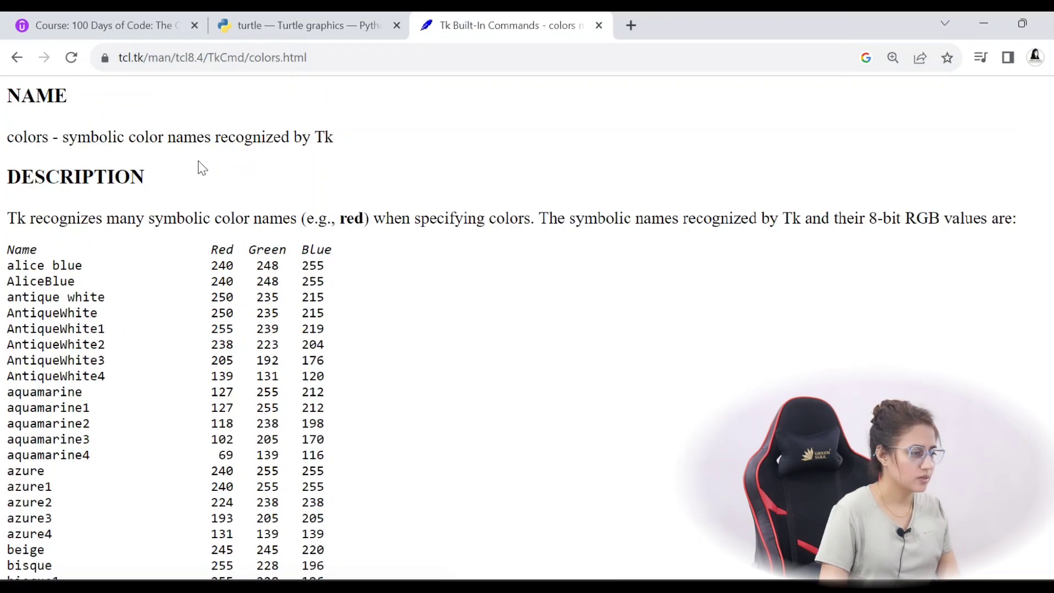
Read the pencolor docs, highlighting colorstring and Tk color specification, then go to the Tk colour page
left_click(308, 25)
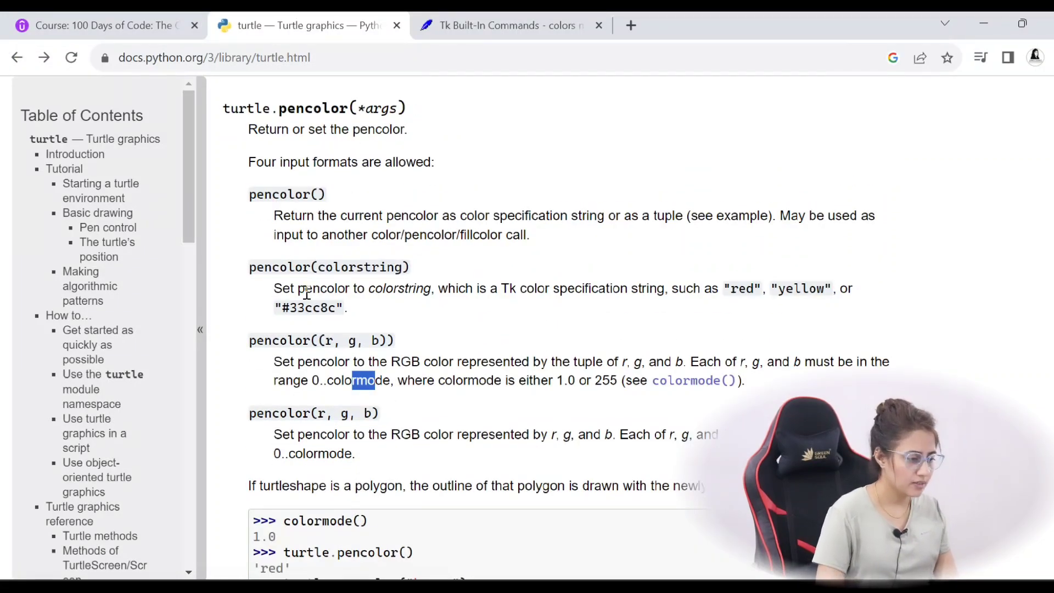
double_click(361, 267)
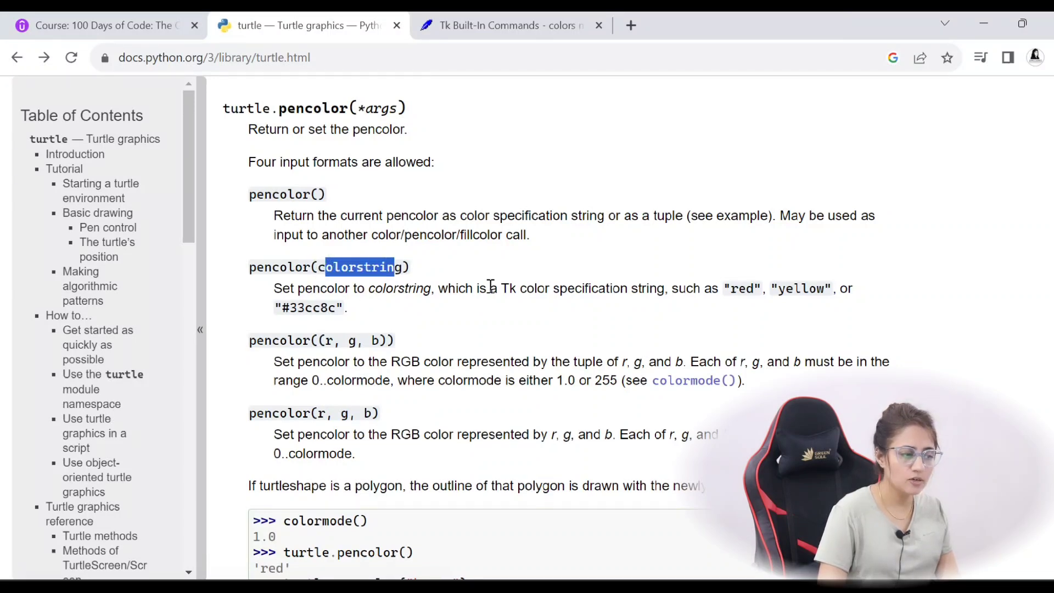
left_click_drag(499, 287, 621, 288)
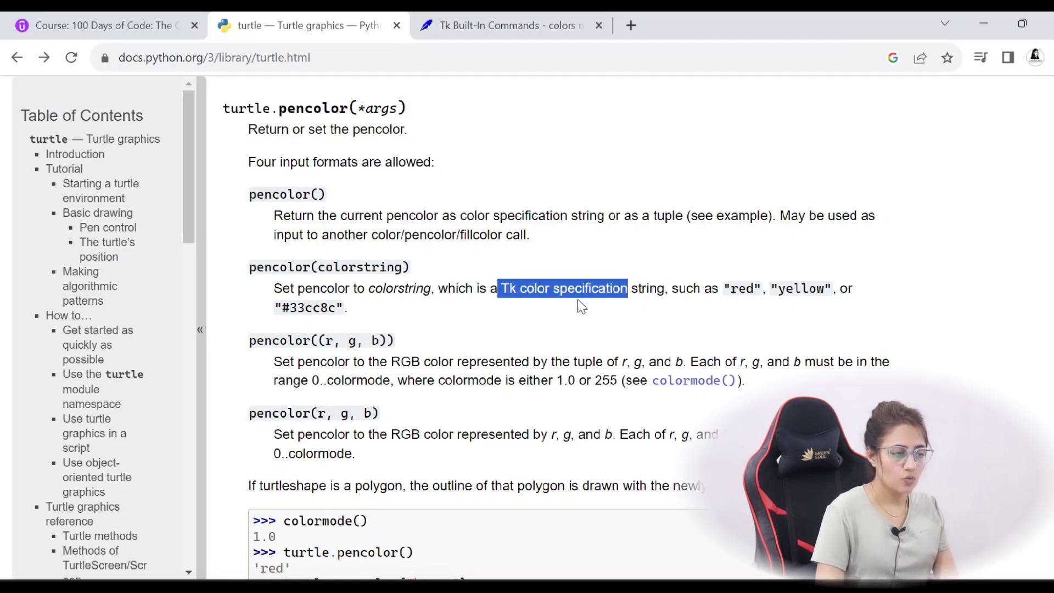
left_click(507, 25)
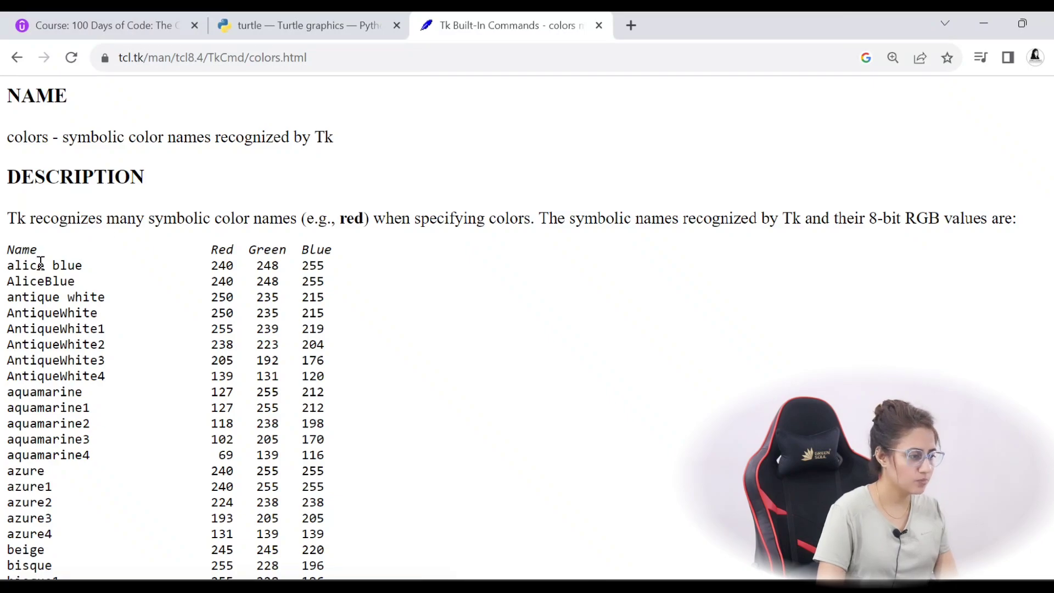
Scroll the Tk colour list, pick out the name blue4 and bring up the window switcher
scroll("down", 3)
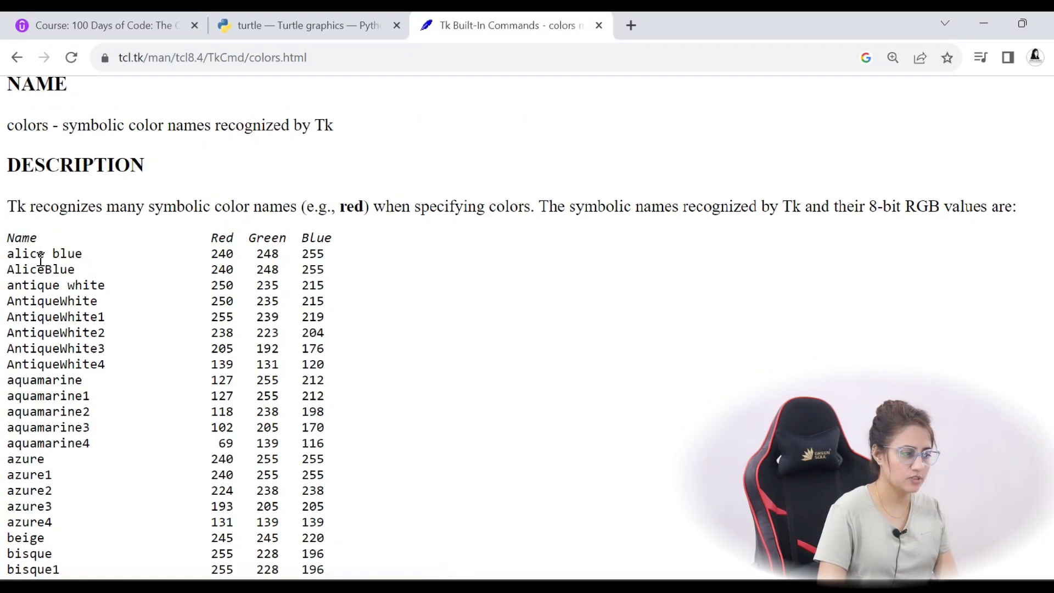
scroll("down", 3)
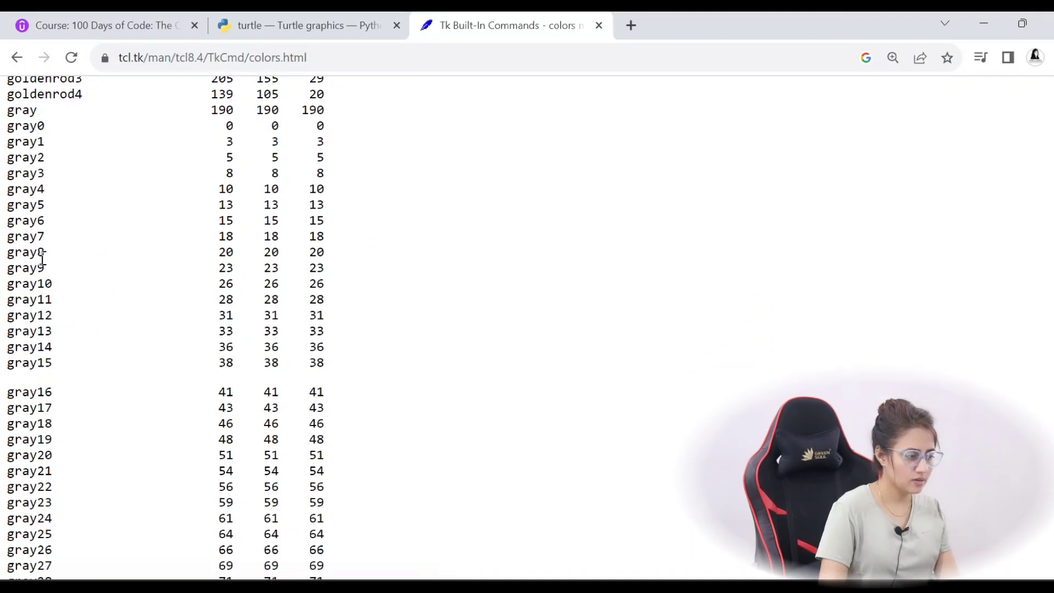
scroll("down", 3)
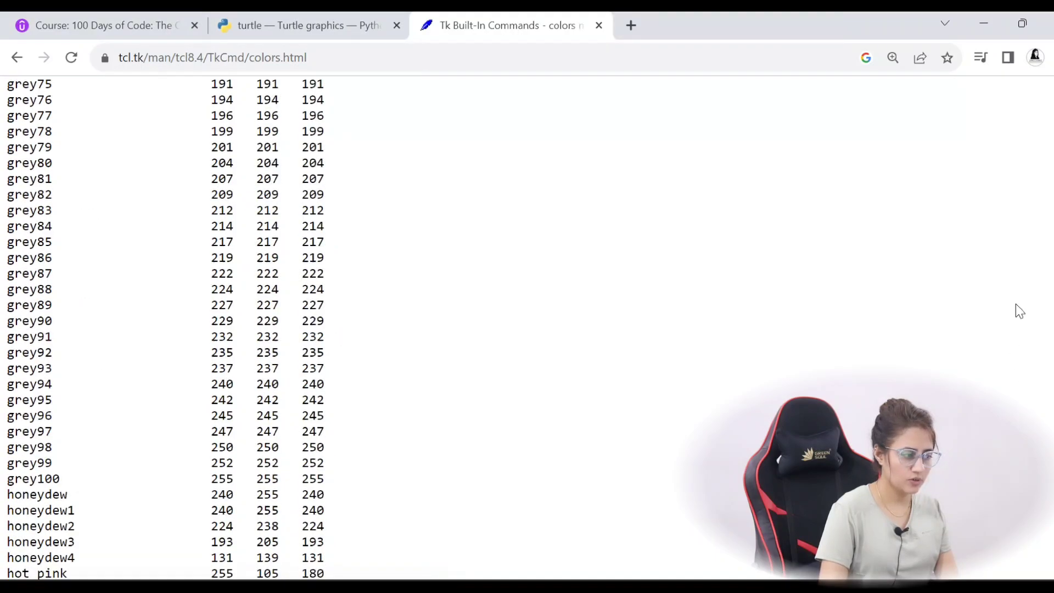
scroll("down", 3)
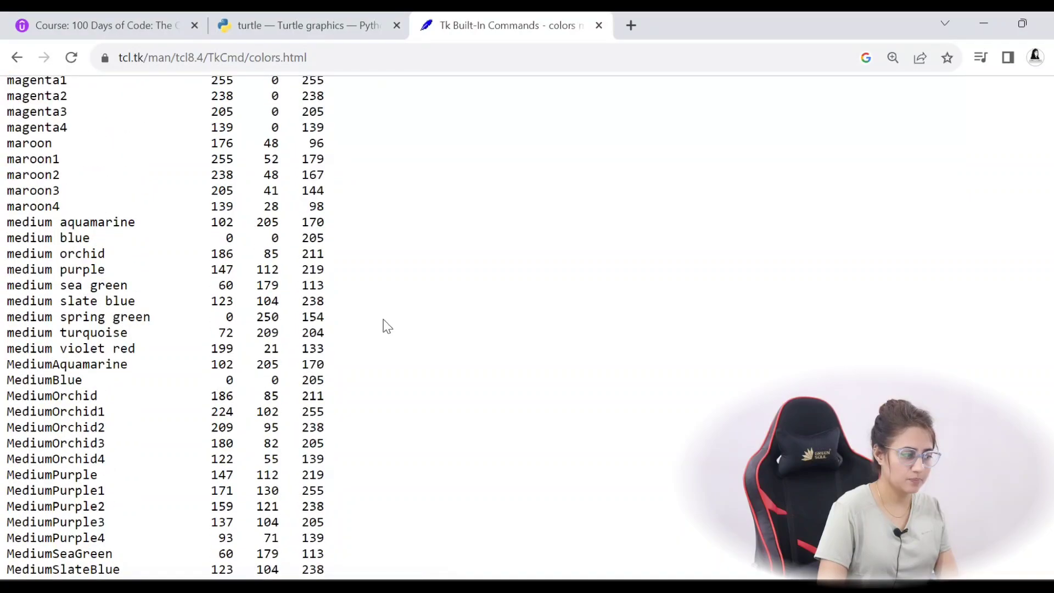
scroll("down", 3)
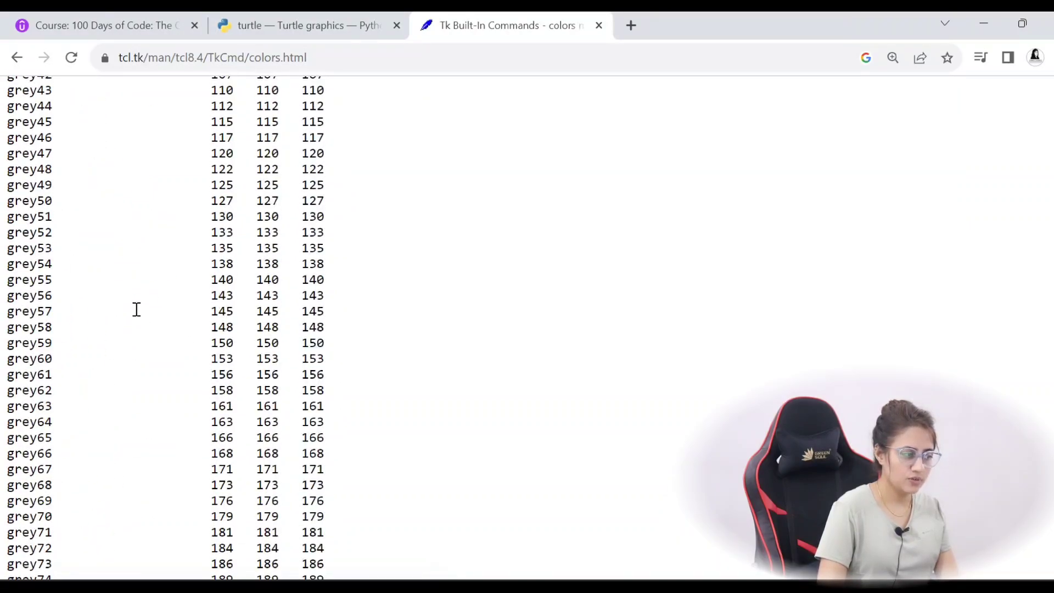
scroll("down", 3)
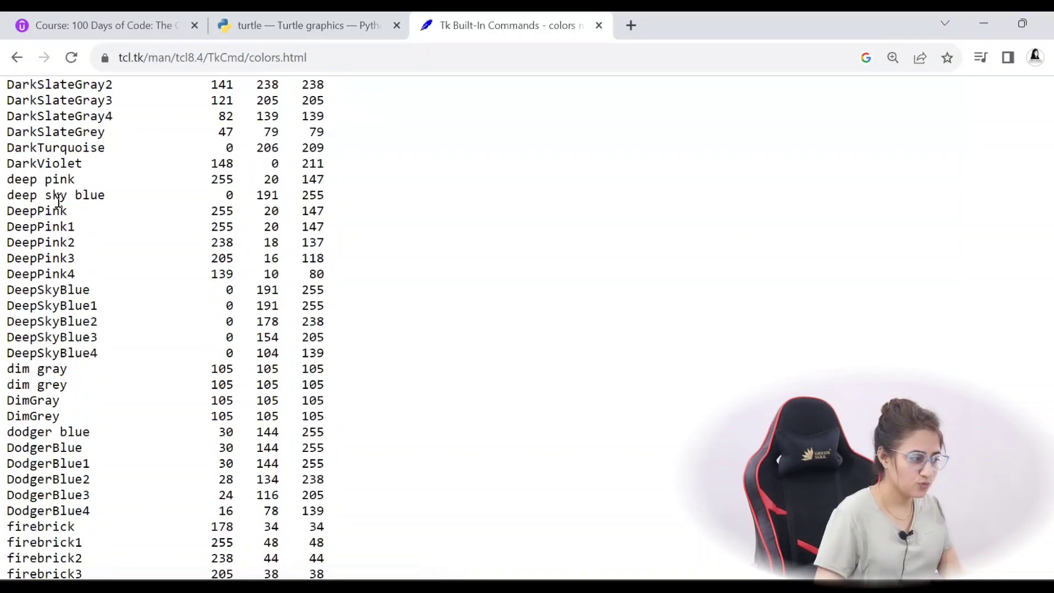
scroll("up", 3)
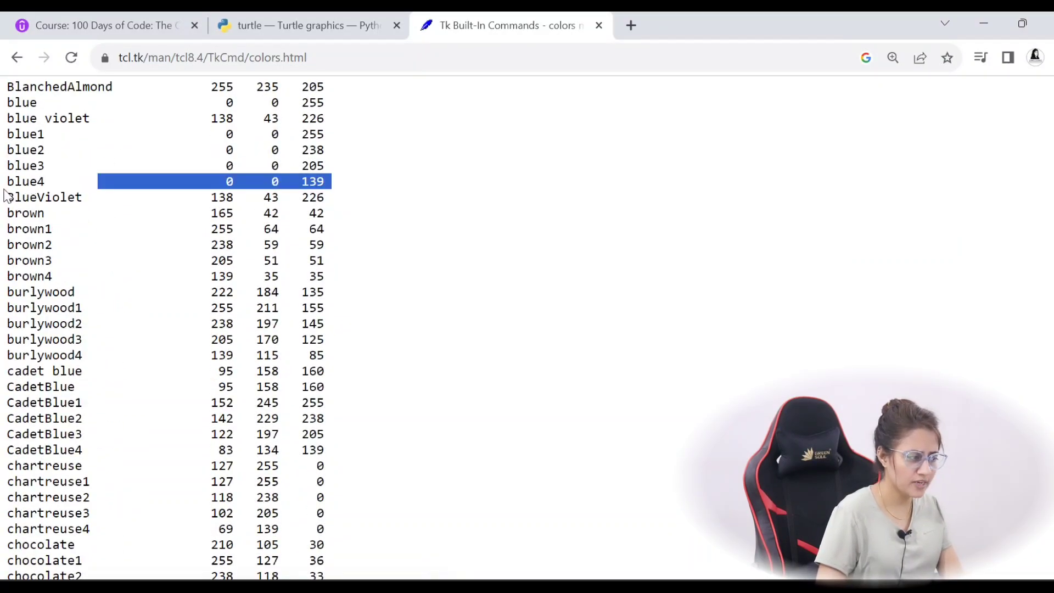
double_click(25, 181)
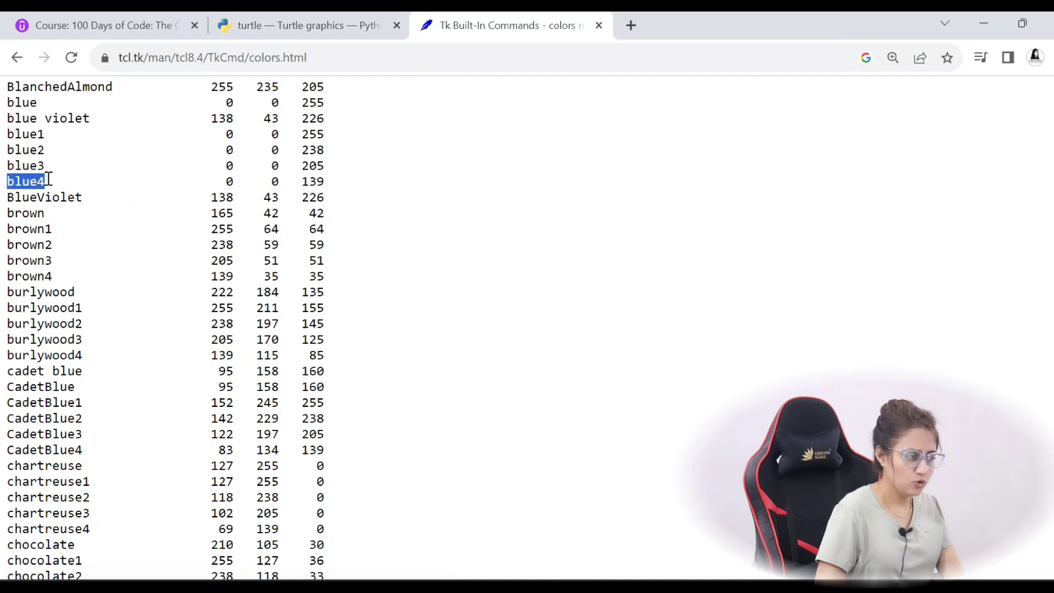
key("alt+tab")
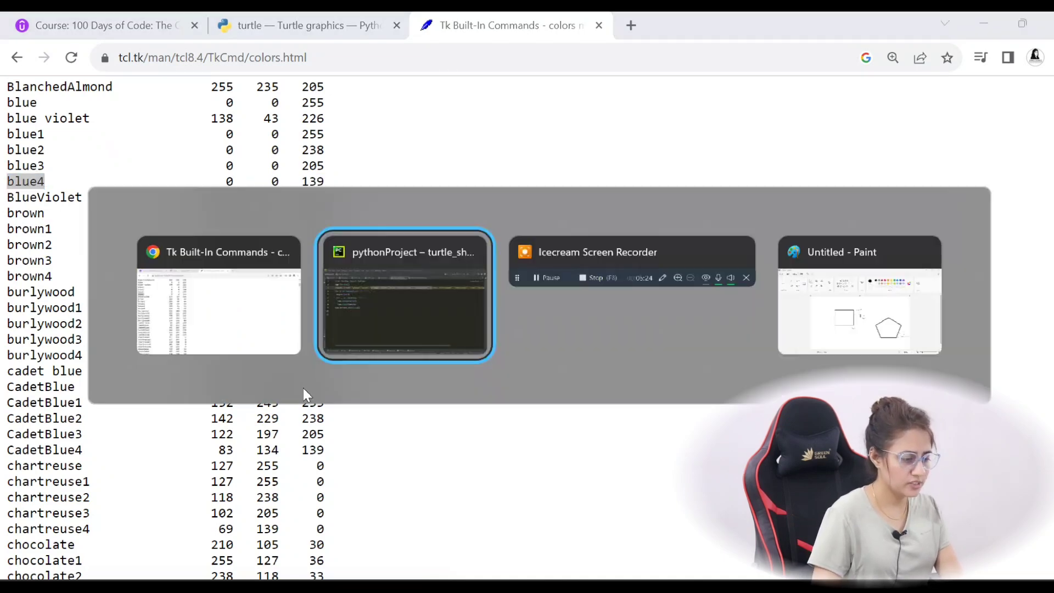
Add "blue4" to the colors list in the editor and open a blank line before the inner loop
left_click(403, 295)
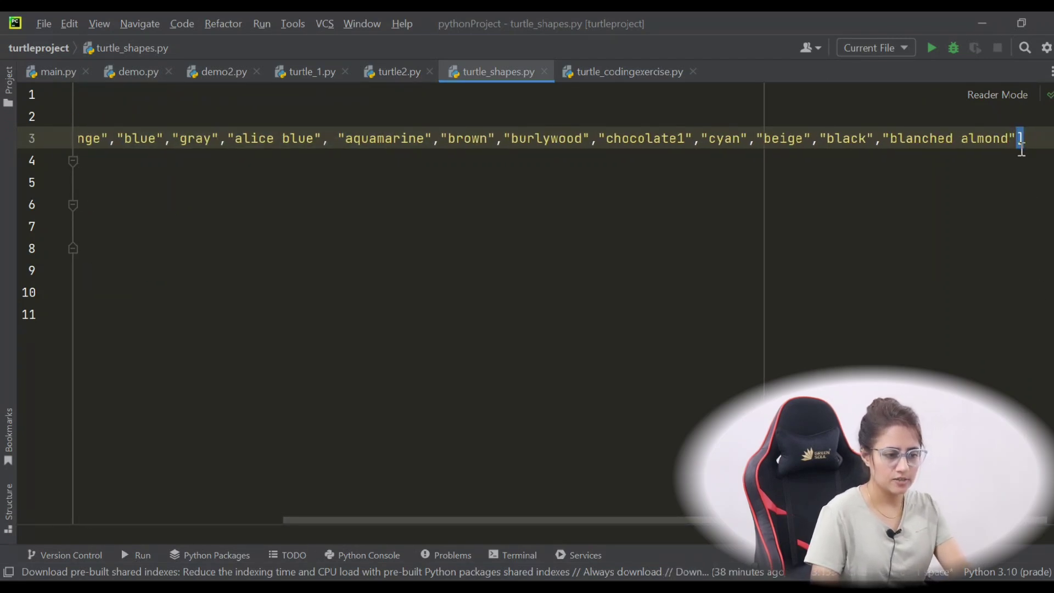
type("\"blue4\"")
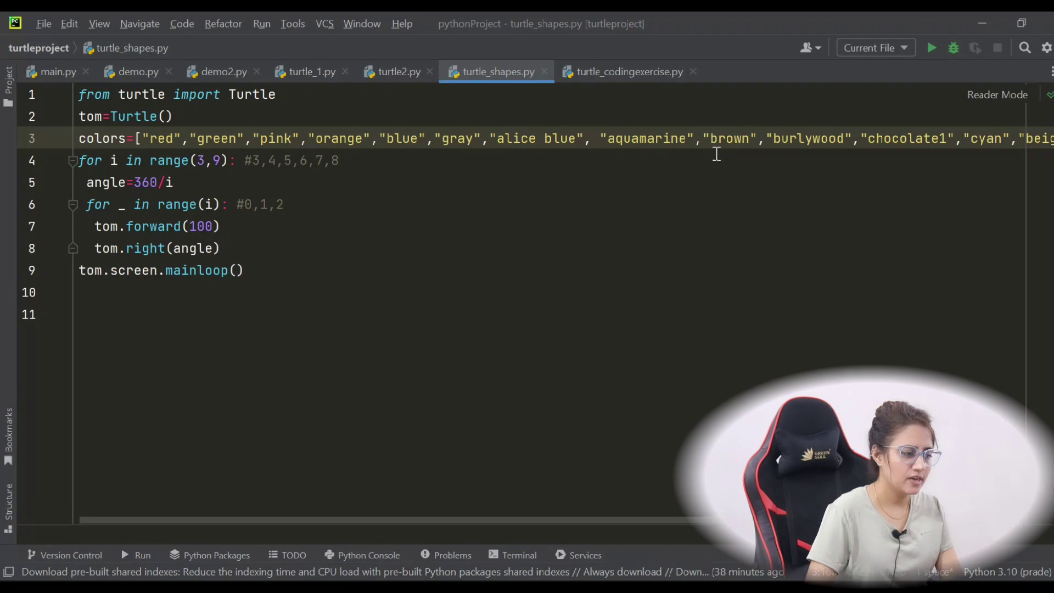
mouse_move(238, 145)
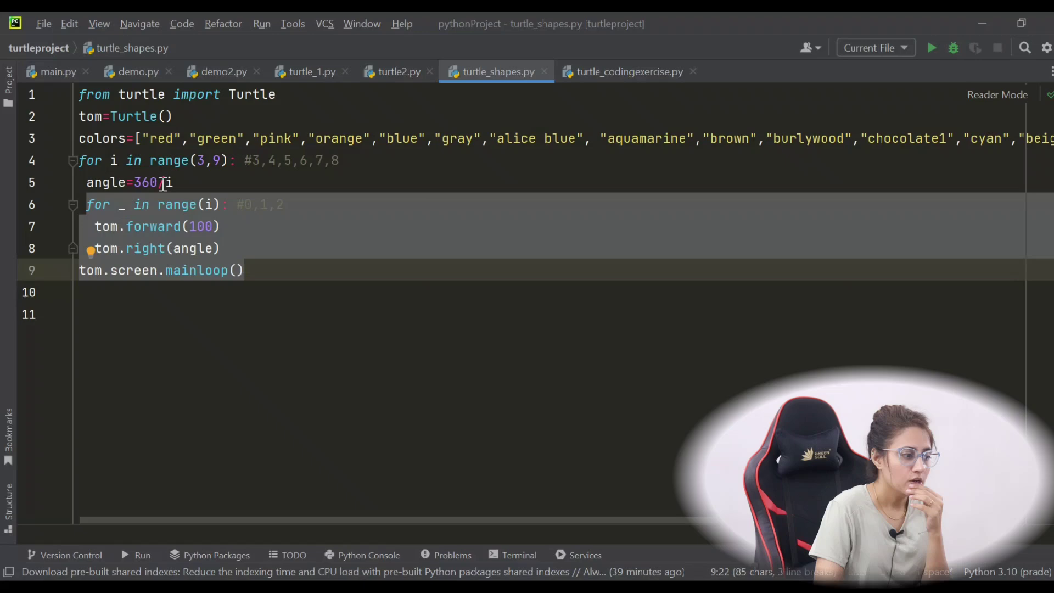
key("Enter")
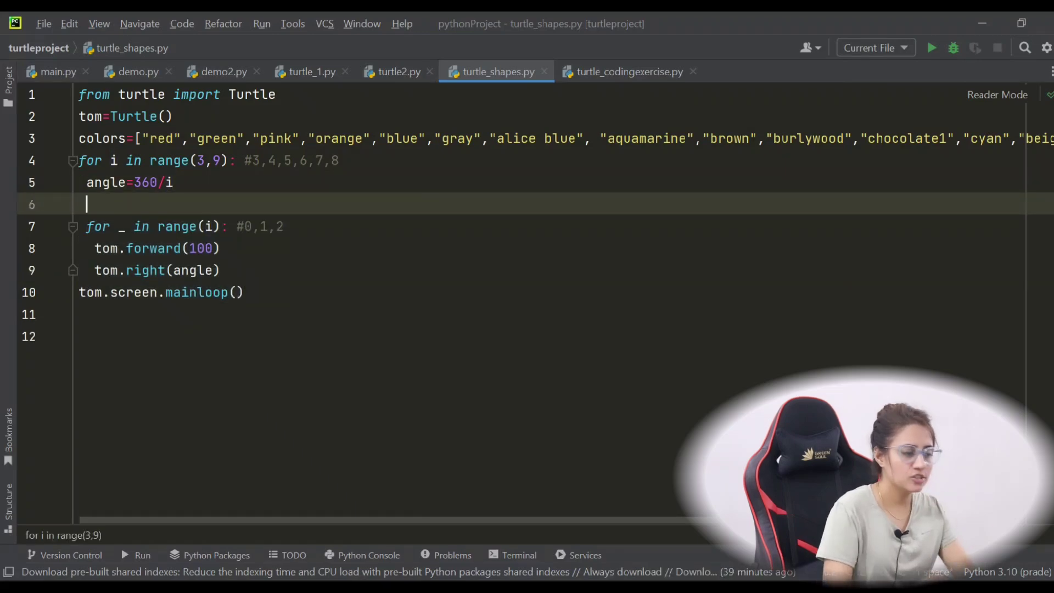
Add tom.pencolor(random.choice(colors)) inside the outer loop, with random auto-imported
type("tom")
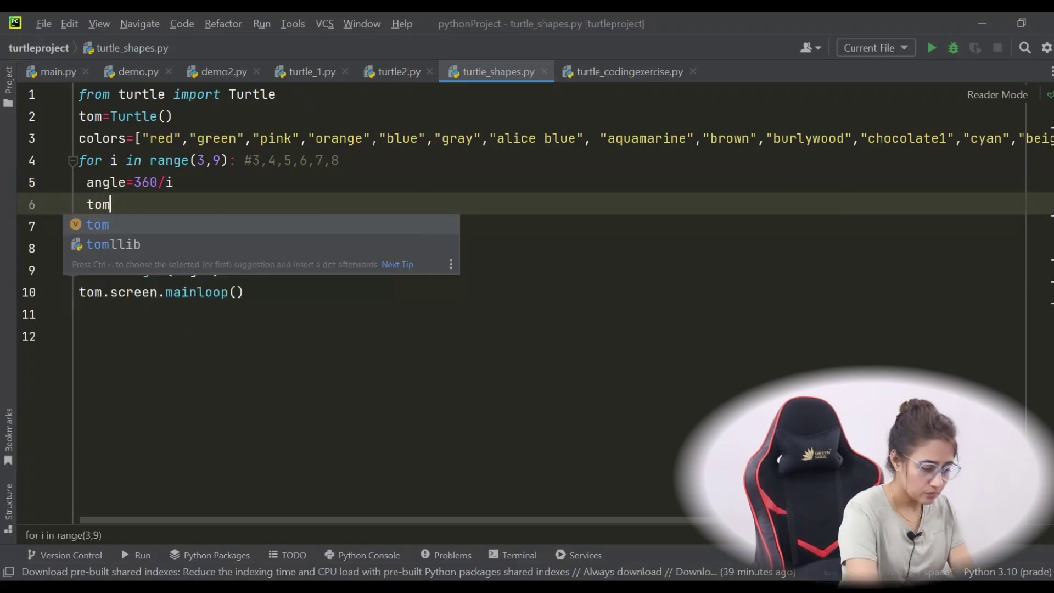
type(".pencolor()")
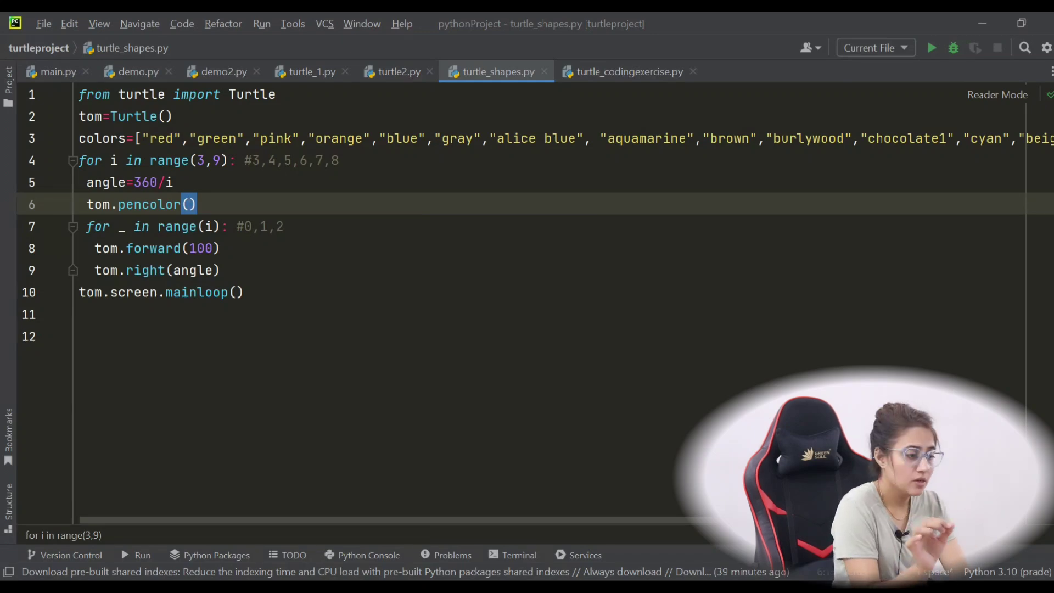
type("random.choice")
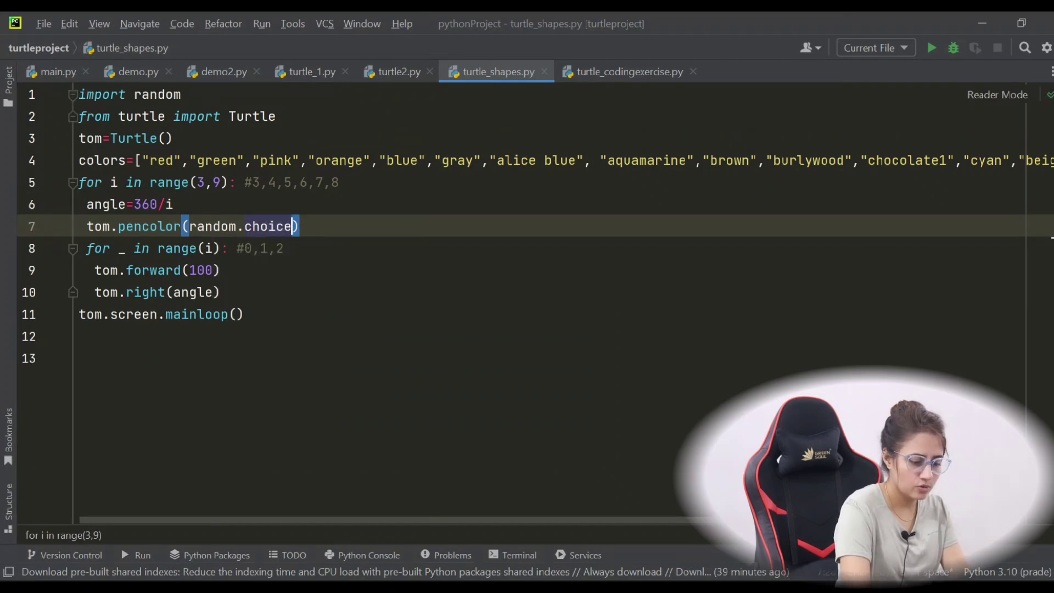
type("(colors")
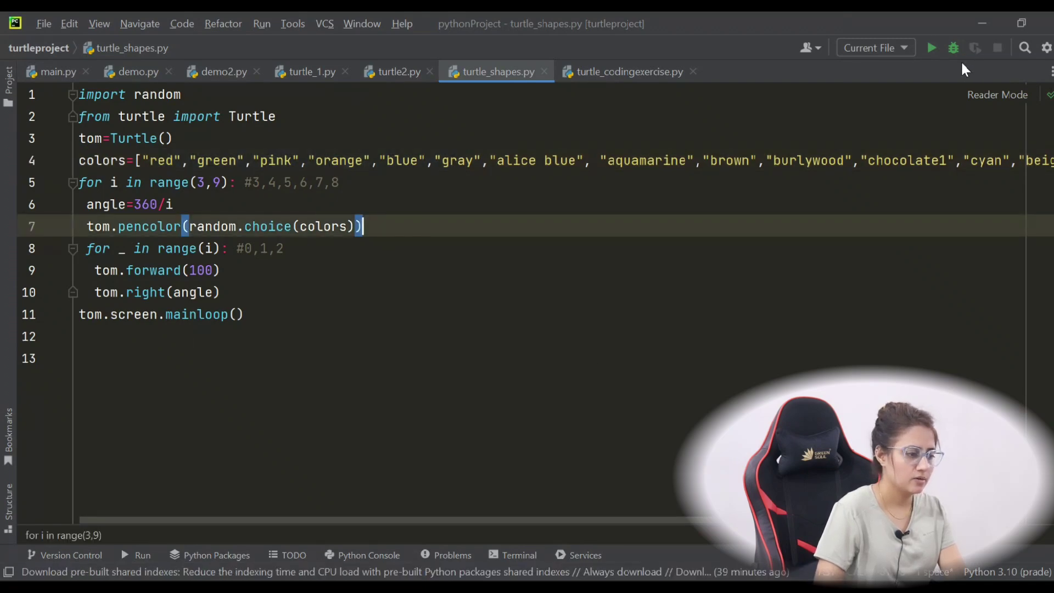
left_click(932, 47)
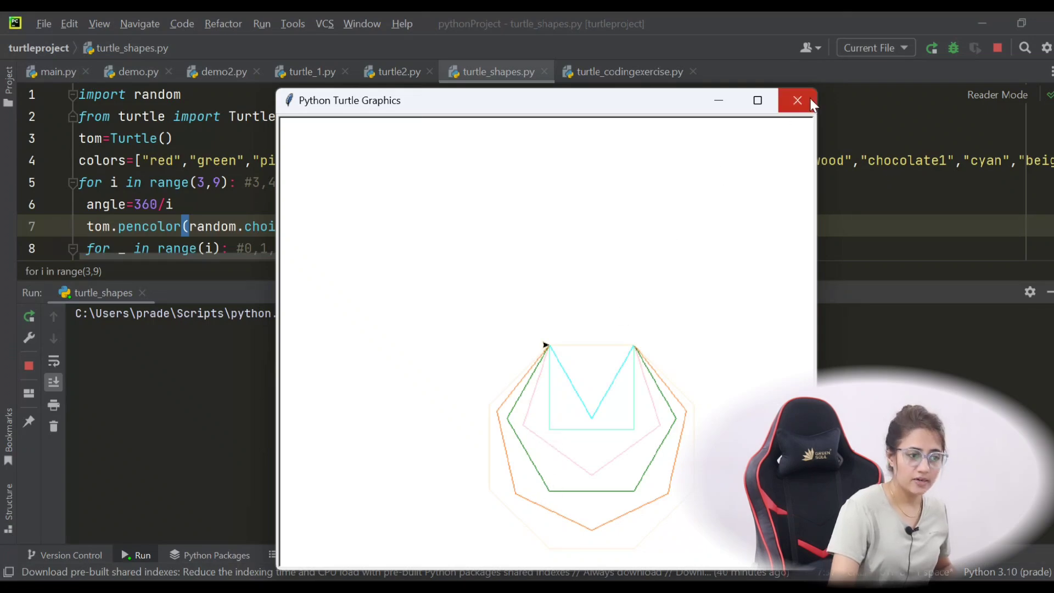
left_click(797, 100)
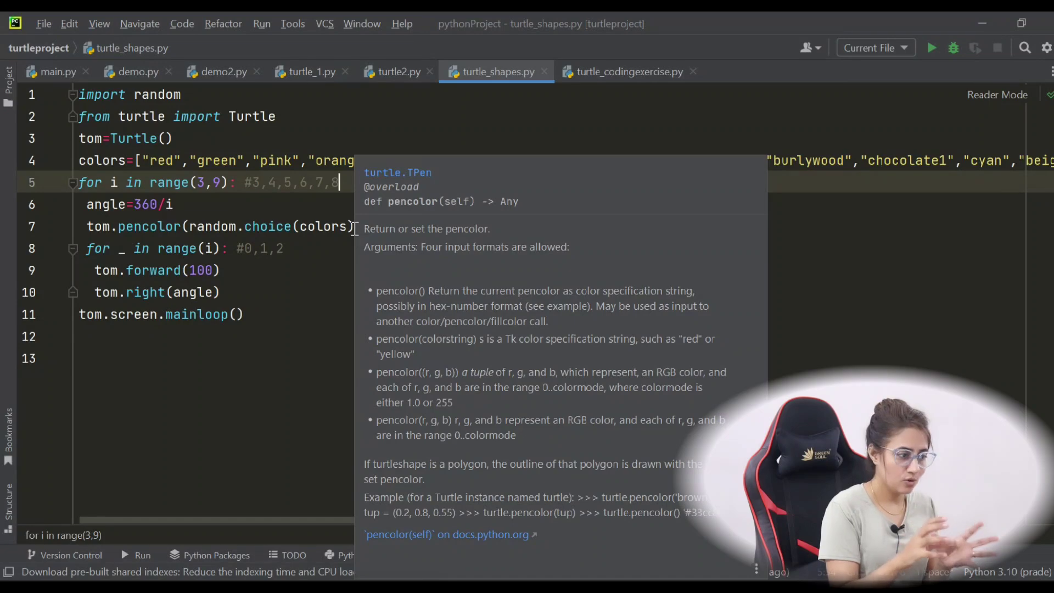
left_click(124, 115)
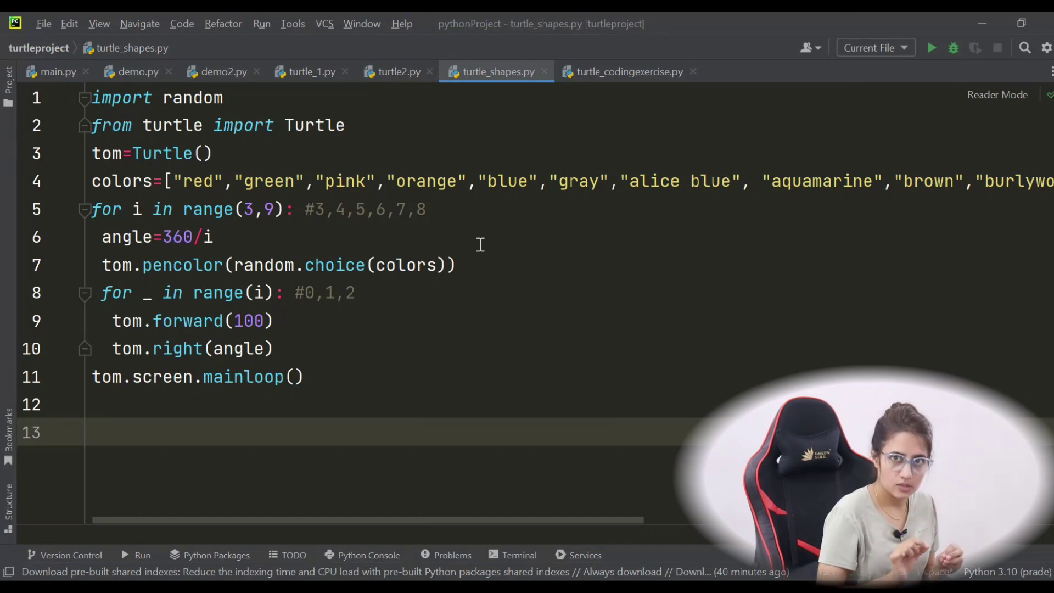
left_click(92, 433)
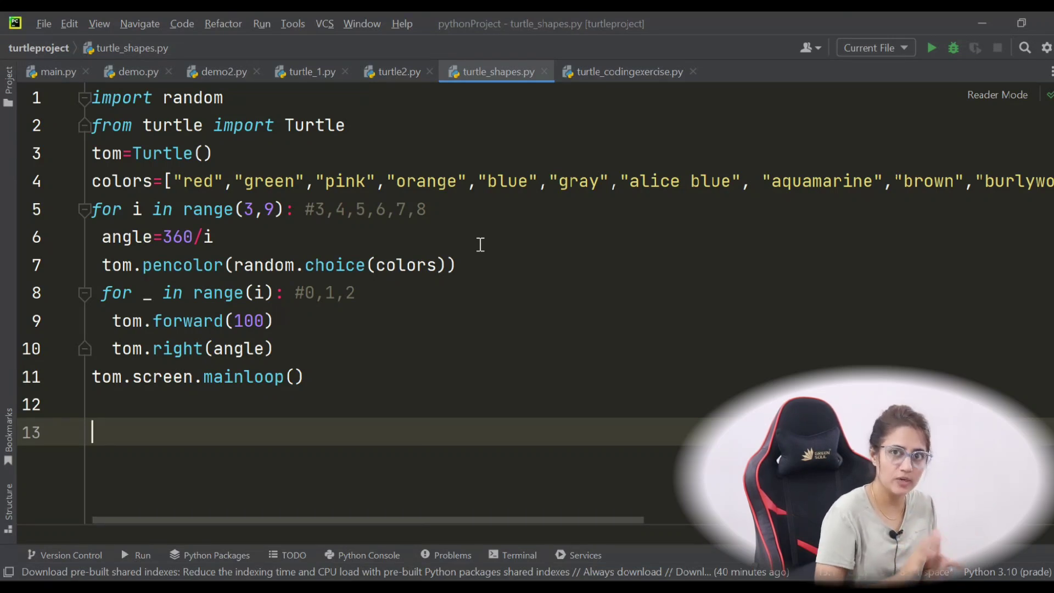
mouse_move(150, 184)
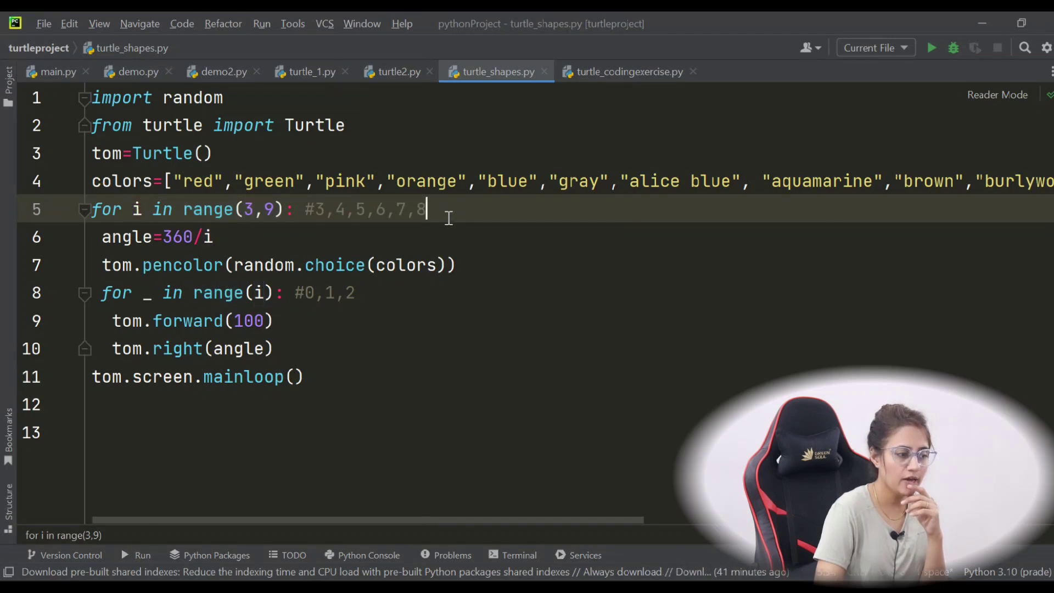
Comment i=3 on the outer loop and #120 beside angle=360/i
type("i=3")
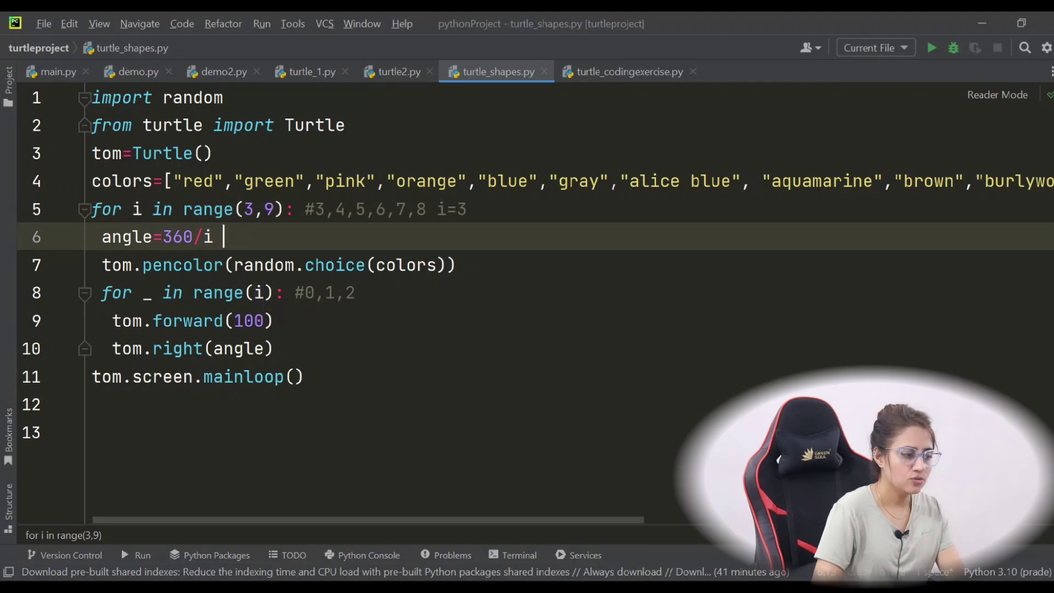
type("#1")
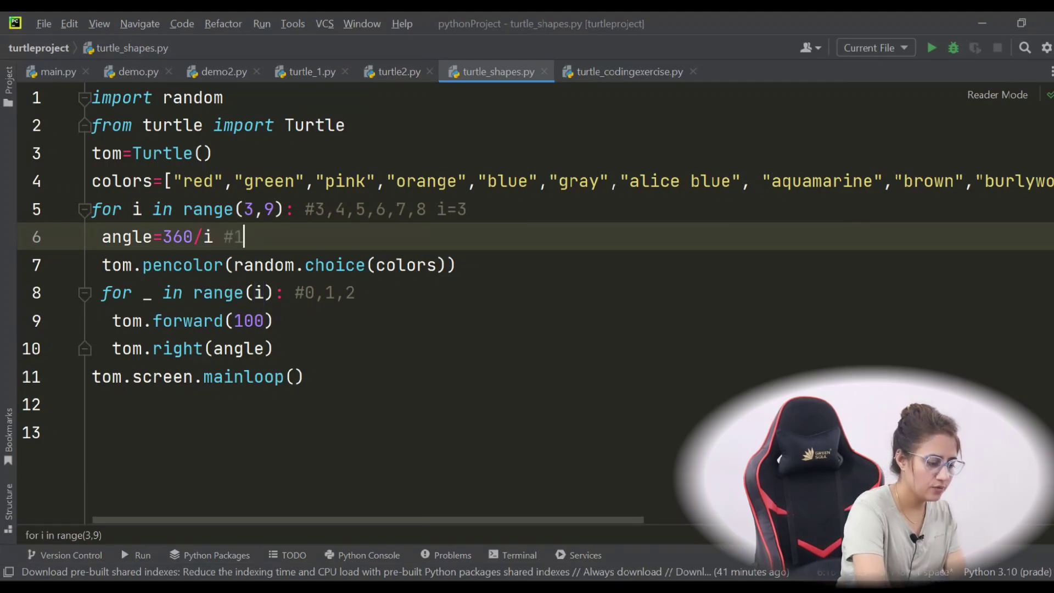
type("20")
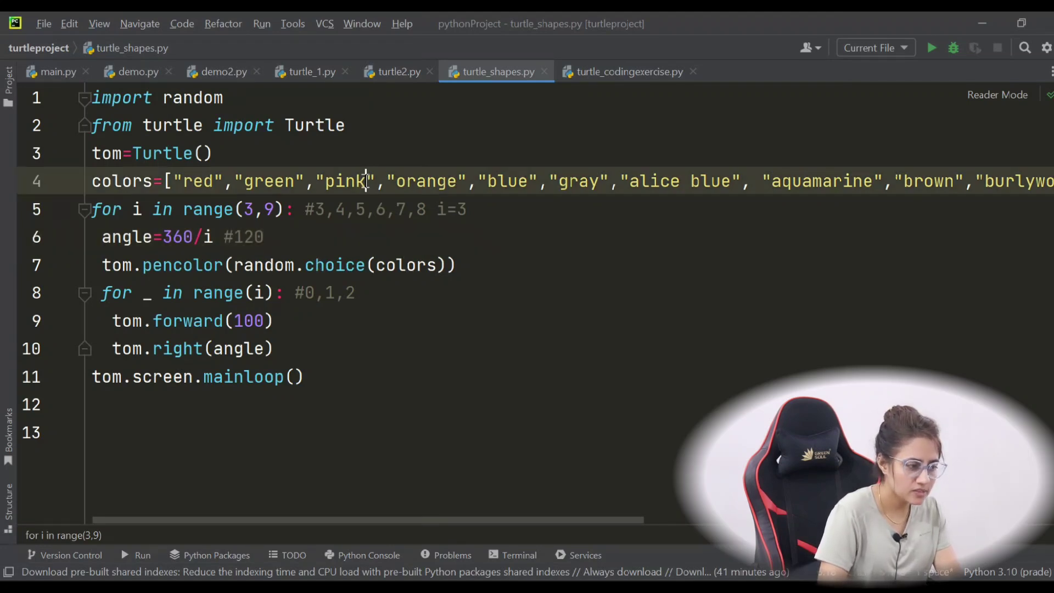
Add #pink beside the random pencolor line, marking the colour-choice expression
left_click_drag(378, 181, 538, 182)
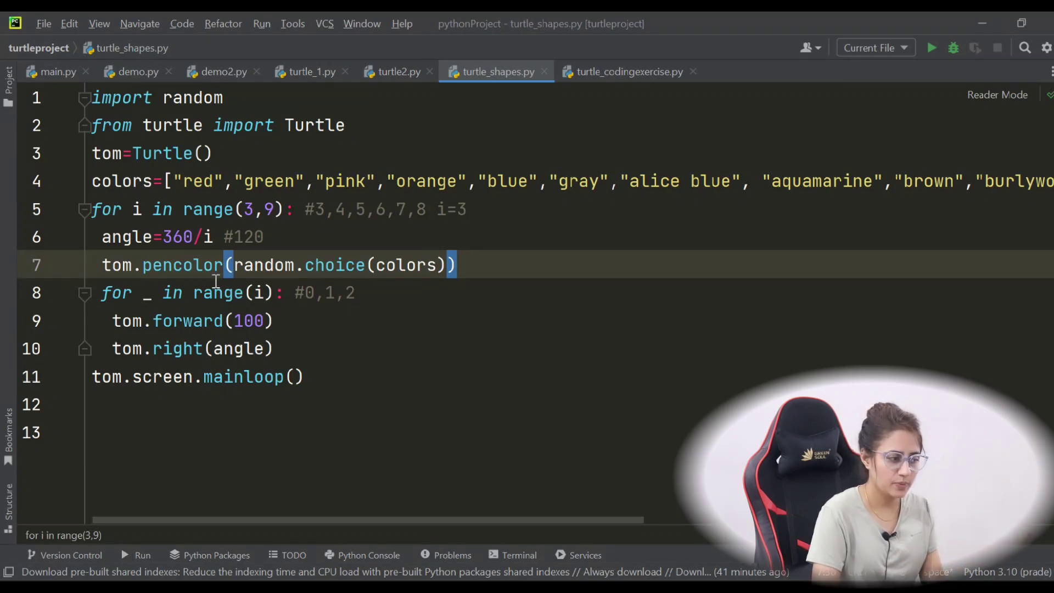
mouse_move(218, 278)
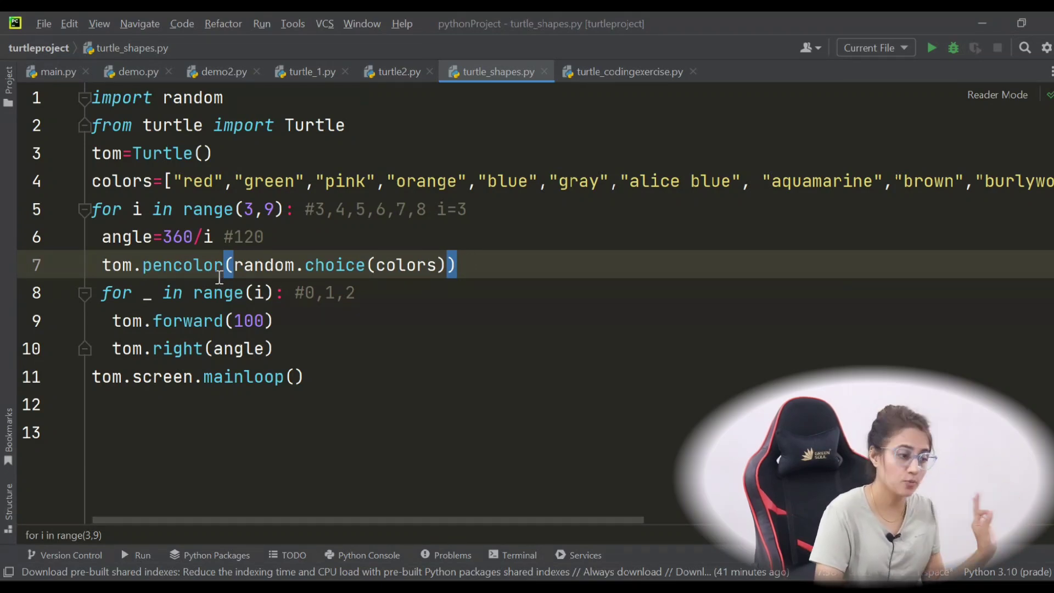
type("#pink")
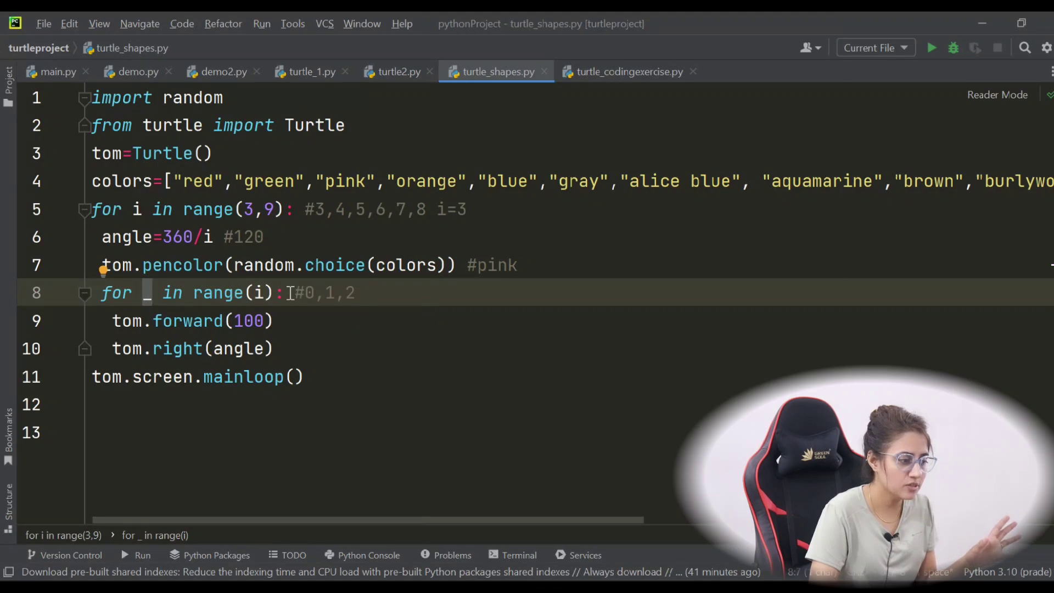
left_click_drag(295, 292, 356, 292)
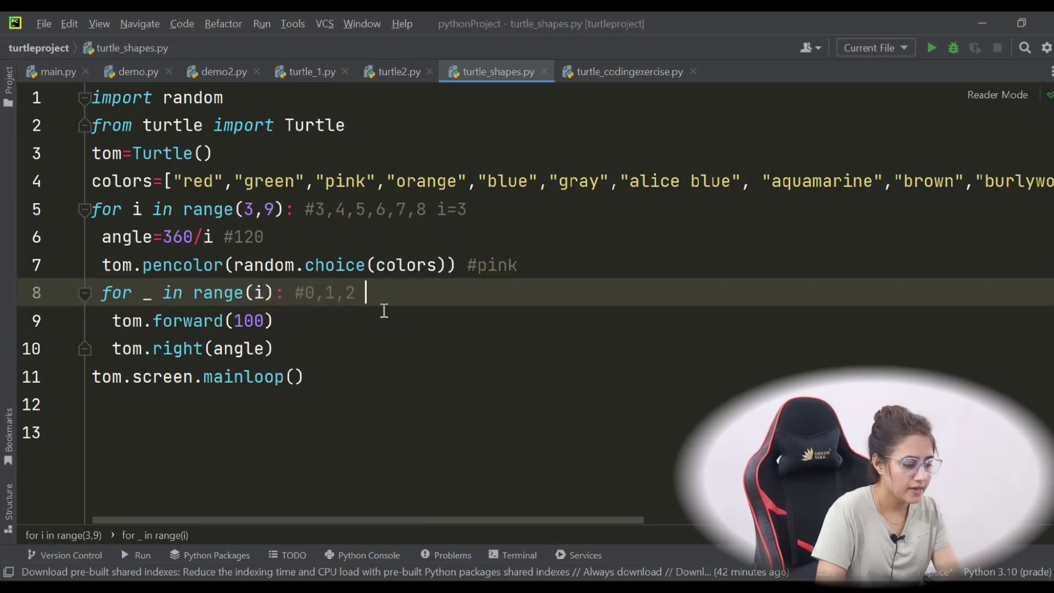
Extend the inner-loop comment to #0,1,2 range(3), removing a stray 0
type("range(")
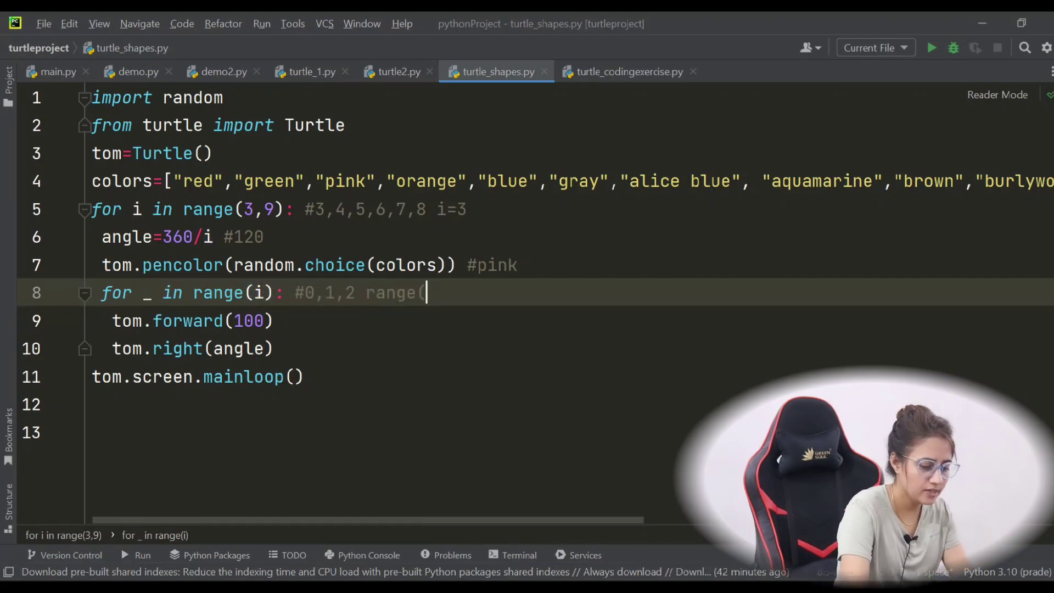
type("3)")
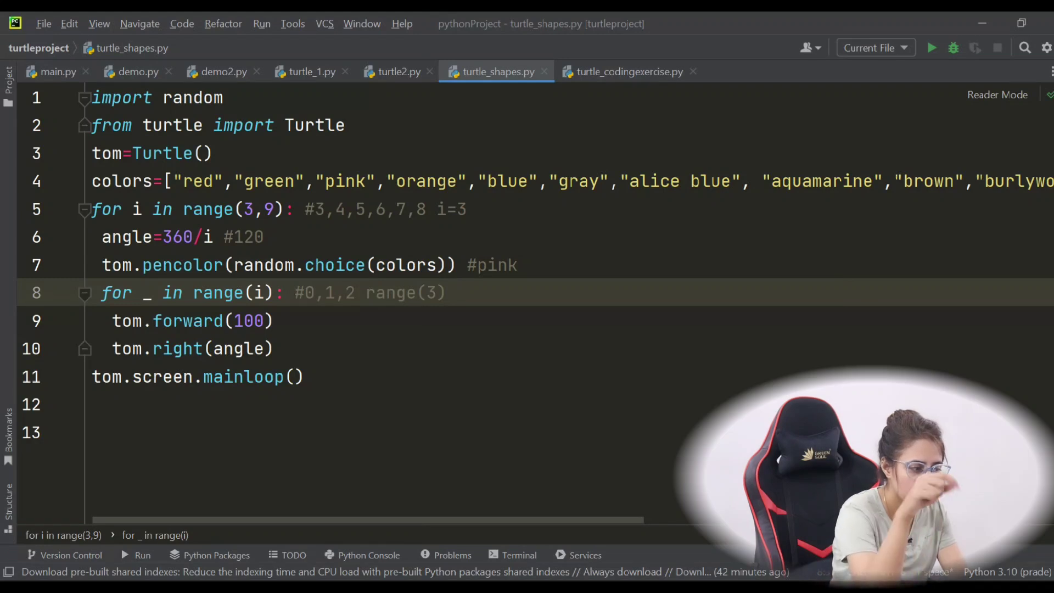
type("0")
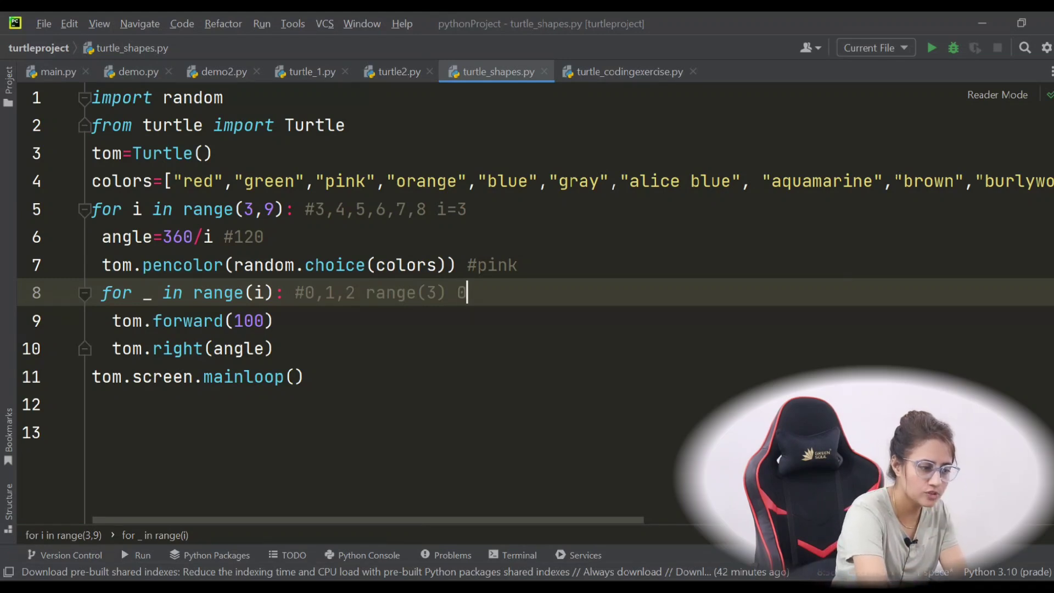
key("Backspace")
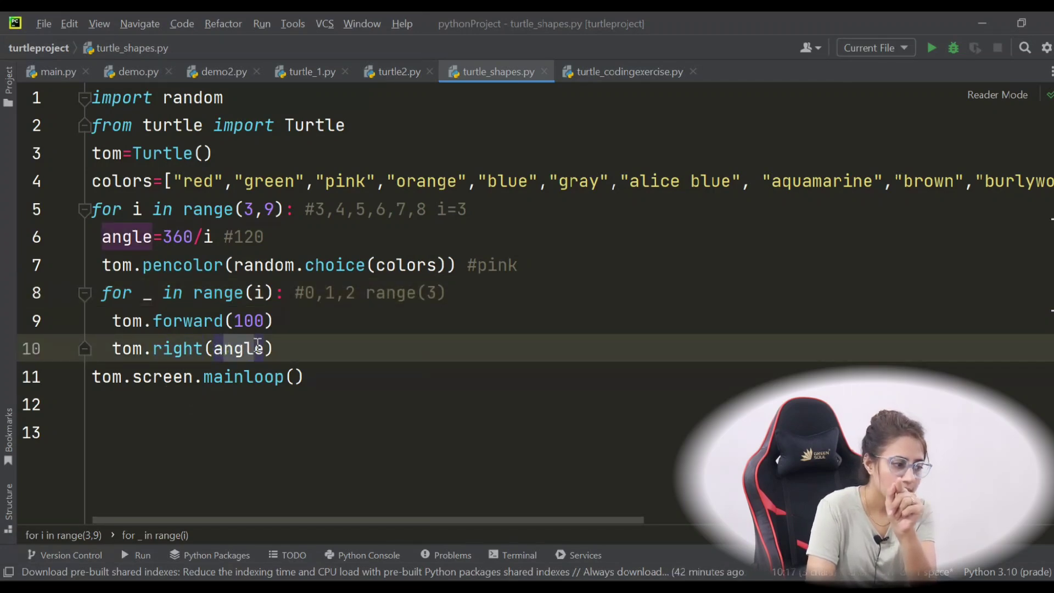
mouse_move(238, 348)
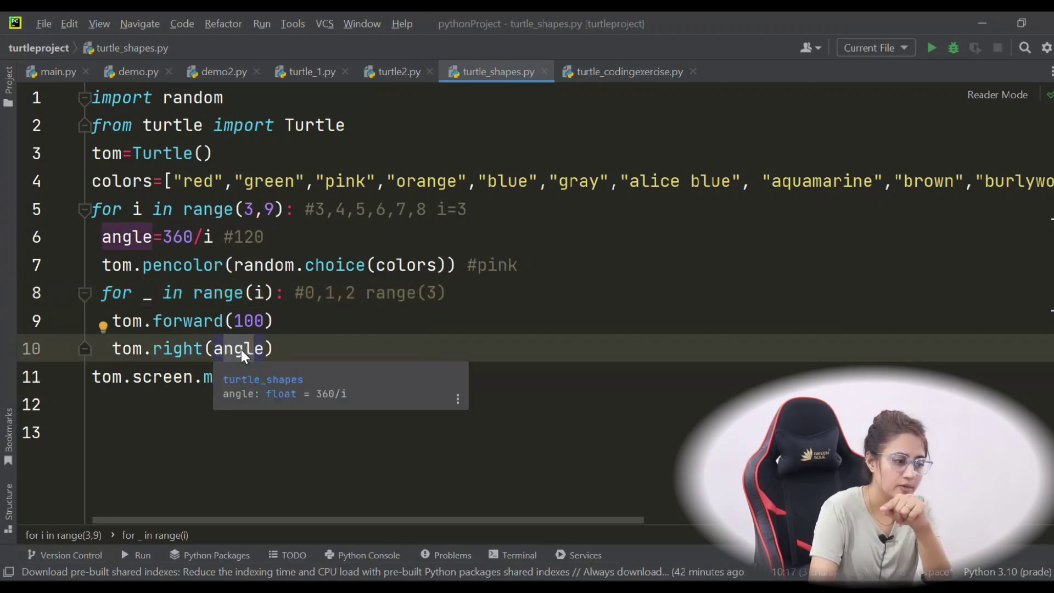
mouse_move(143, 354)
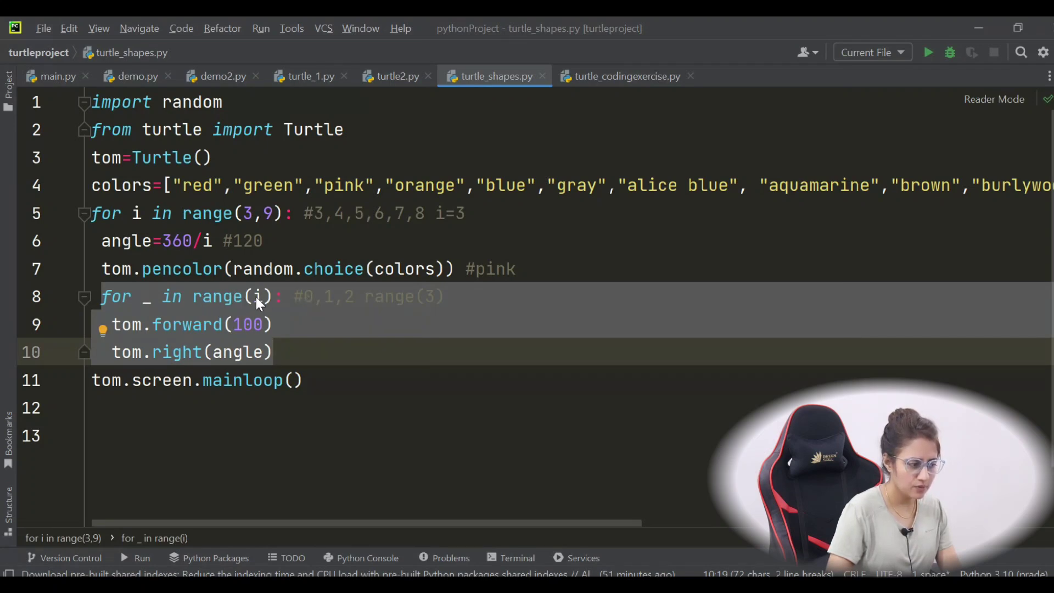
mouse_move(327, 299)
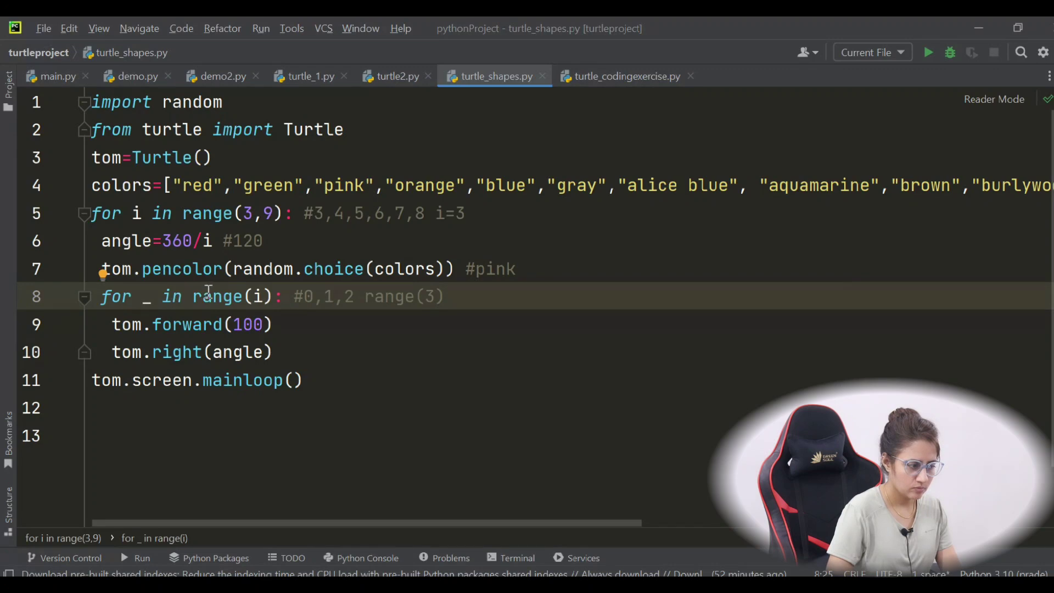
mouse_move(171, 324)
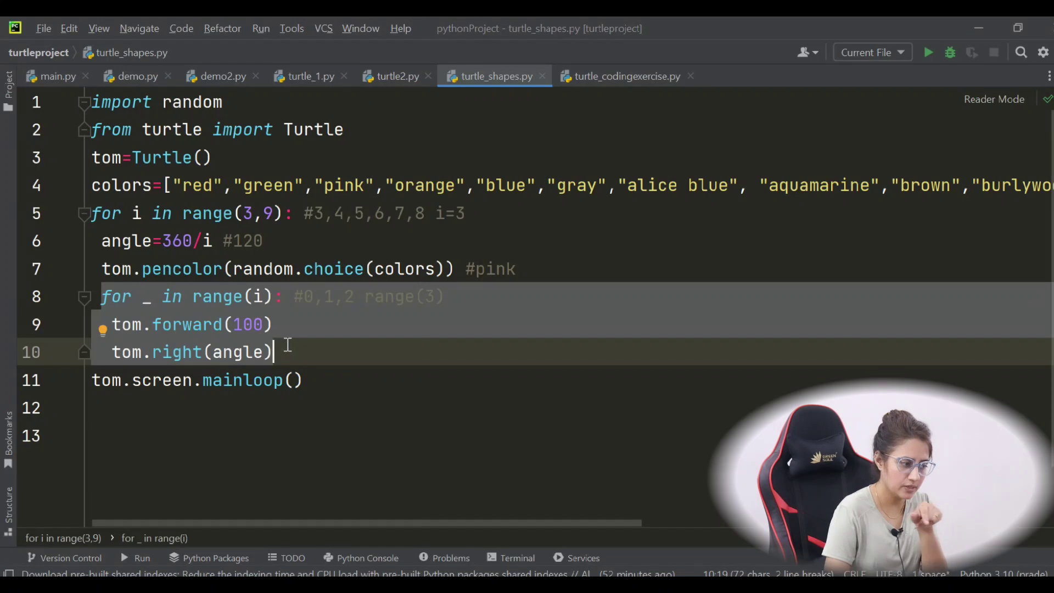
mouse_move(262, 303)
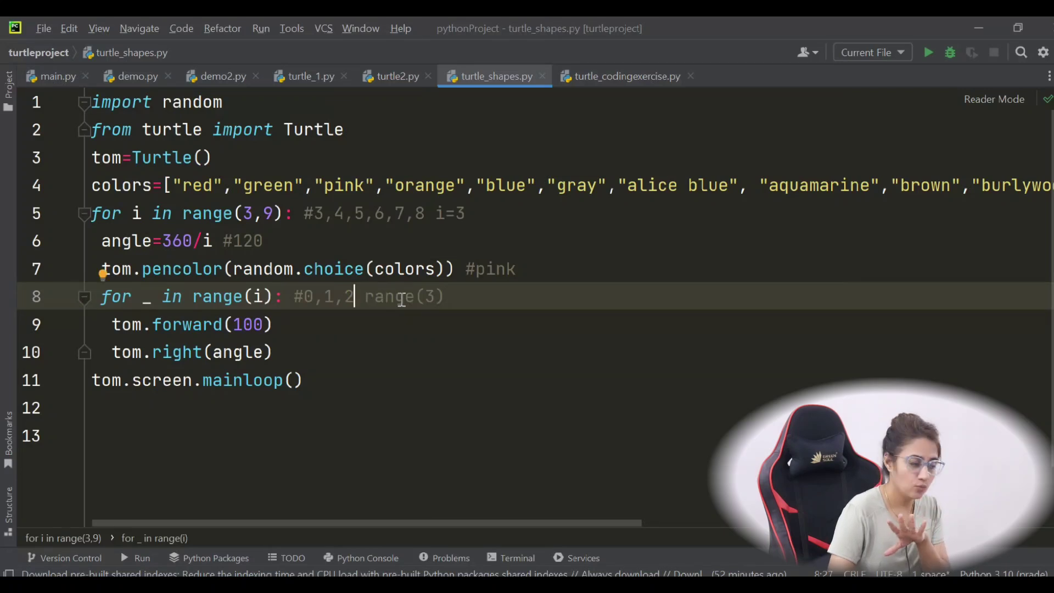
mouse_move(187, 313)
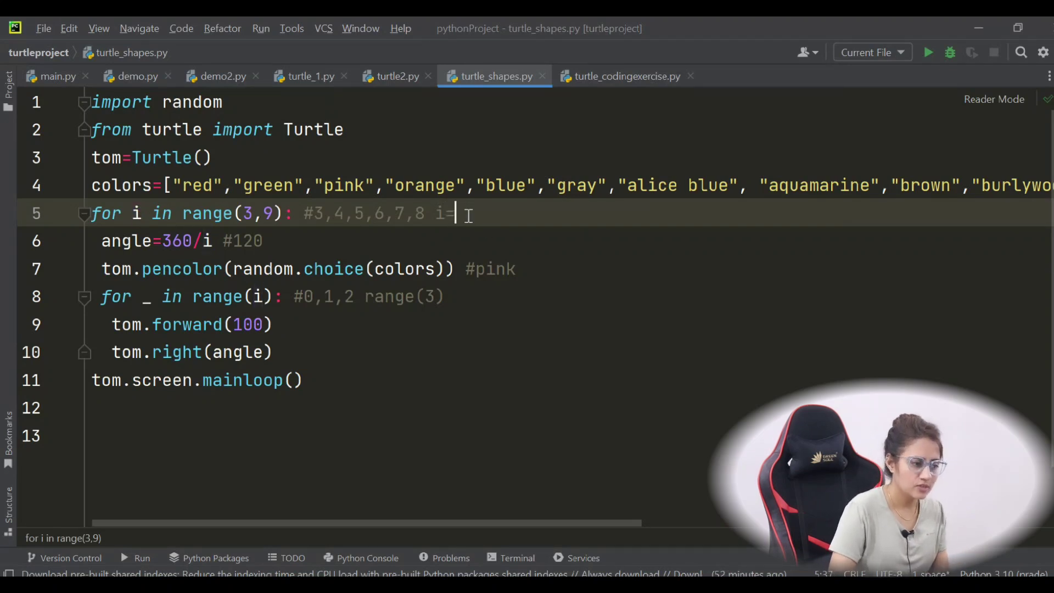
Set the outer-loop trace comment to i=4 for the second pass
type("4")
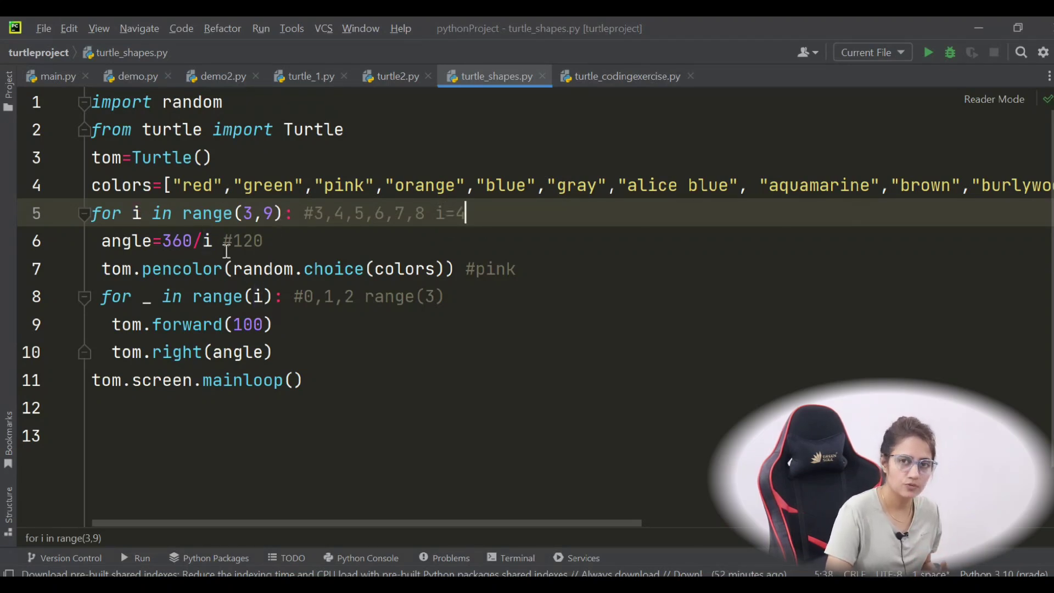
mouse_move(403, 295)
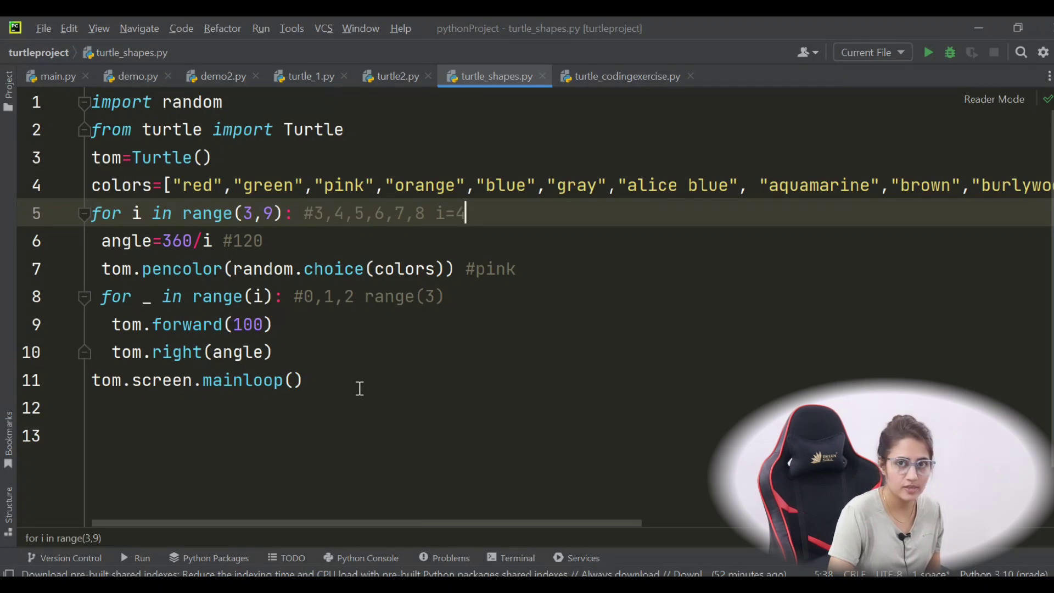
mouse_move(370, 346)
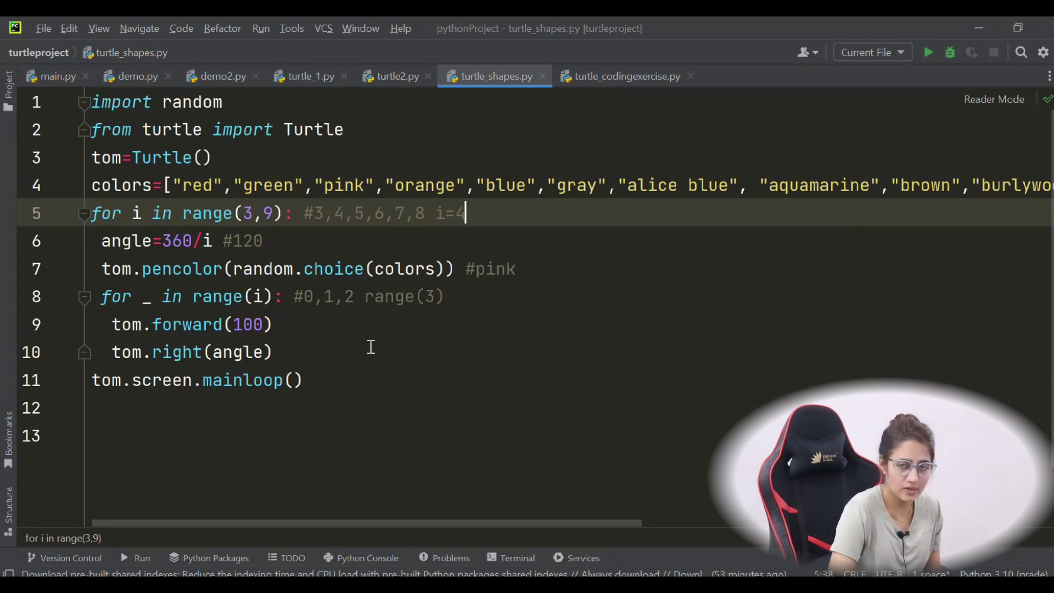